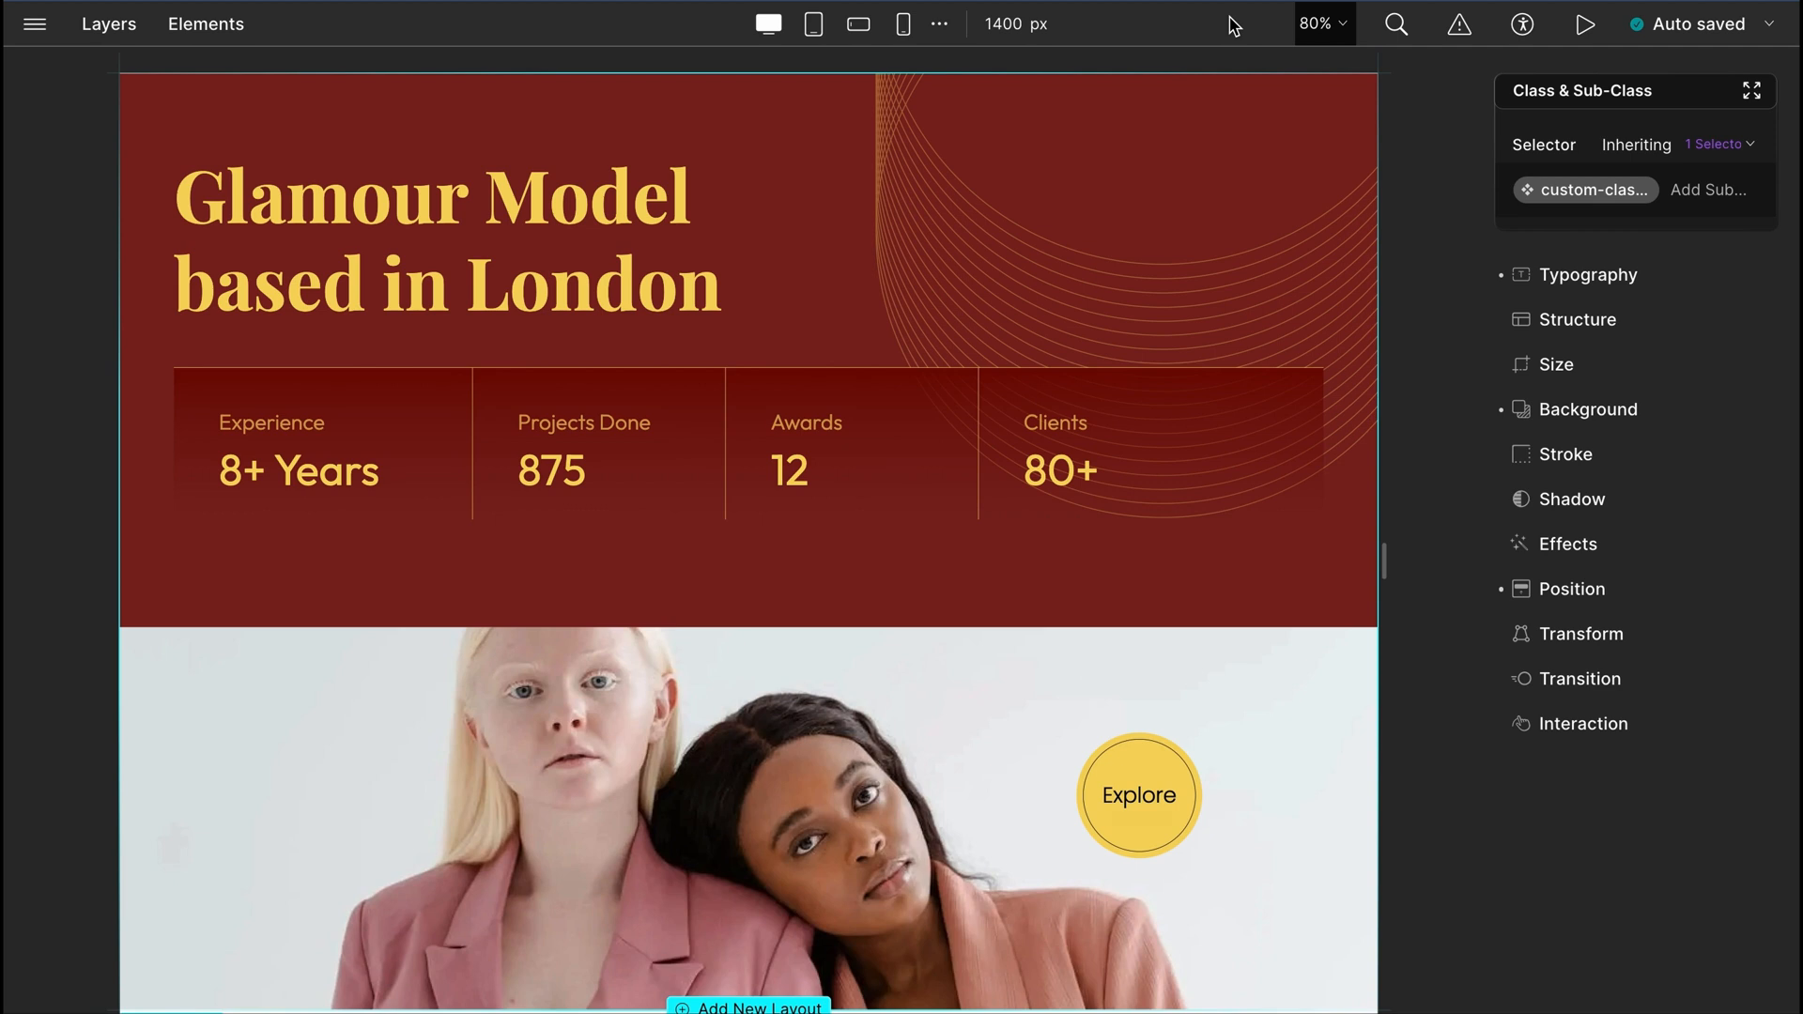
{"action": "mouse_move", "coordinate": [1712, 102]}
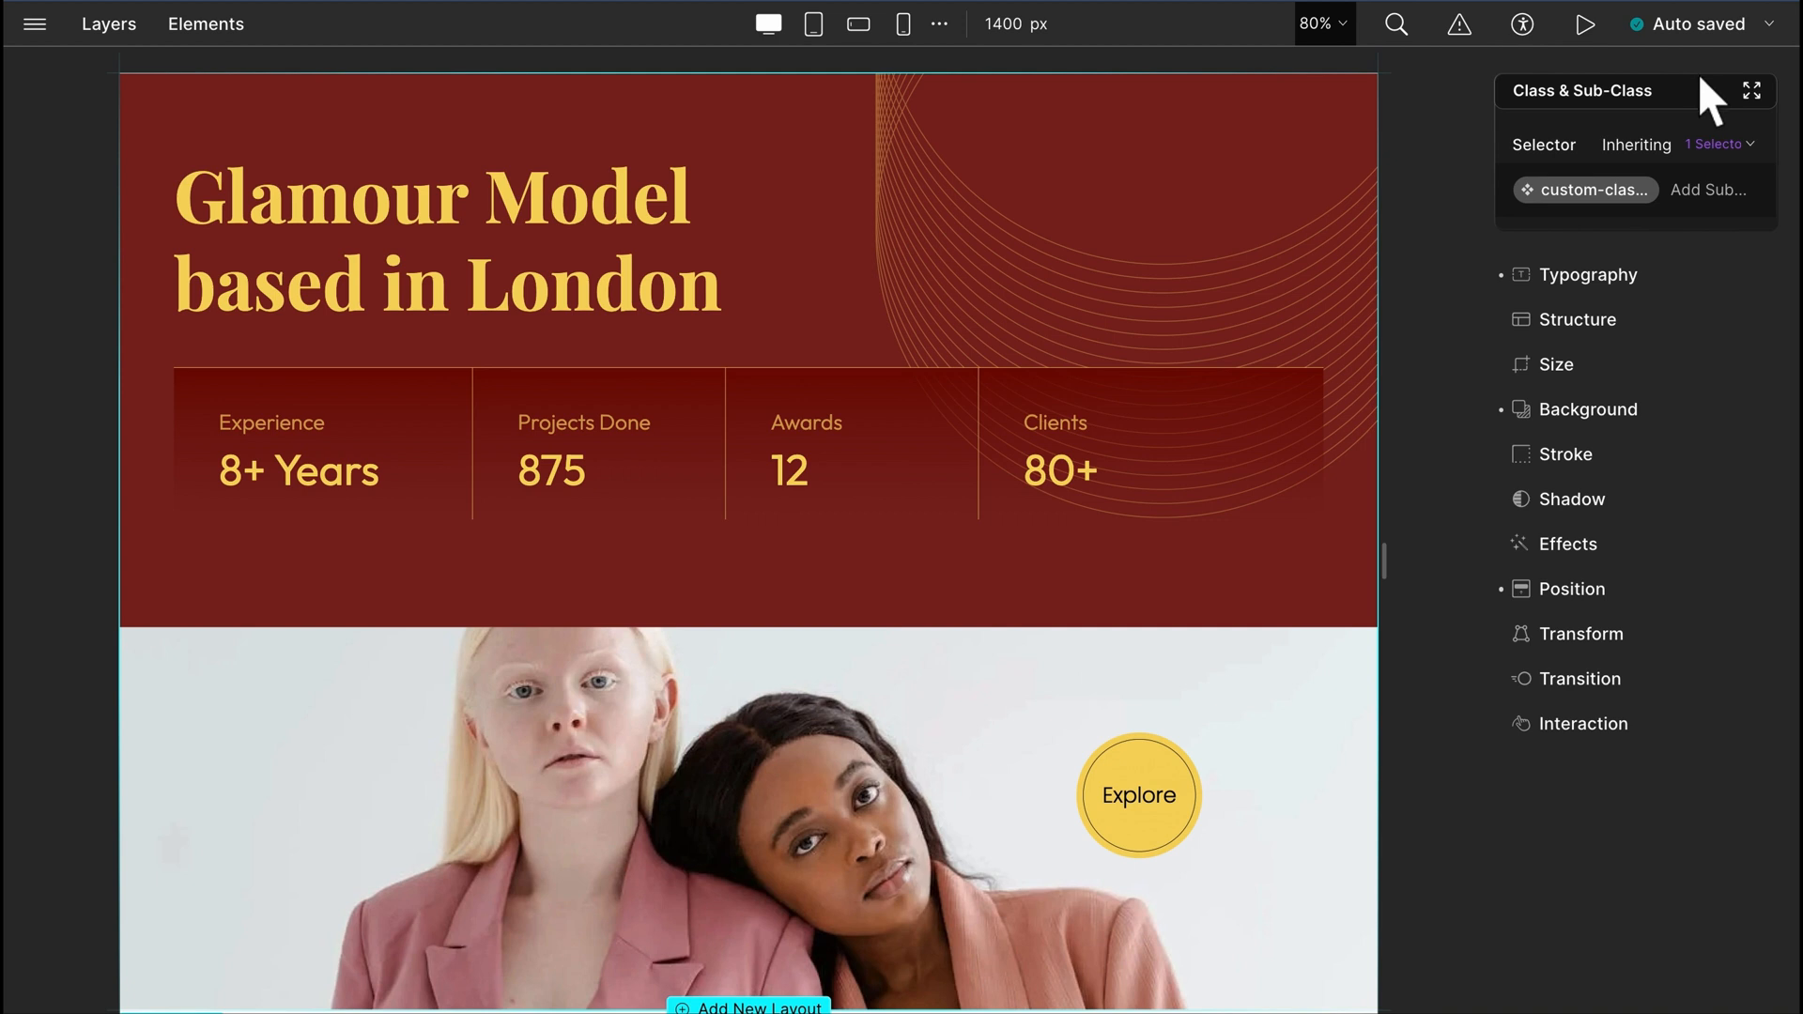
{"action": "mouse_move", "coordinate": [1721, 825]}
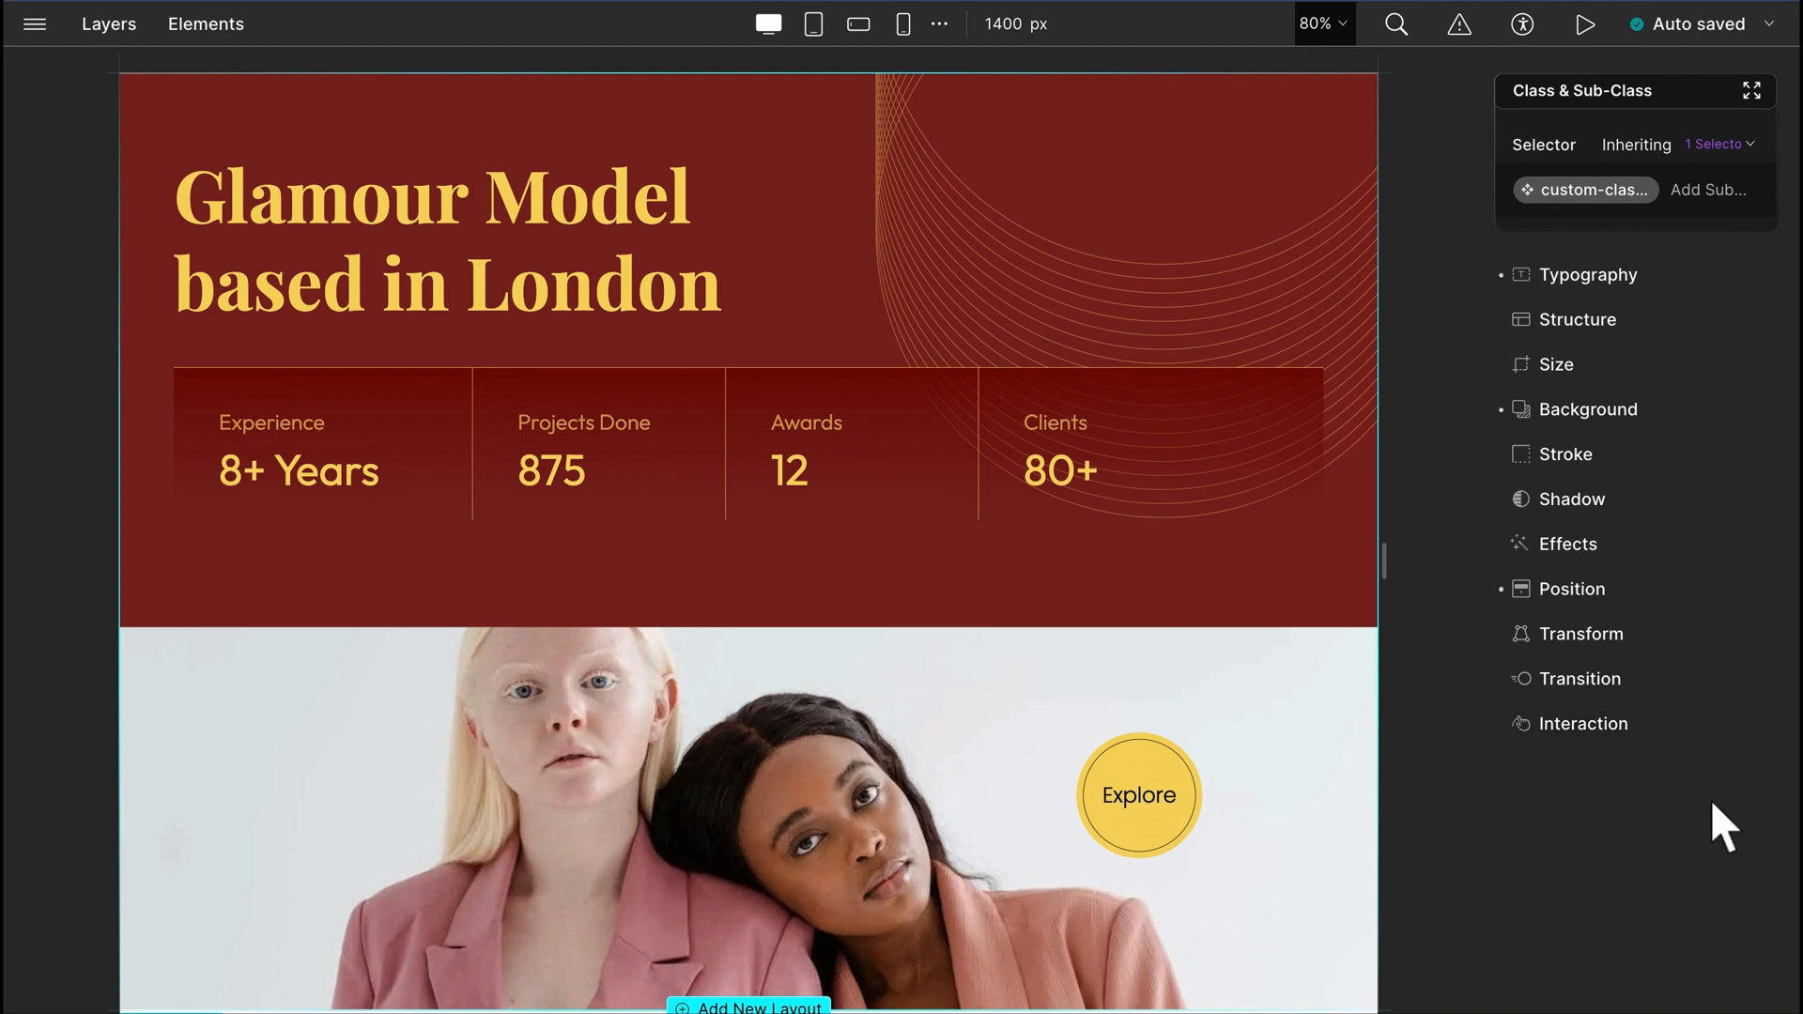
{"action": "mouse_move", "coordinate": [1718, 824]}
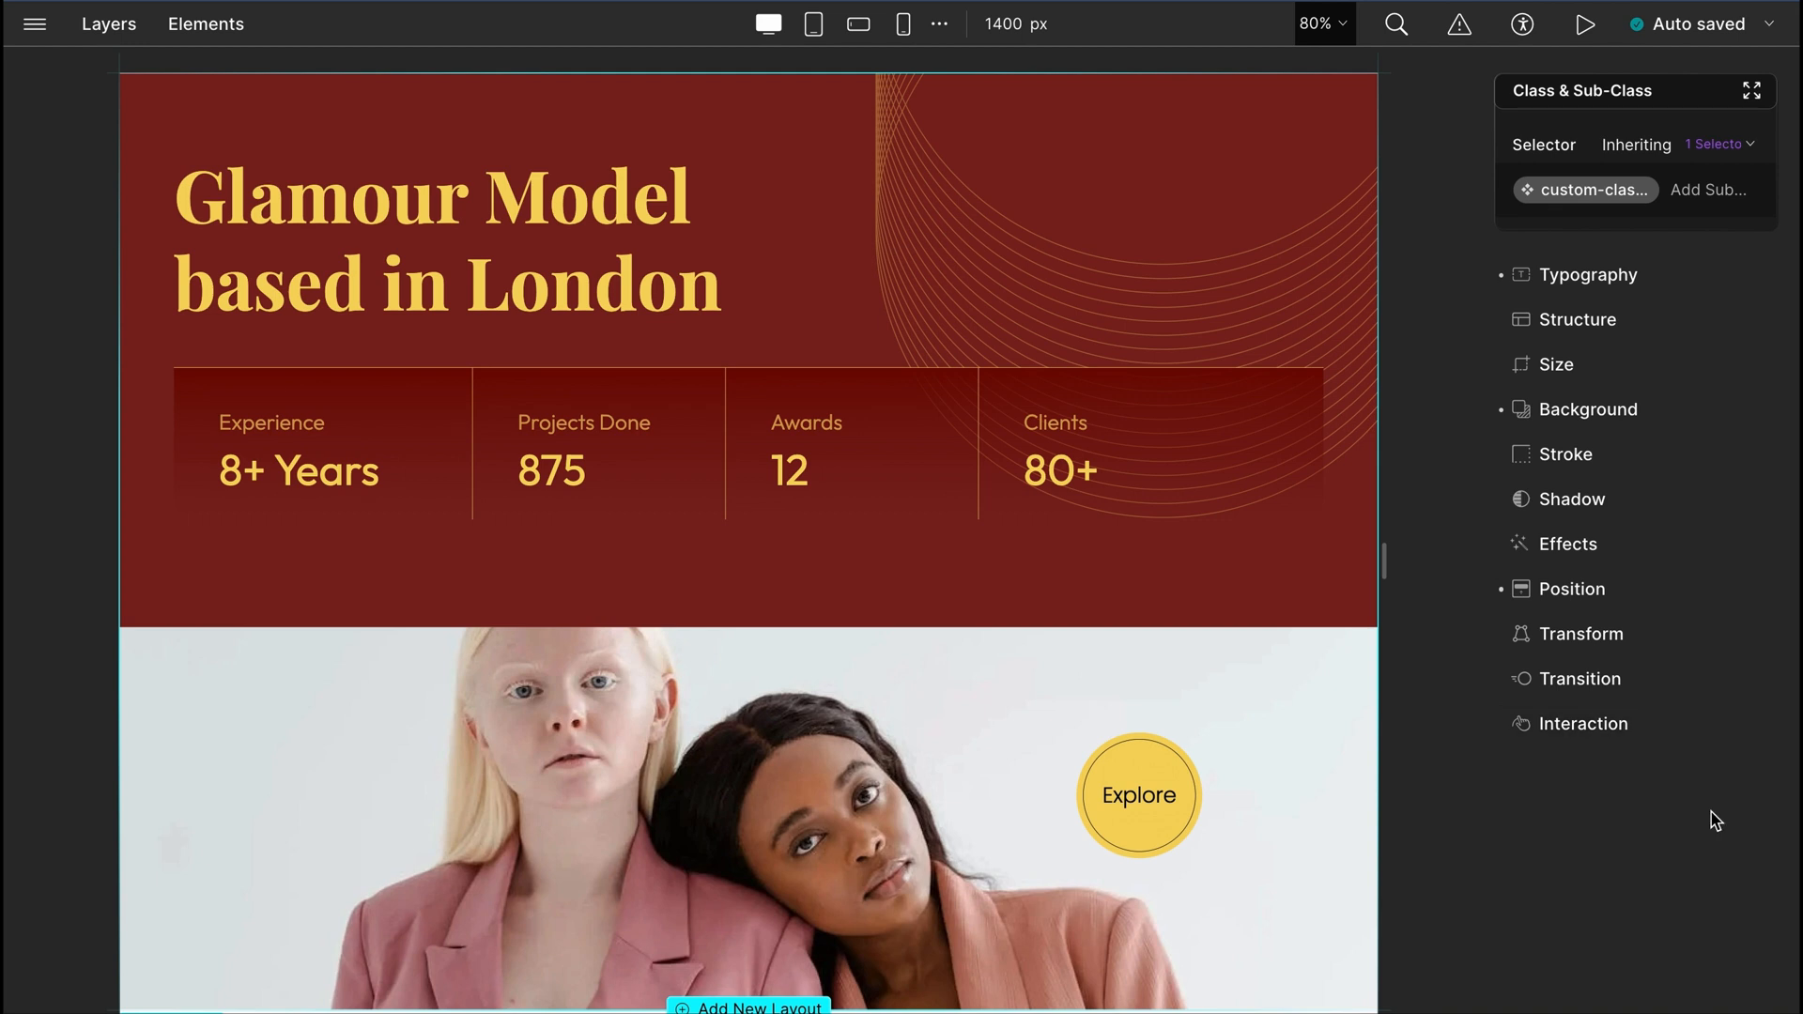
{"action": "mouse_move", "coordinate": [1724, 115]}
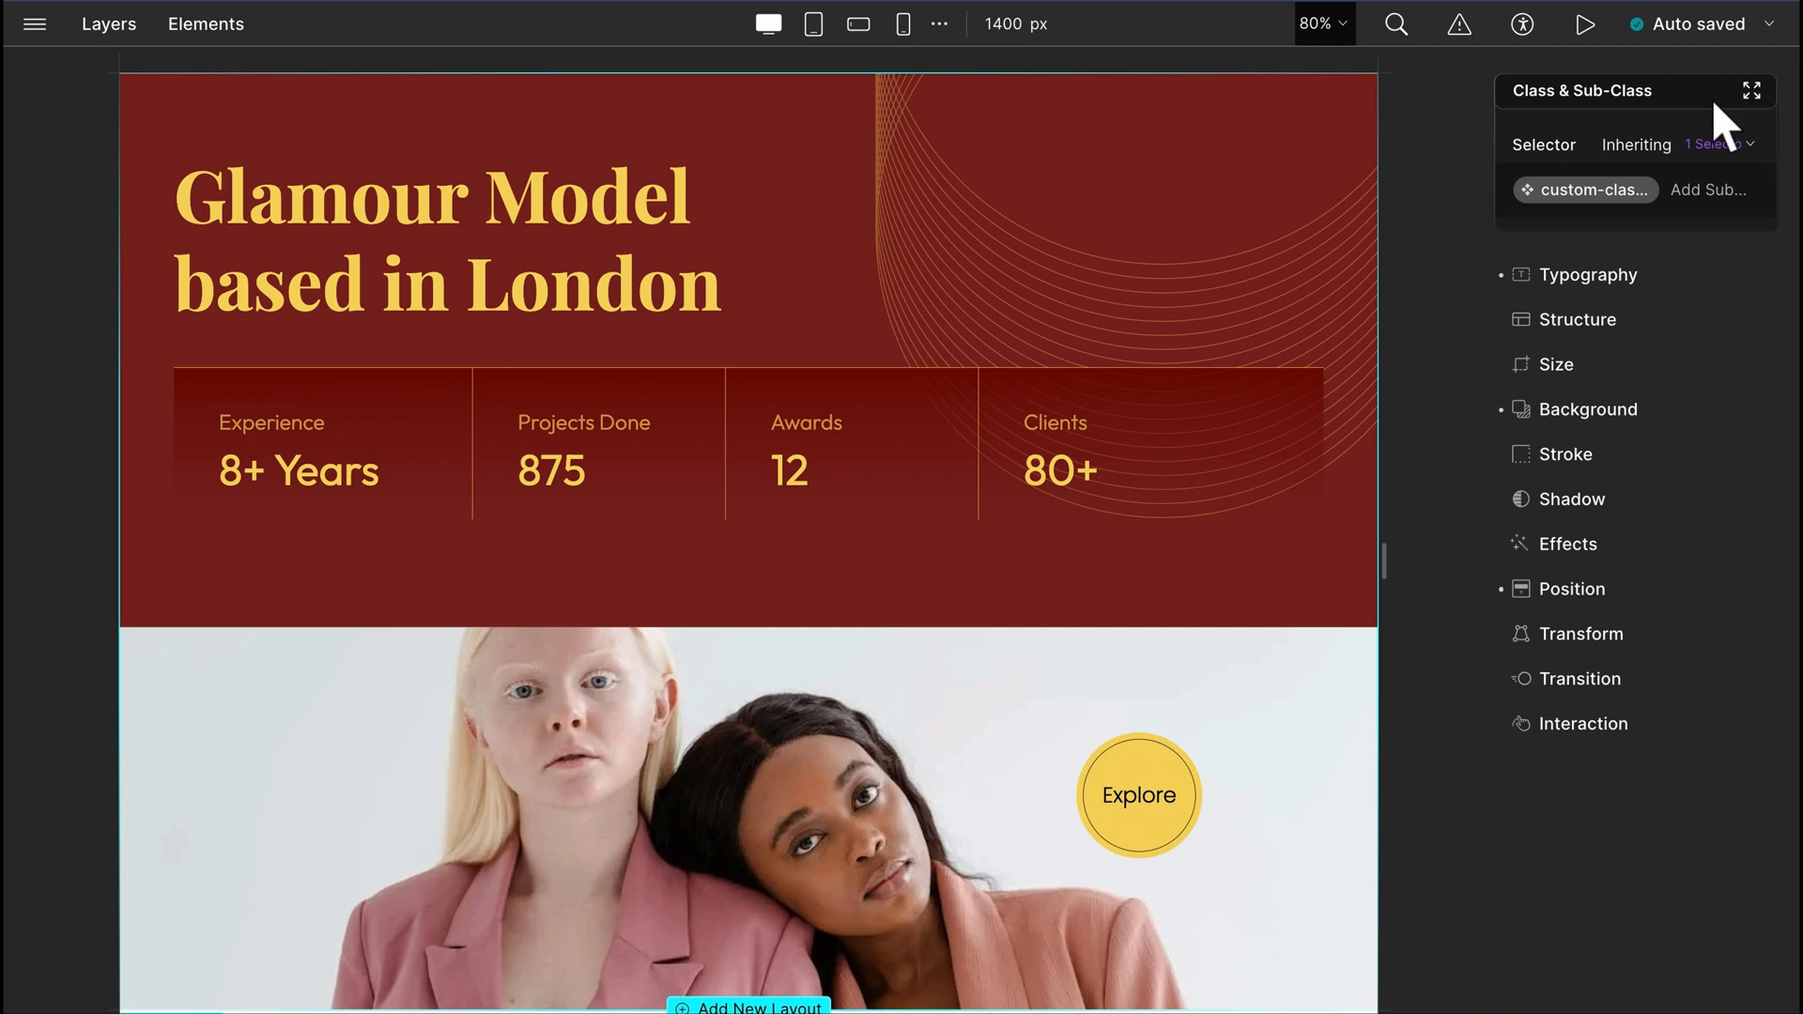
Step: Expand the section's ID and state options, preview the Pseudo Class list, then collapse them
{"action": "left_click", "coordinate": [1710, 190]}
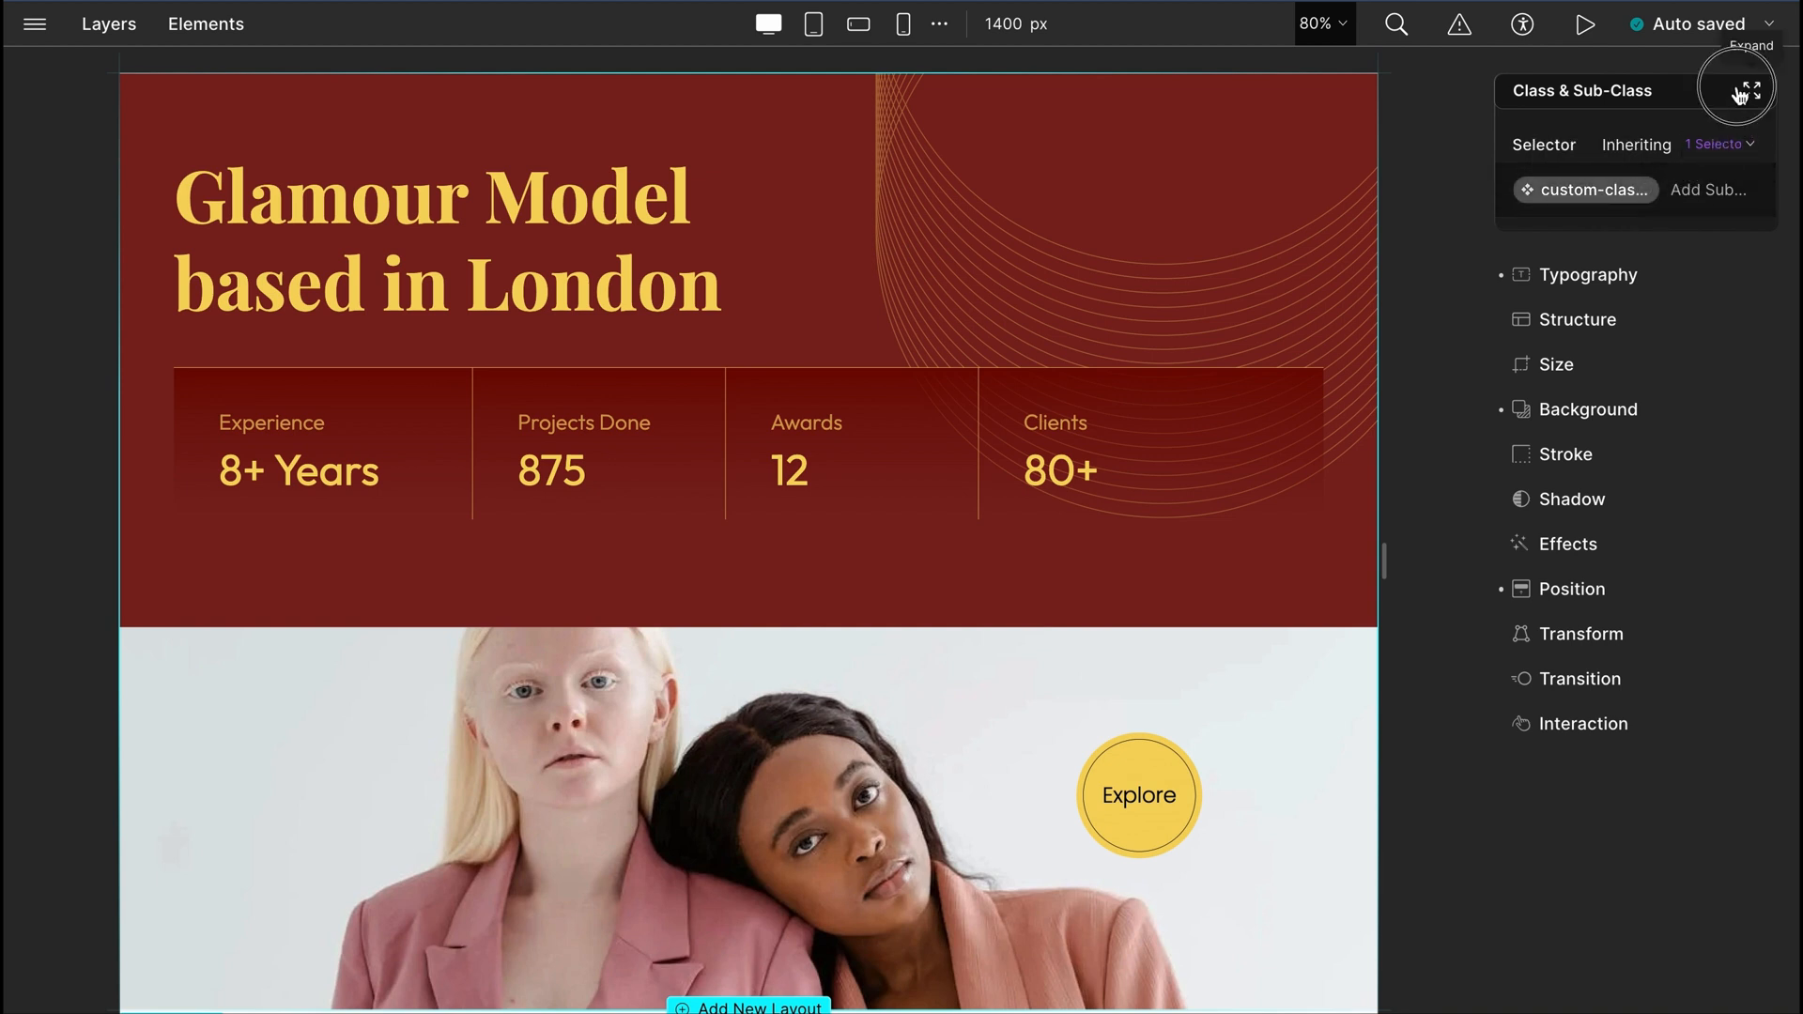
{"action": "left_click", "coordinate": [1742, 90]}
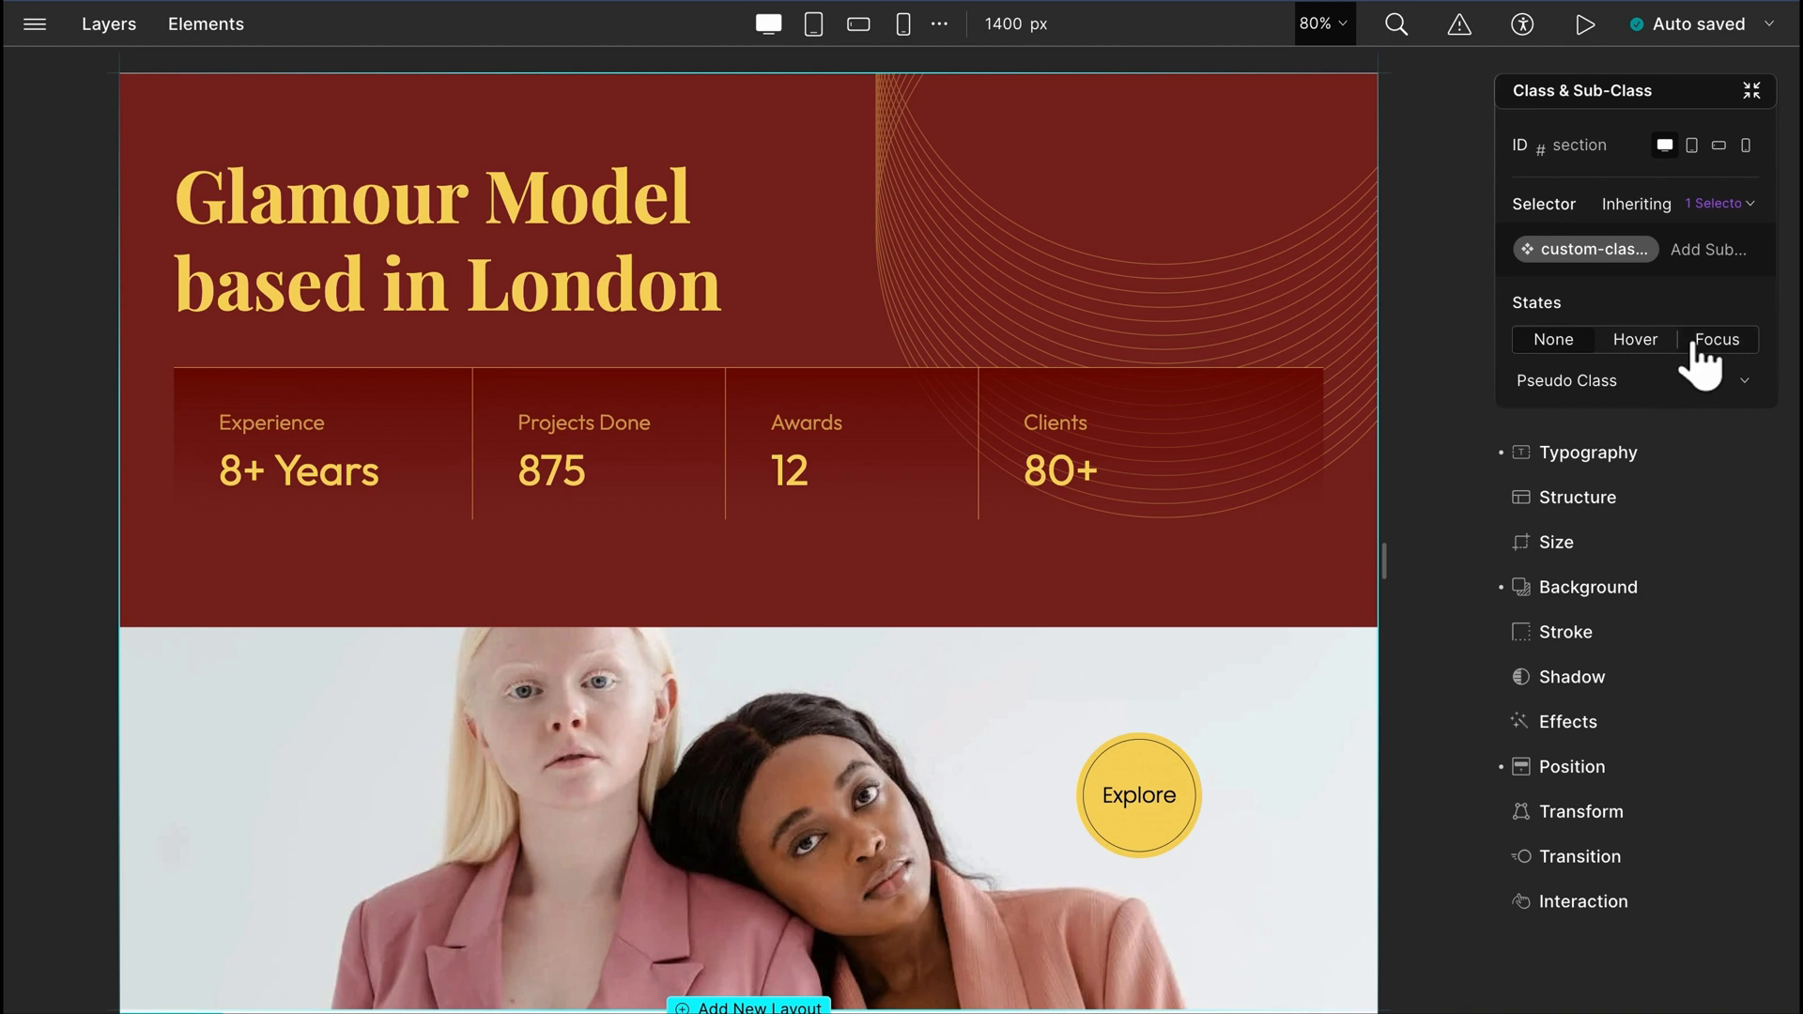
{"action": "left_click", "coordinate": [1633, 381]}
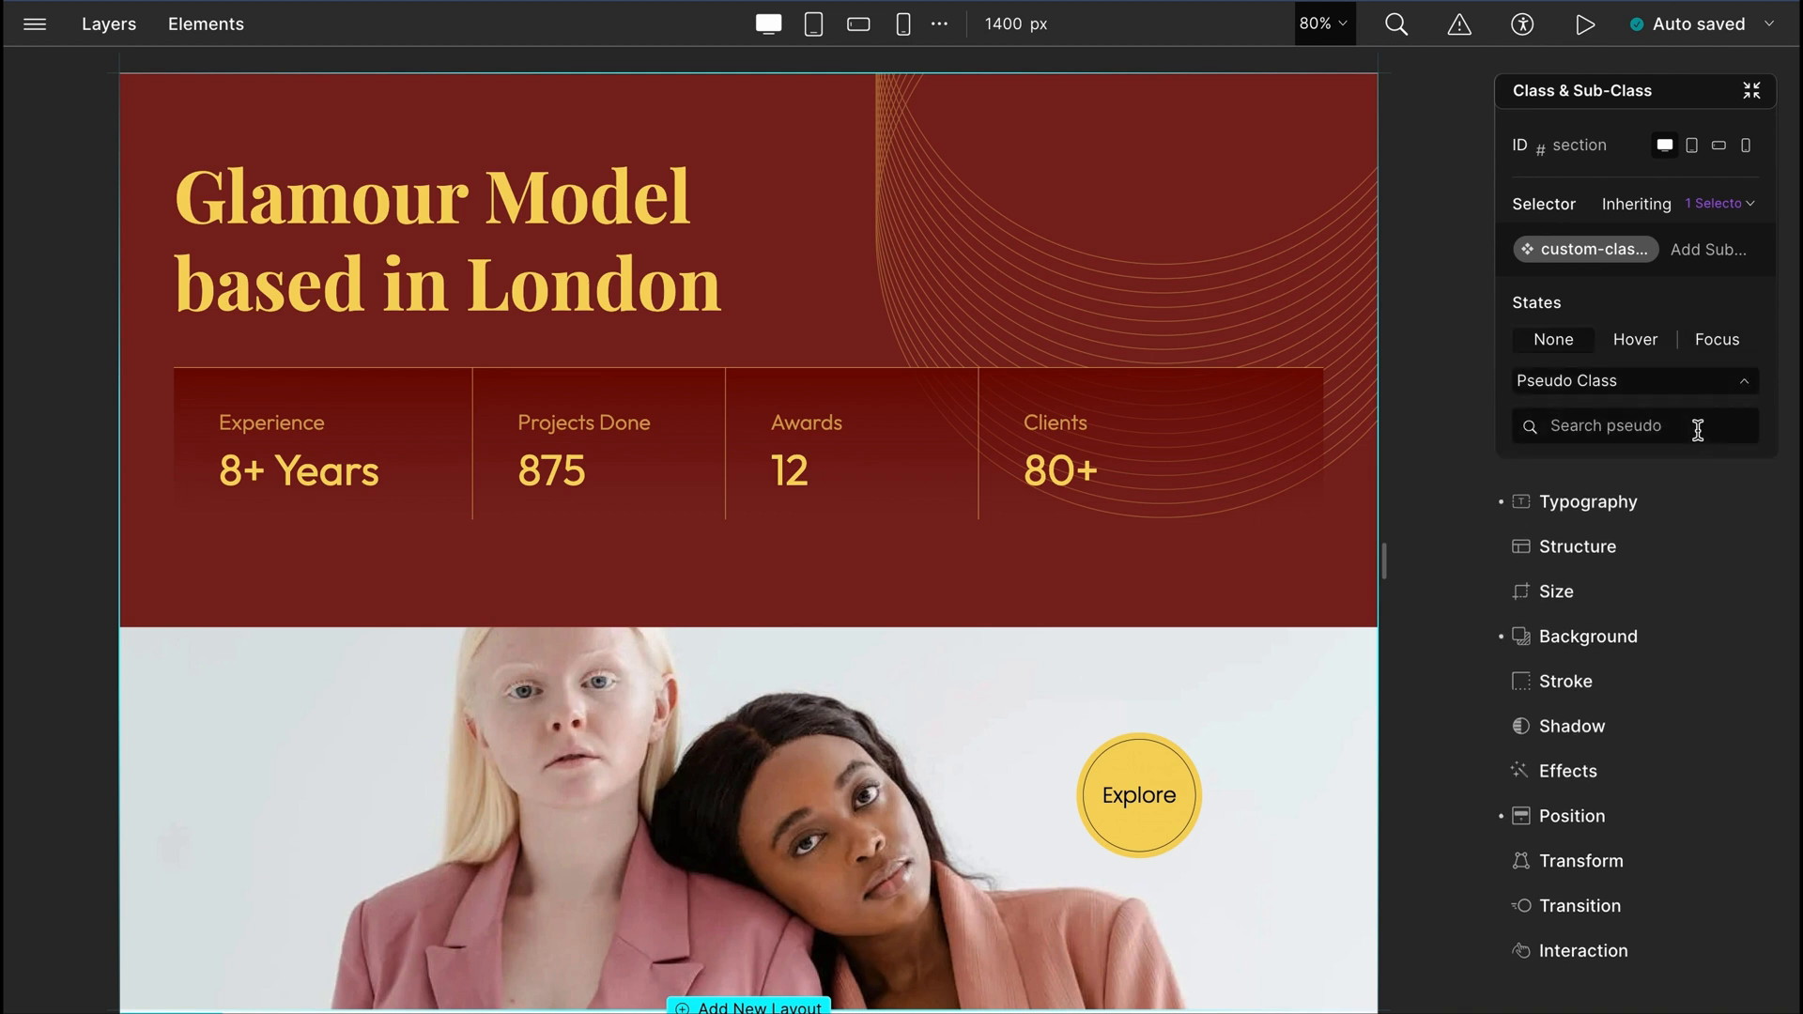
{"action": "left_click", "coordinate": [1632, 425]}
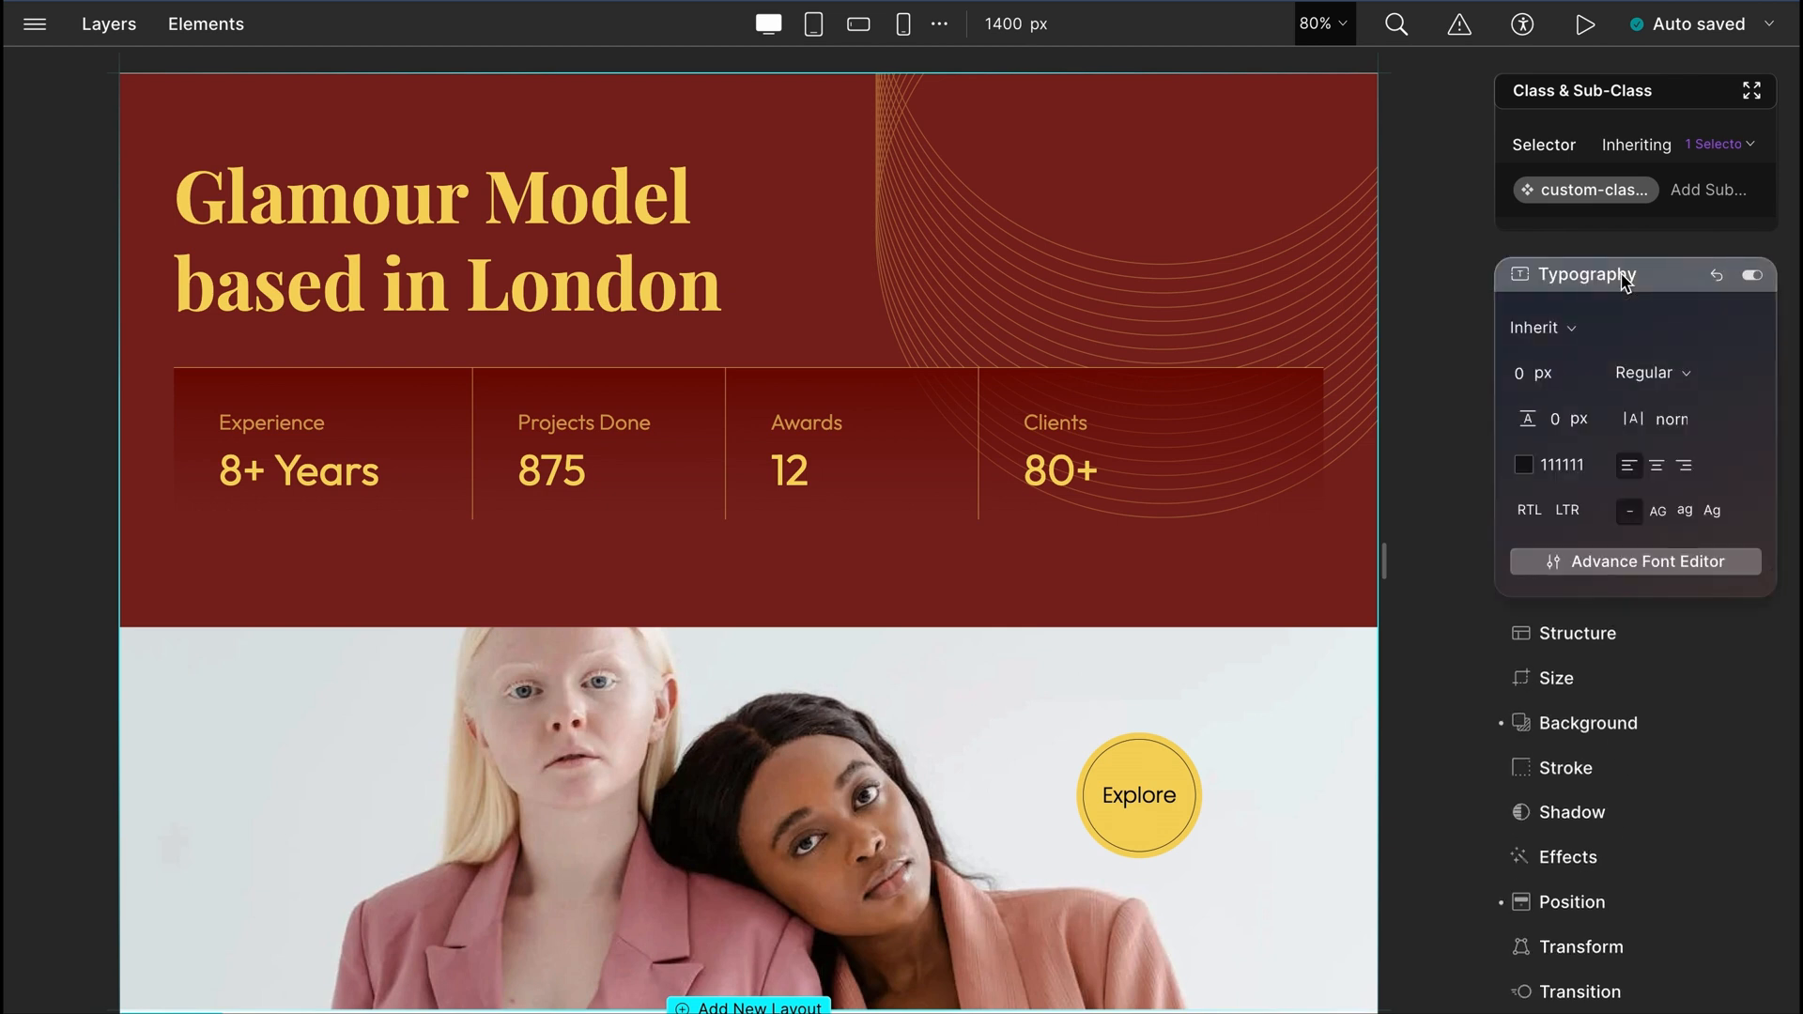
Step: Select the hero heading and drag its font size to 80 px
{"action": "left_click", "coordinate": [1542, 328]}
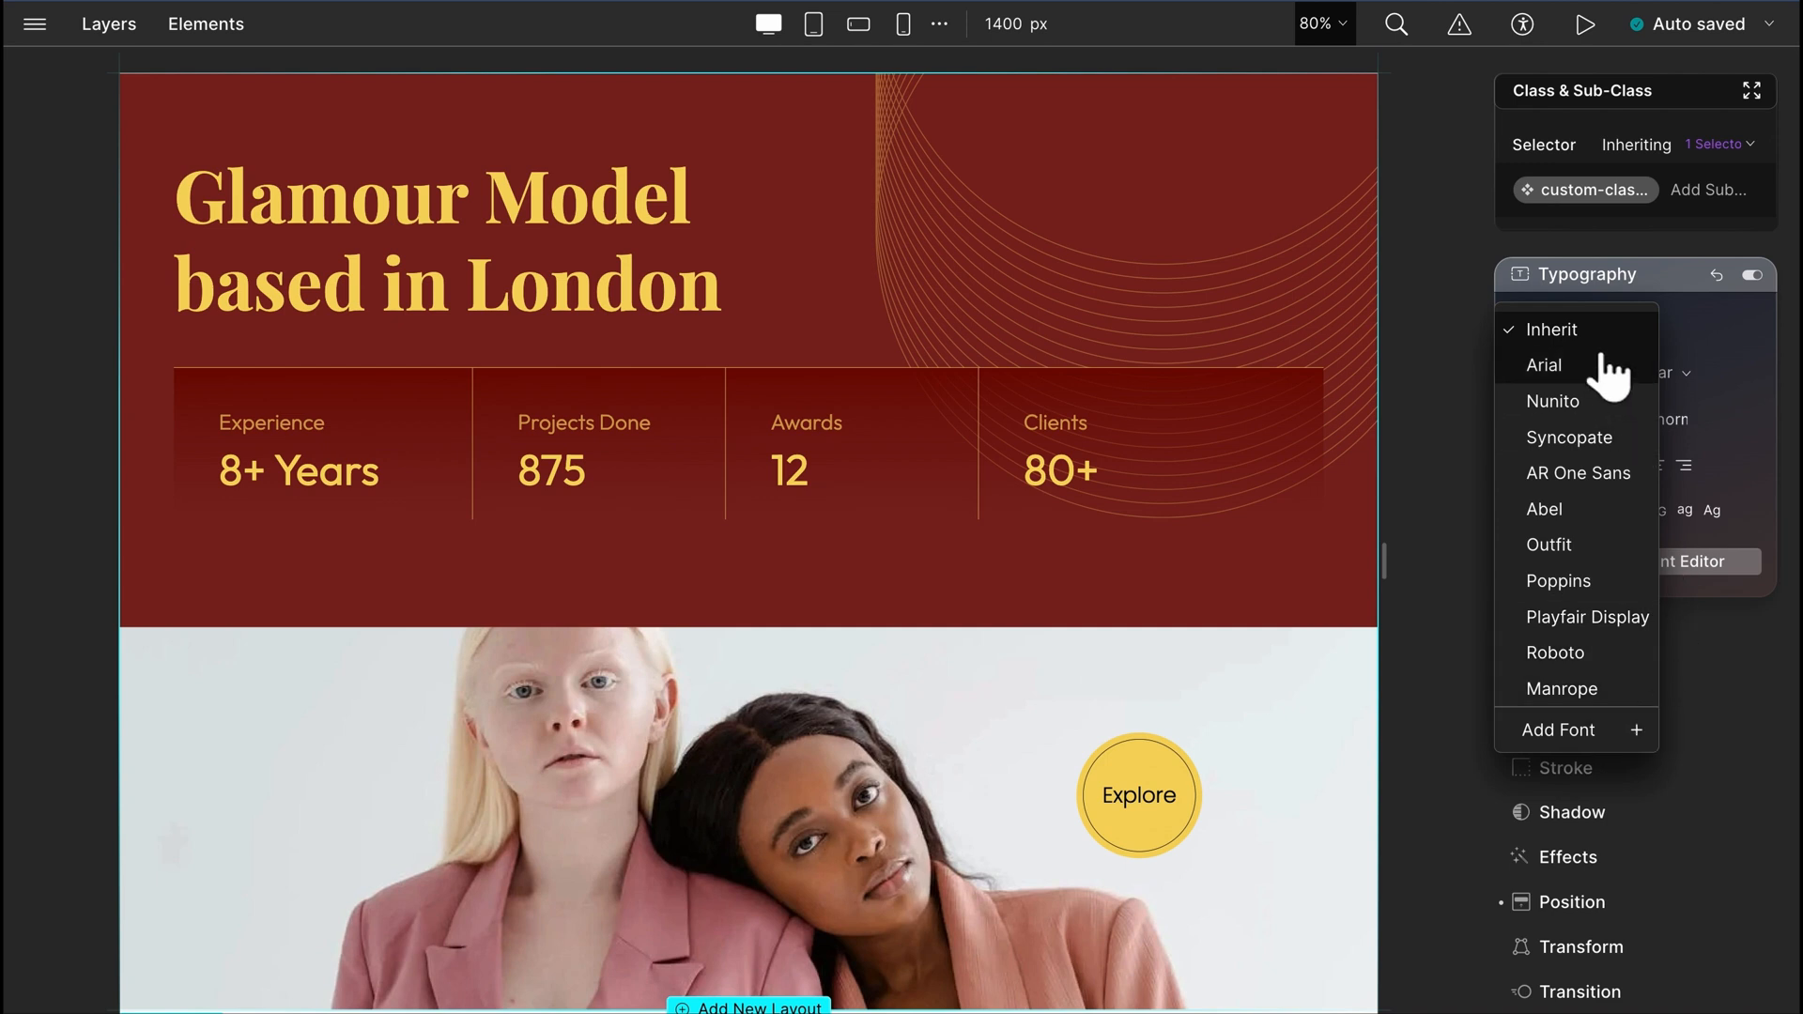
{"action": "left_click", "coordinate": [1555, 330]}
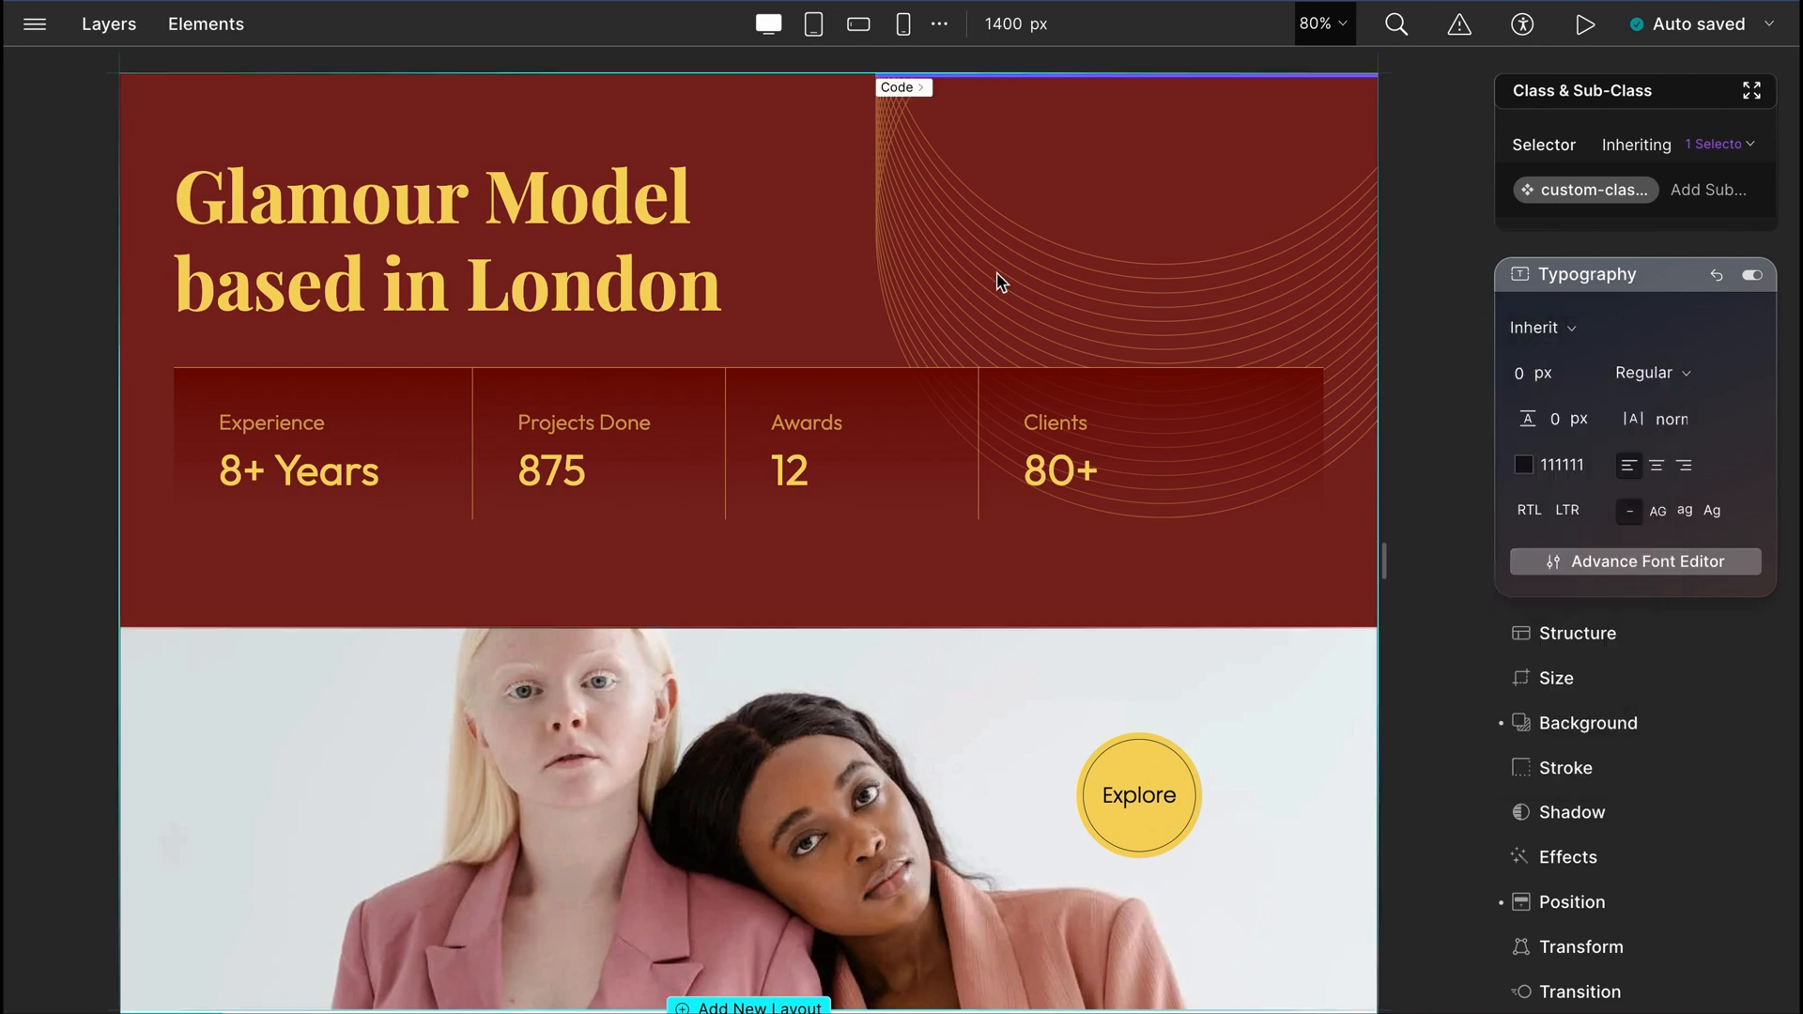
{"action": "left_click", "coordinate": [446, 238]}
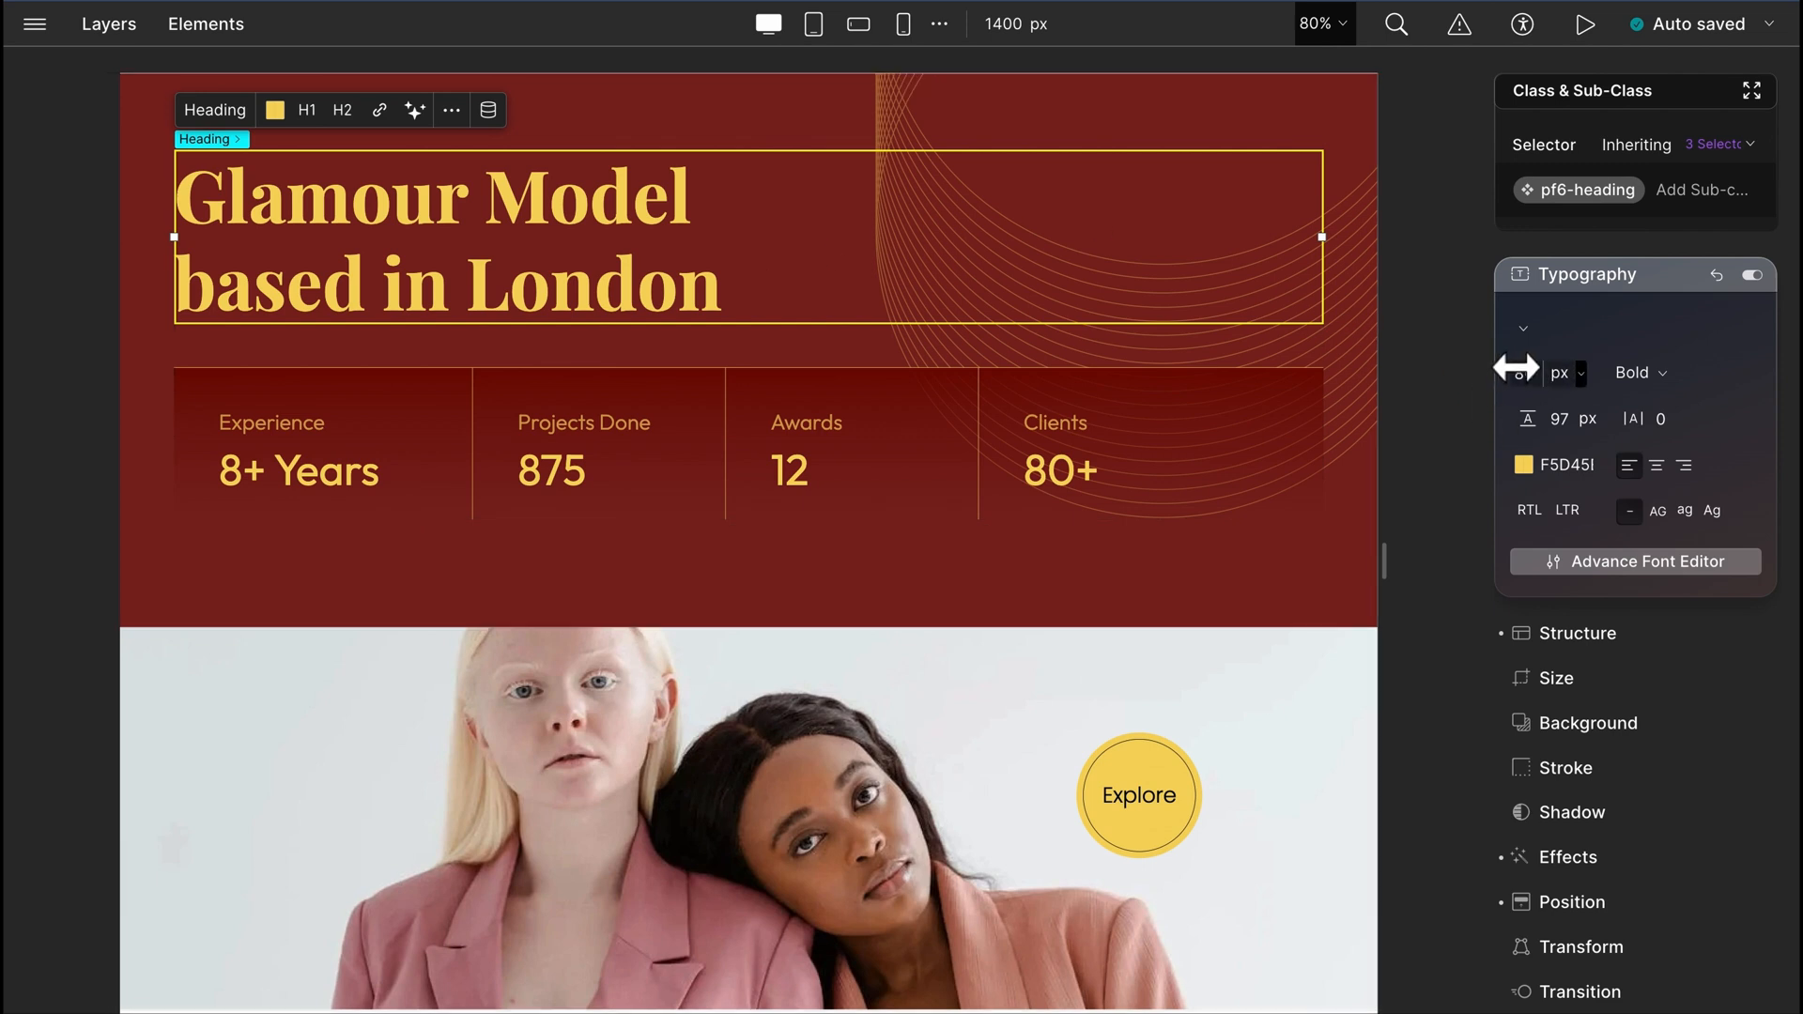
{"action": "left_click_drag", "start_coordinate": [1563, 372], "coordinate": [1523, 373]}
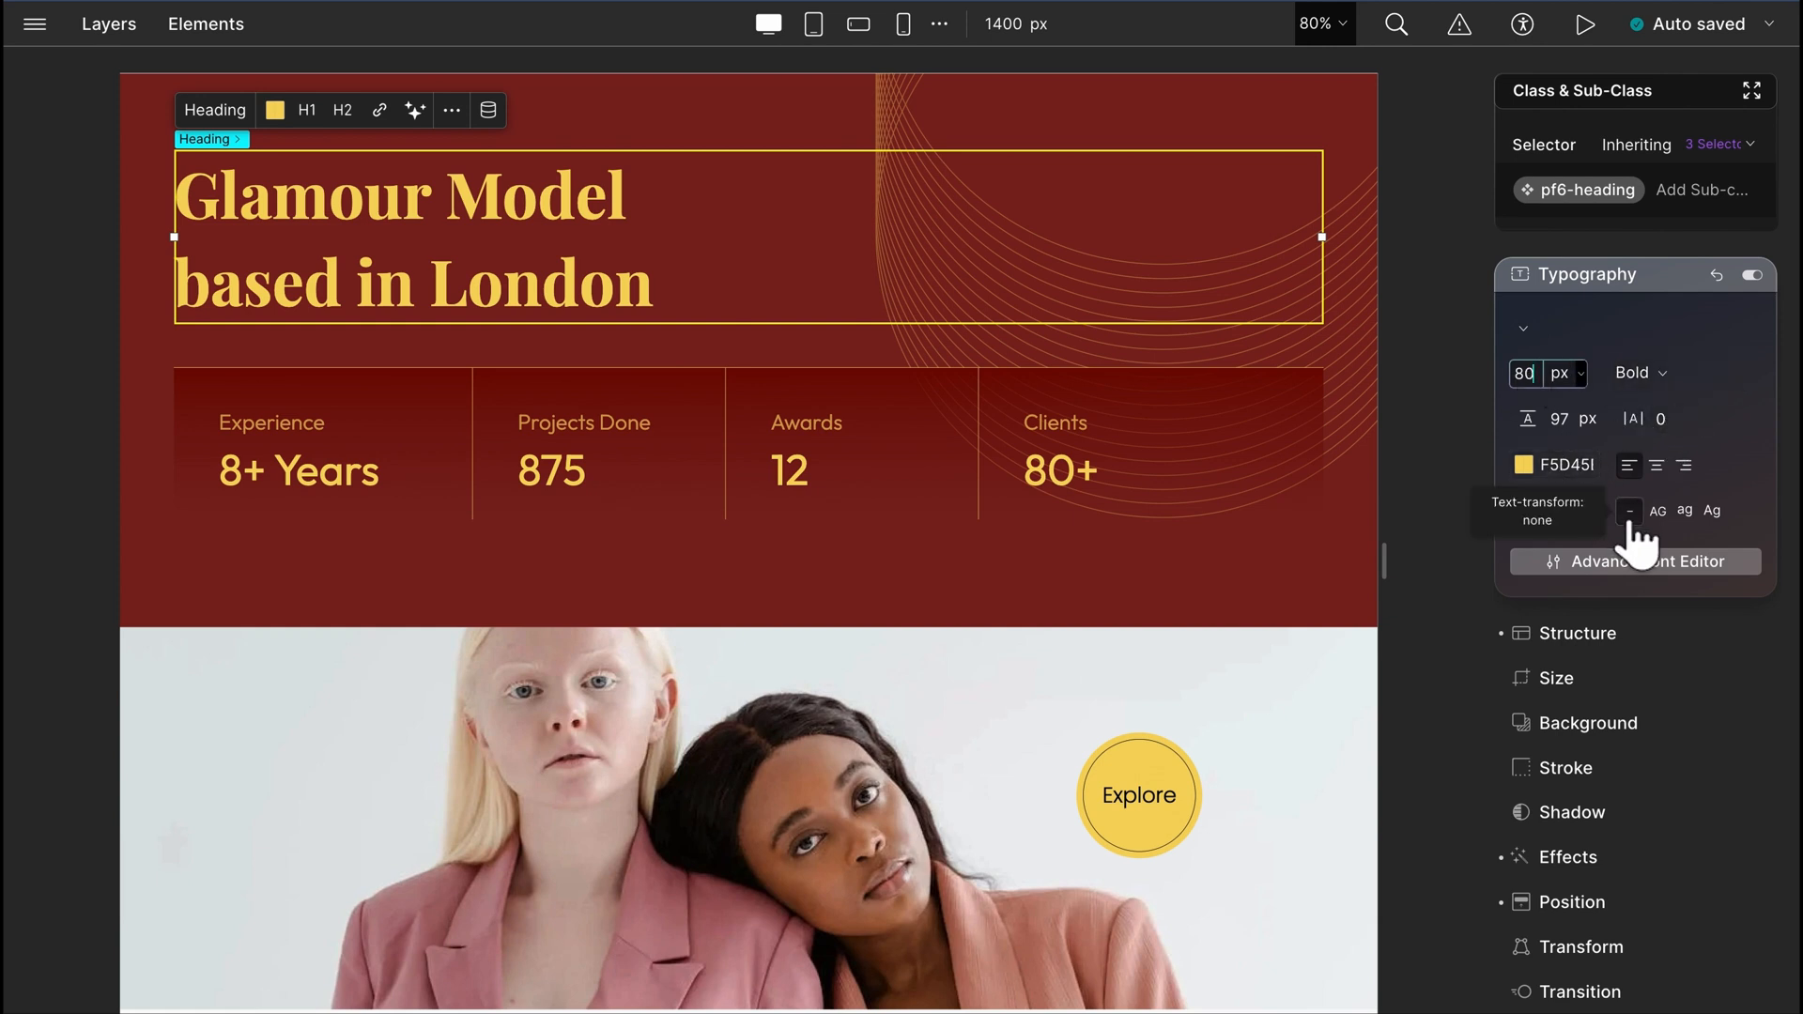
Step: Review the heading's advanced font details and display options, keeping block display
{"action": "left_click", "coordinate": [1646, 561]}
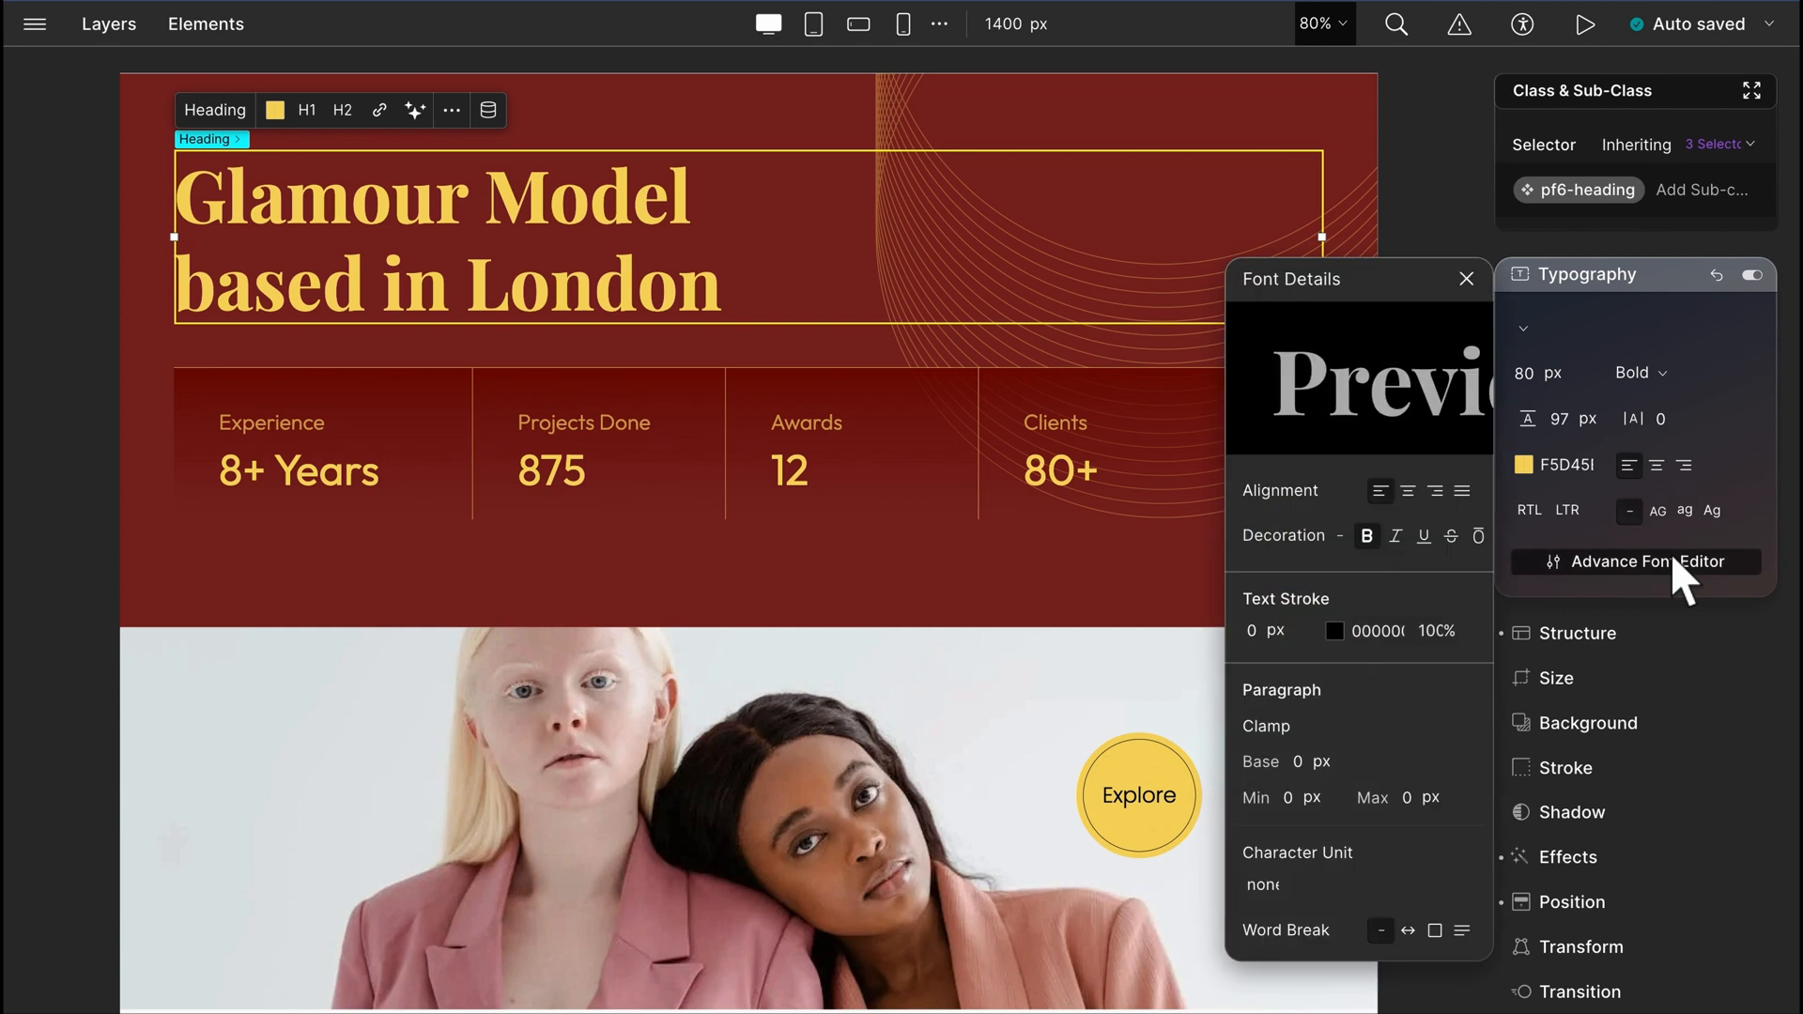
{"action": "left_click", "coordinate": [1577, 319]}
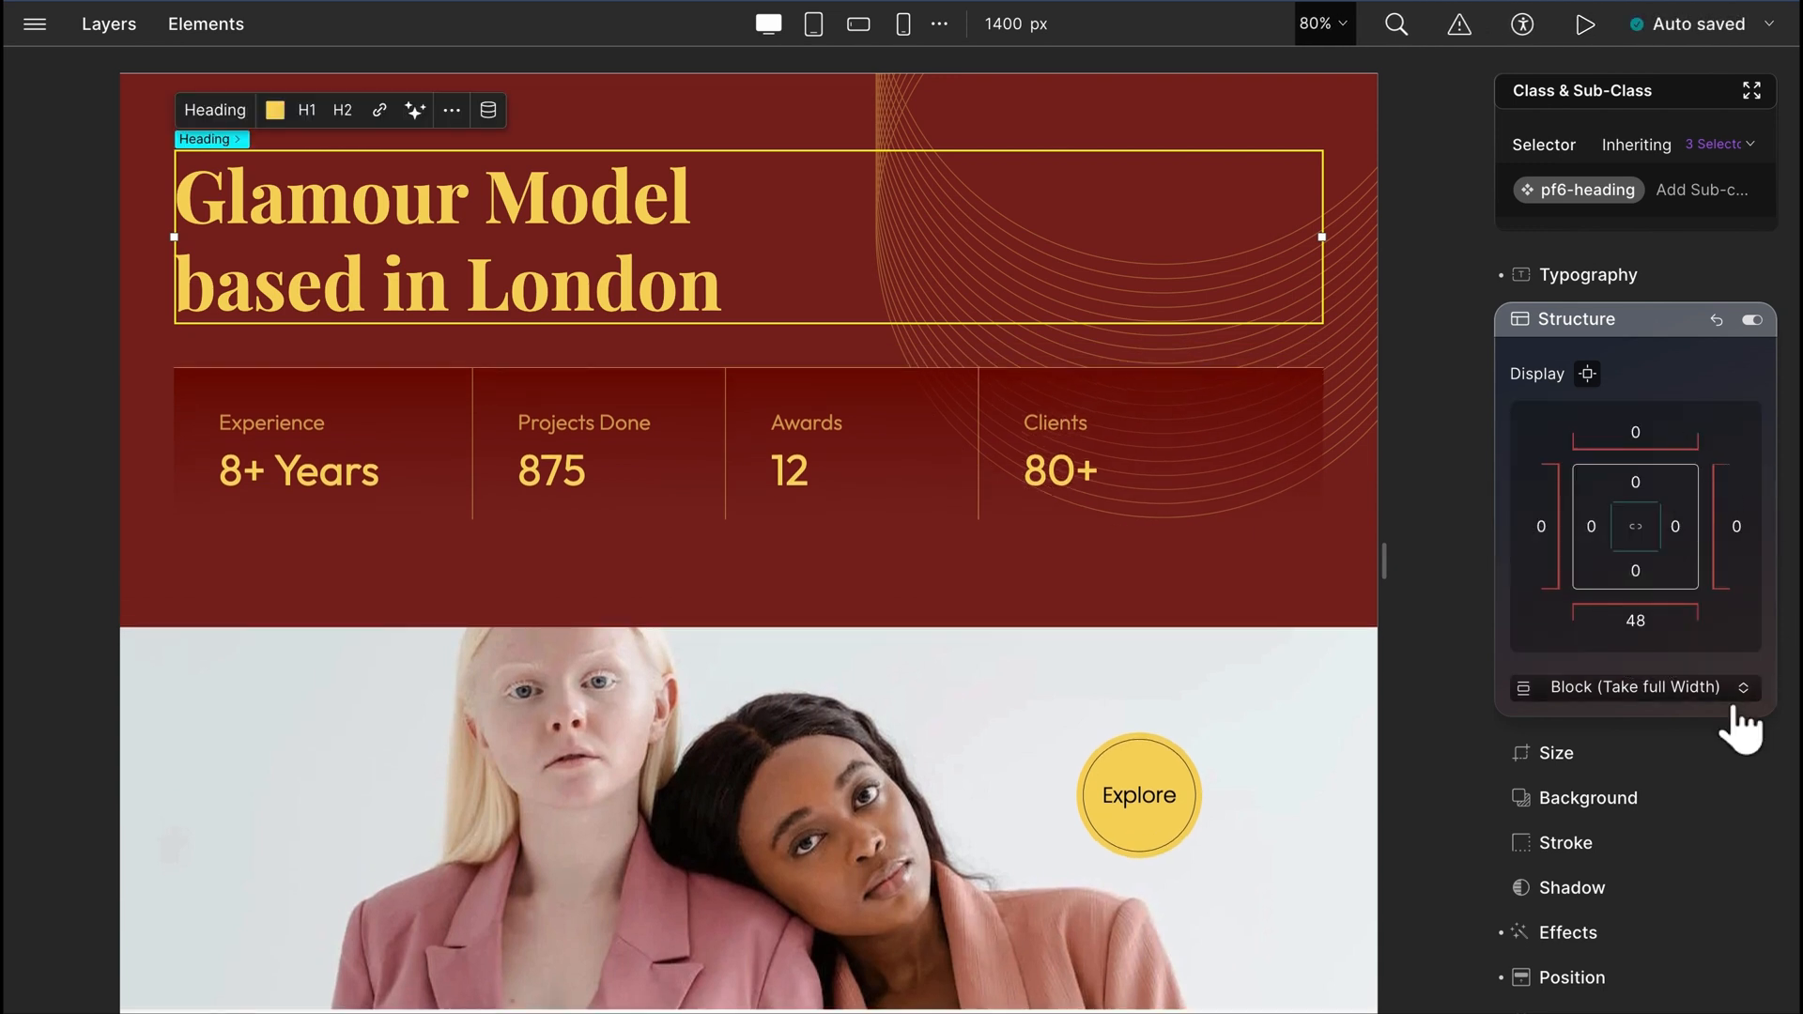
{"action": "left_click", "coordinate": [1632, 687]}
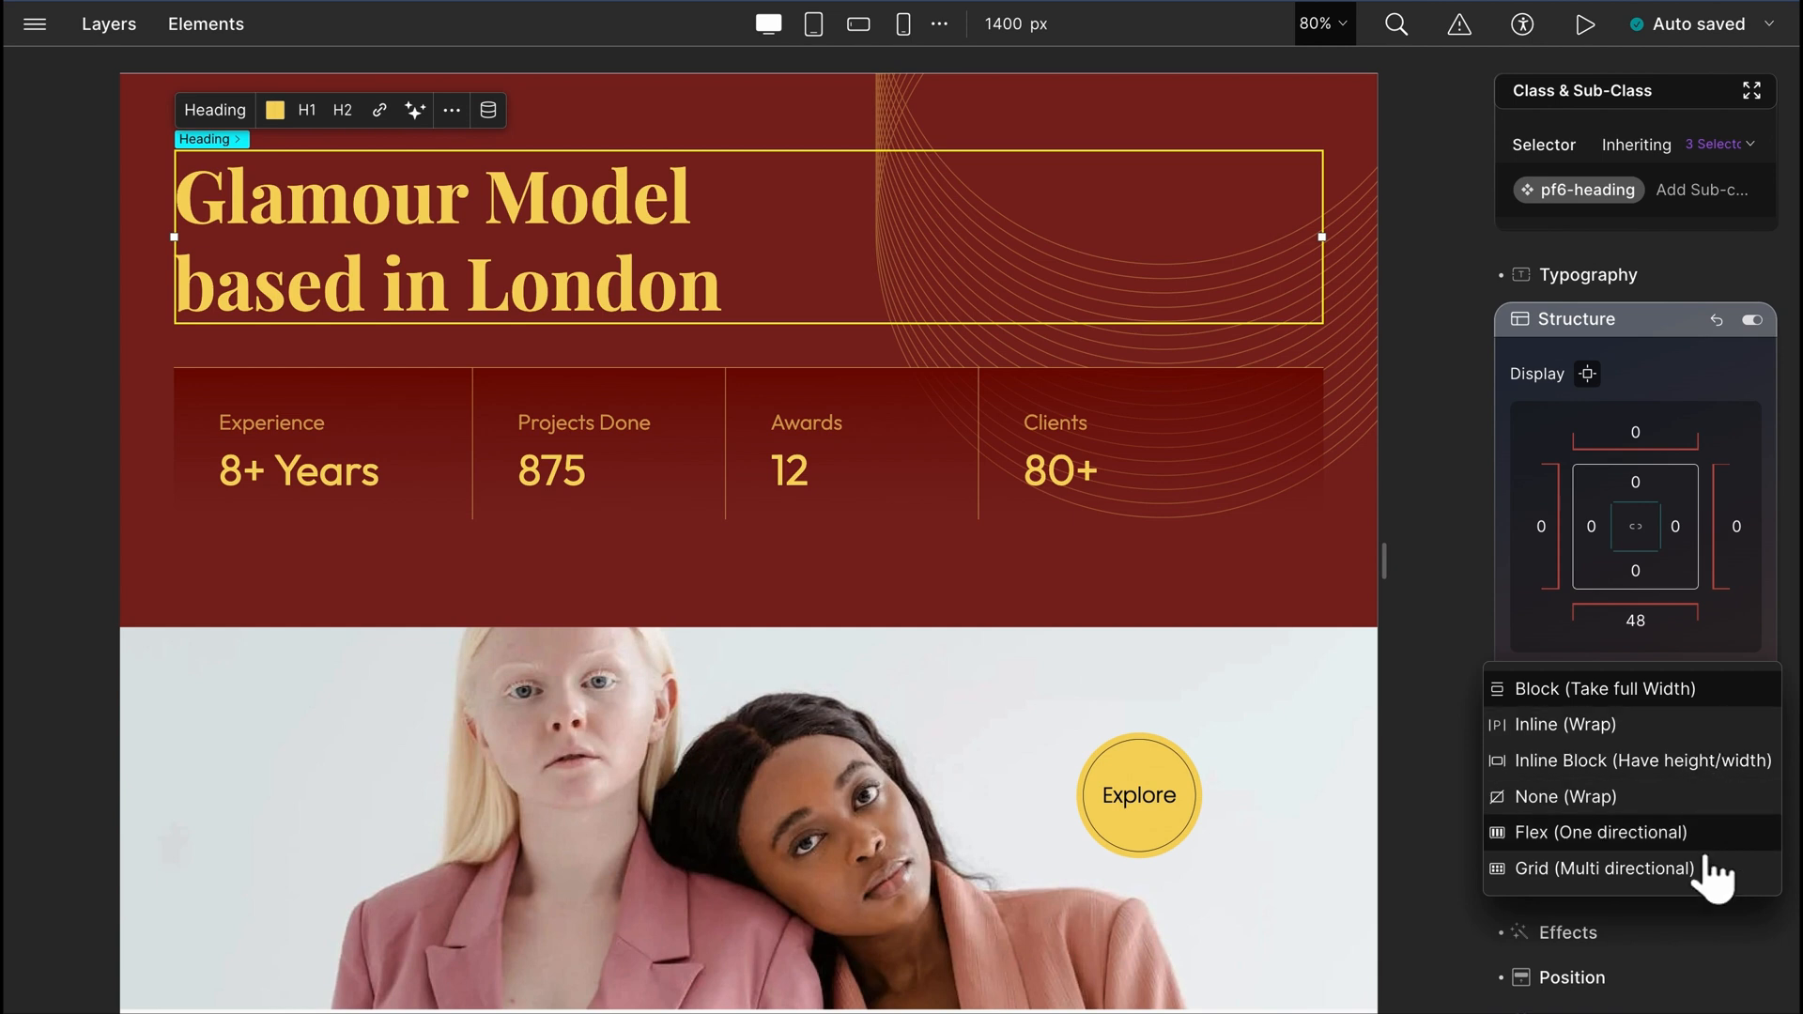
{"action": "left_click", "coordinate": [1577, 319]}
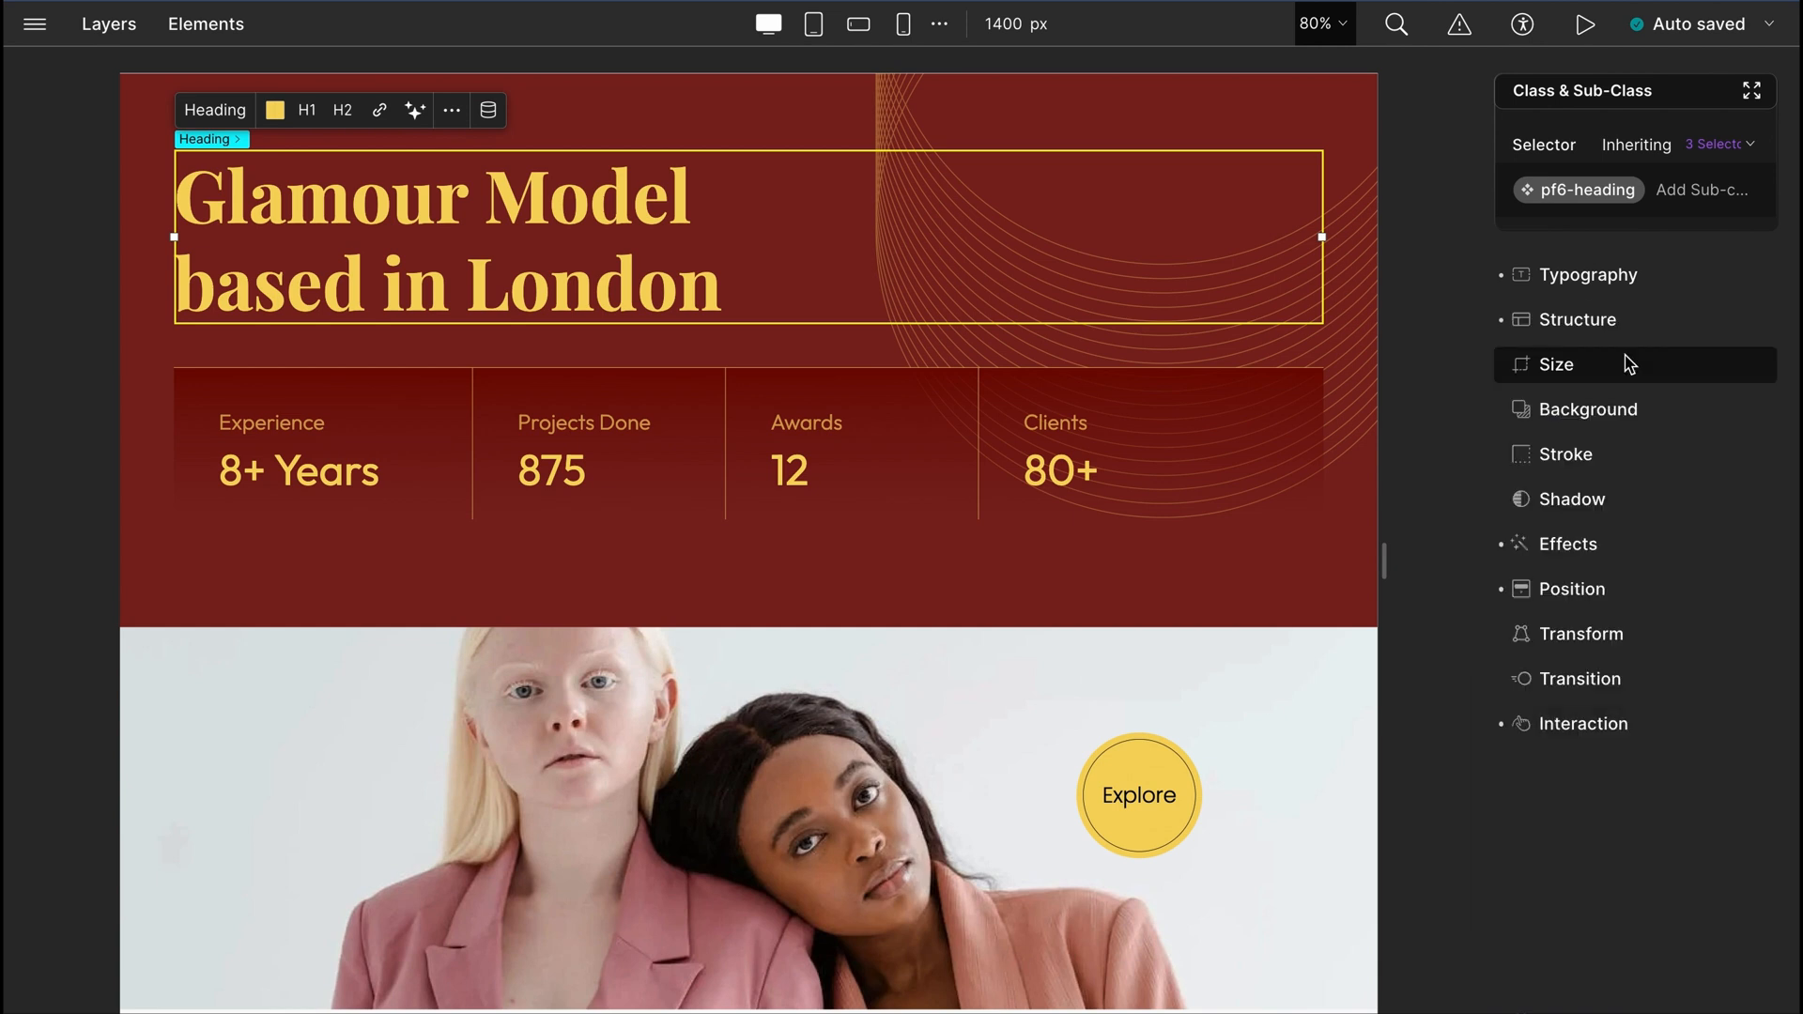
Step: Review the heading's width, height, minimum, maximum and clip settings, all left at auto
{"action": "left_click", "coordinate": [1556, 364]}
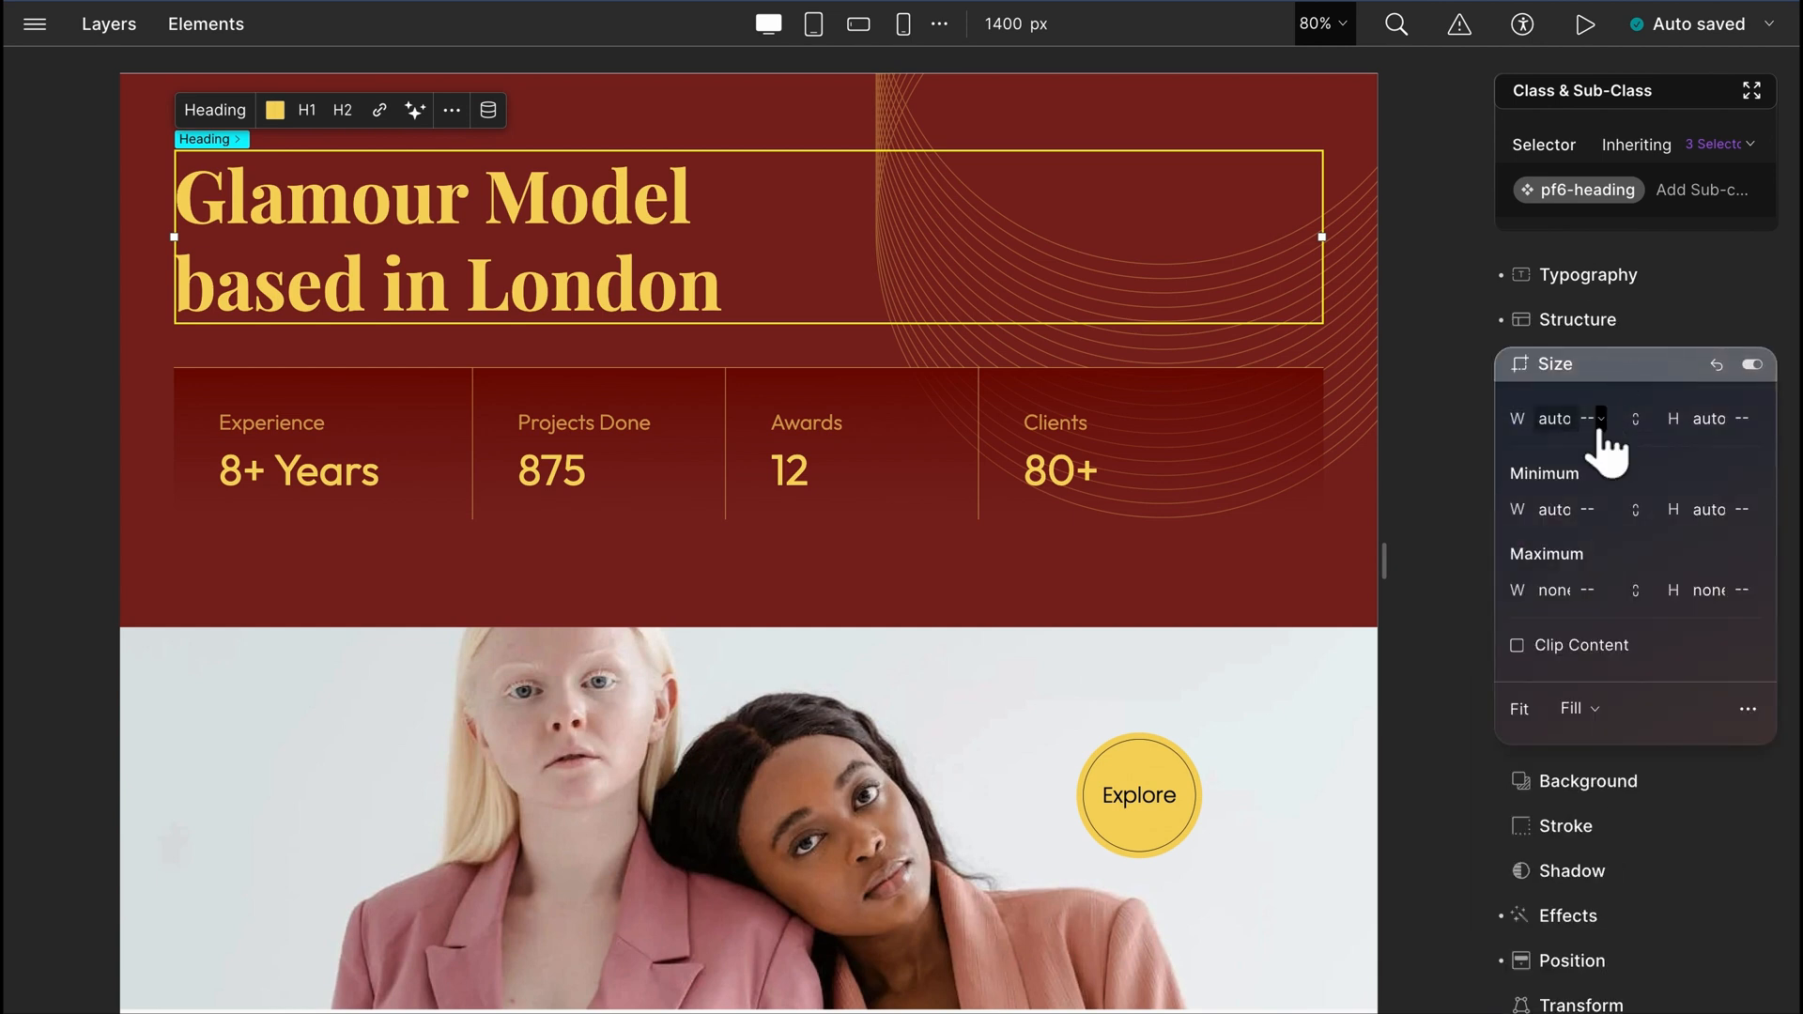
{"action": "mouse_move", "coordinate": [1702, 593]}
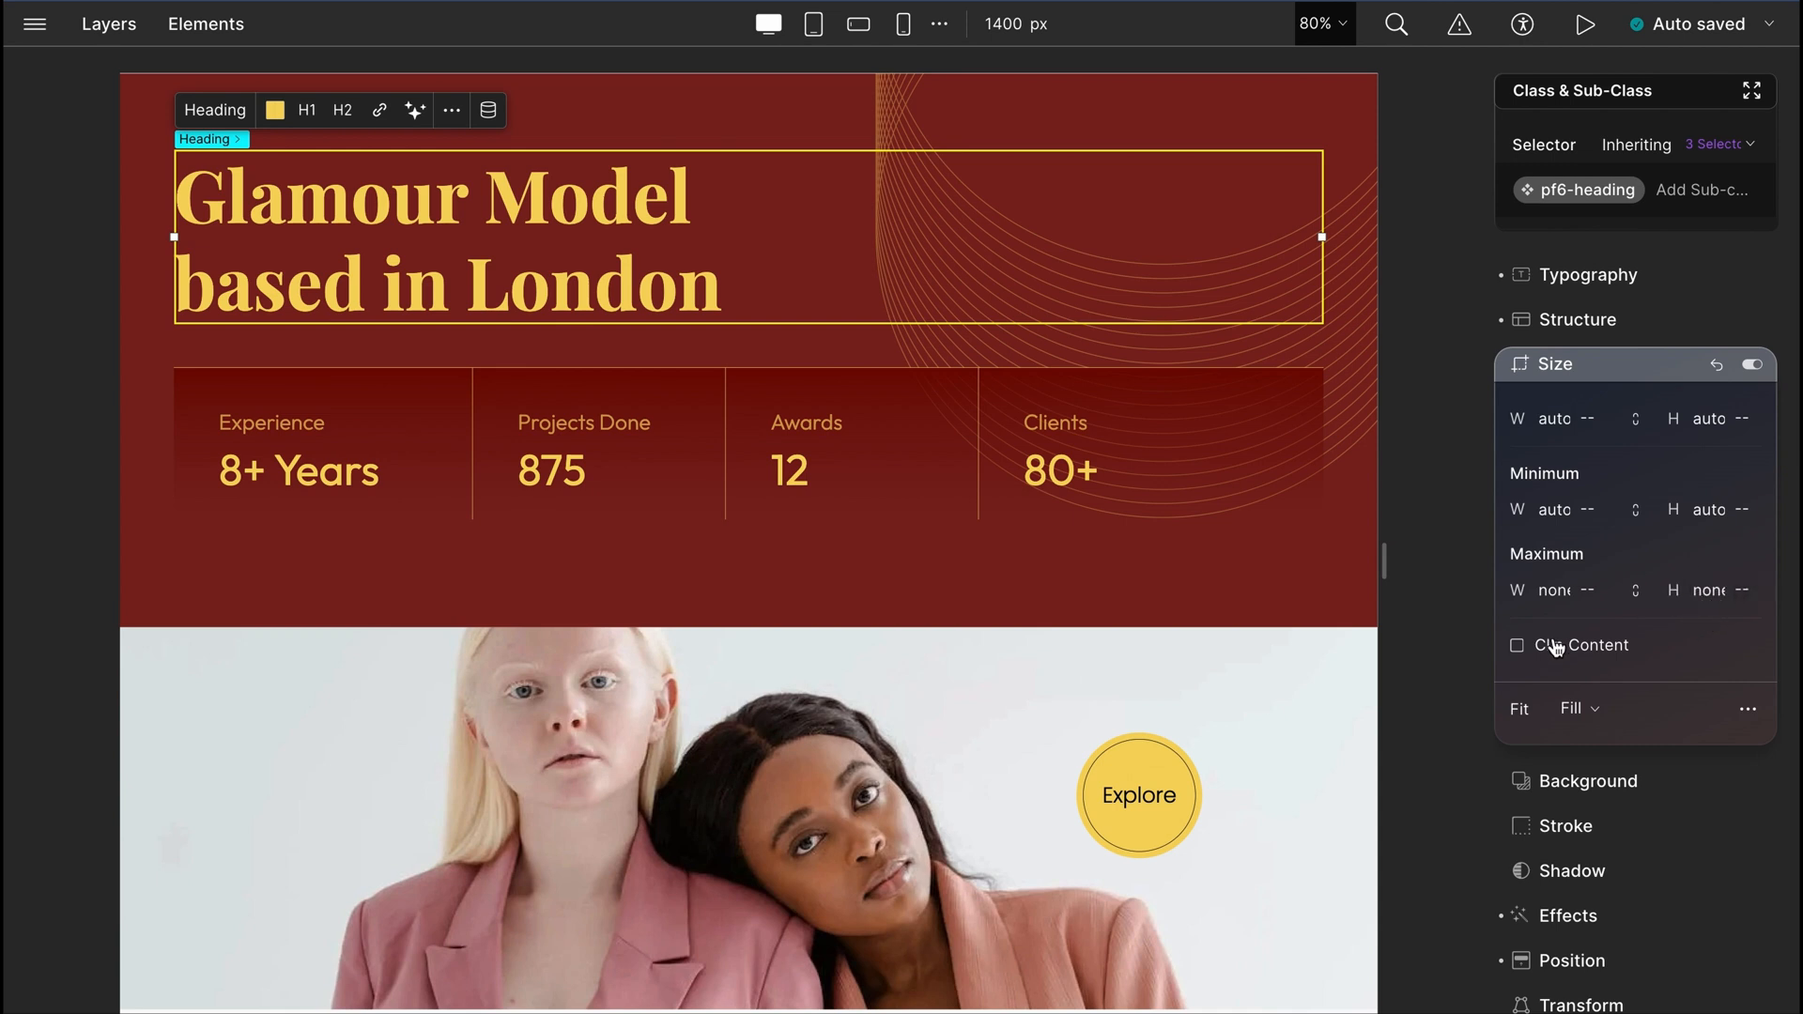
{"action": "left_click", "coordinate": [1578, 708]}
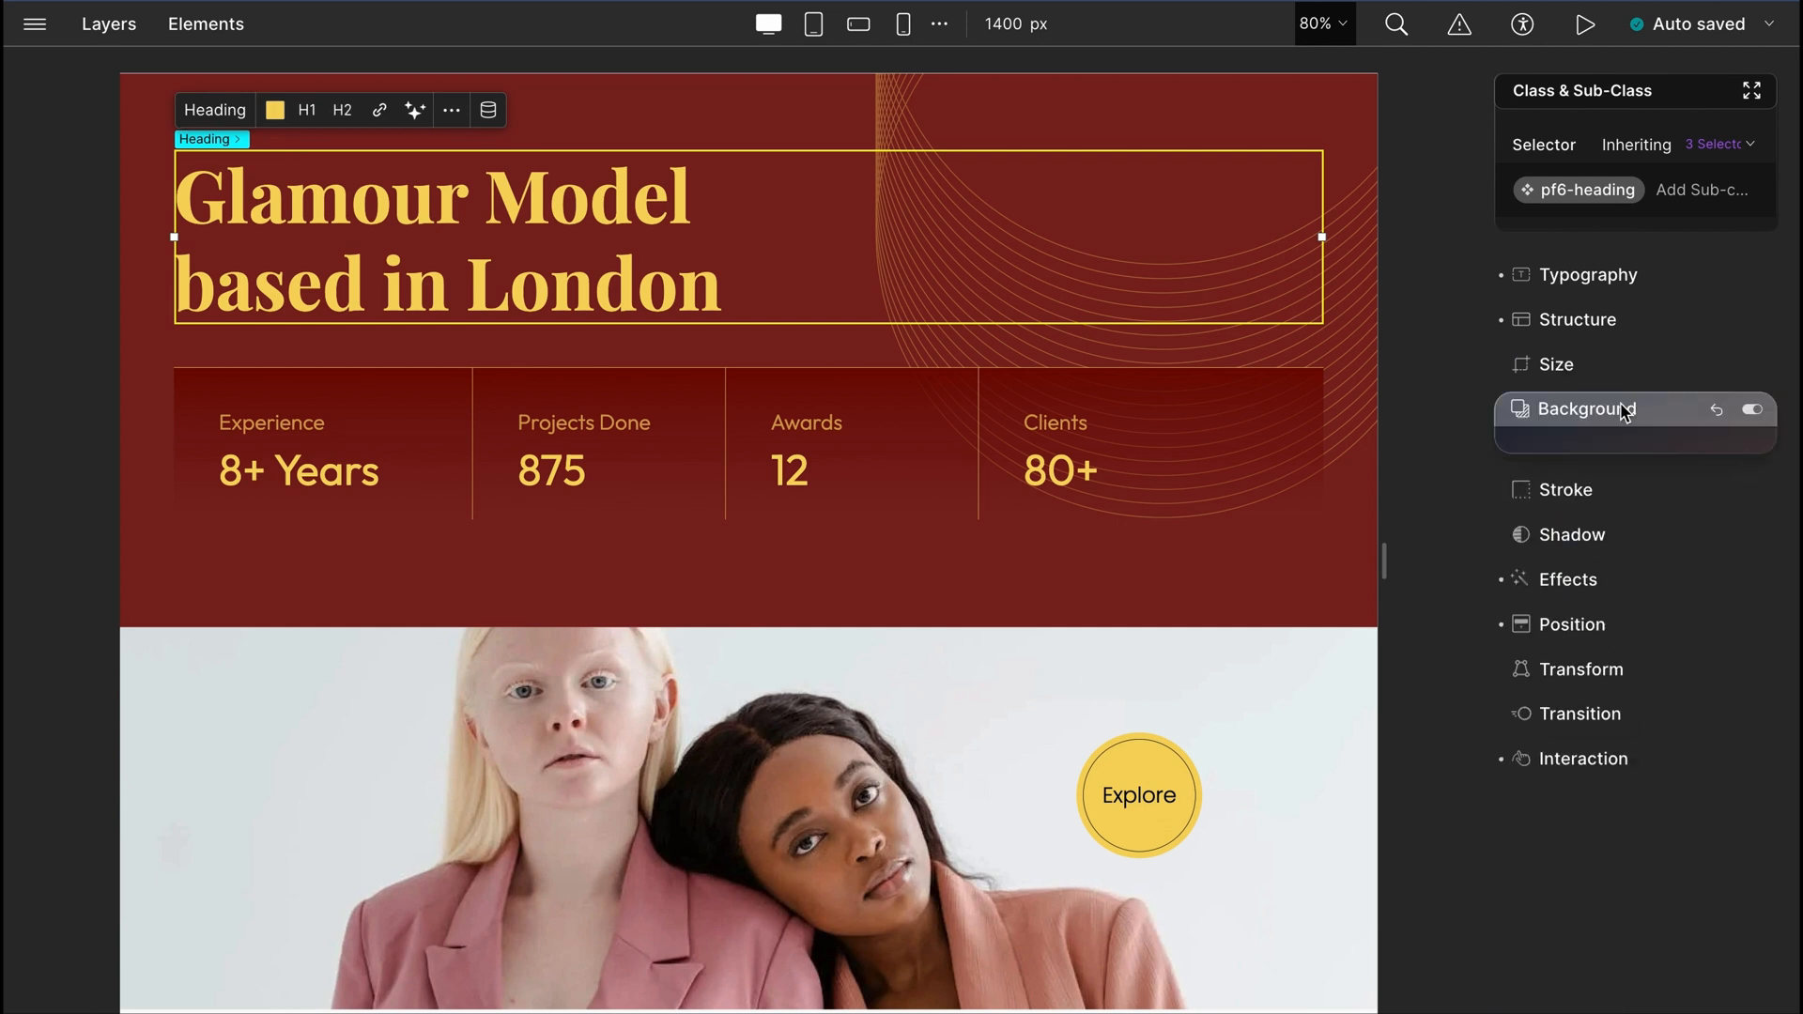
Step: Try a dark red solid fill for the hero section background, with a hex colour value
{"action": "left_click", "coordinate": [1584, 408]}
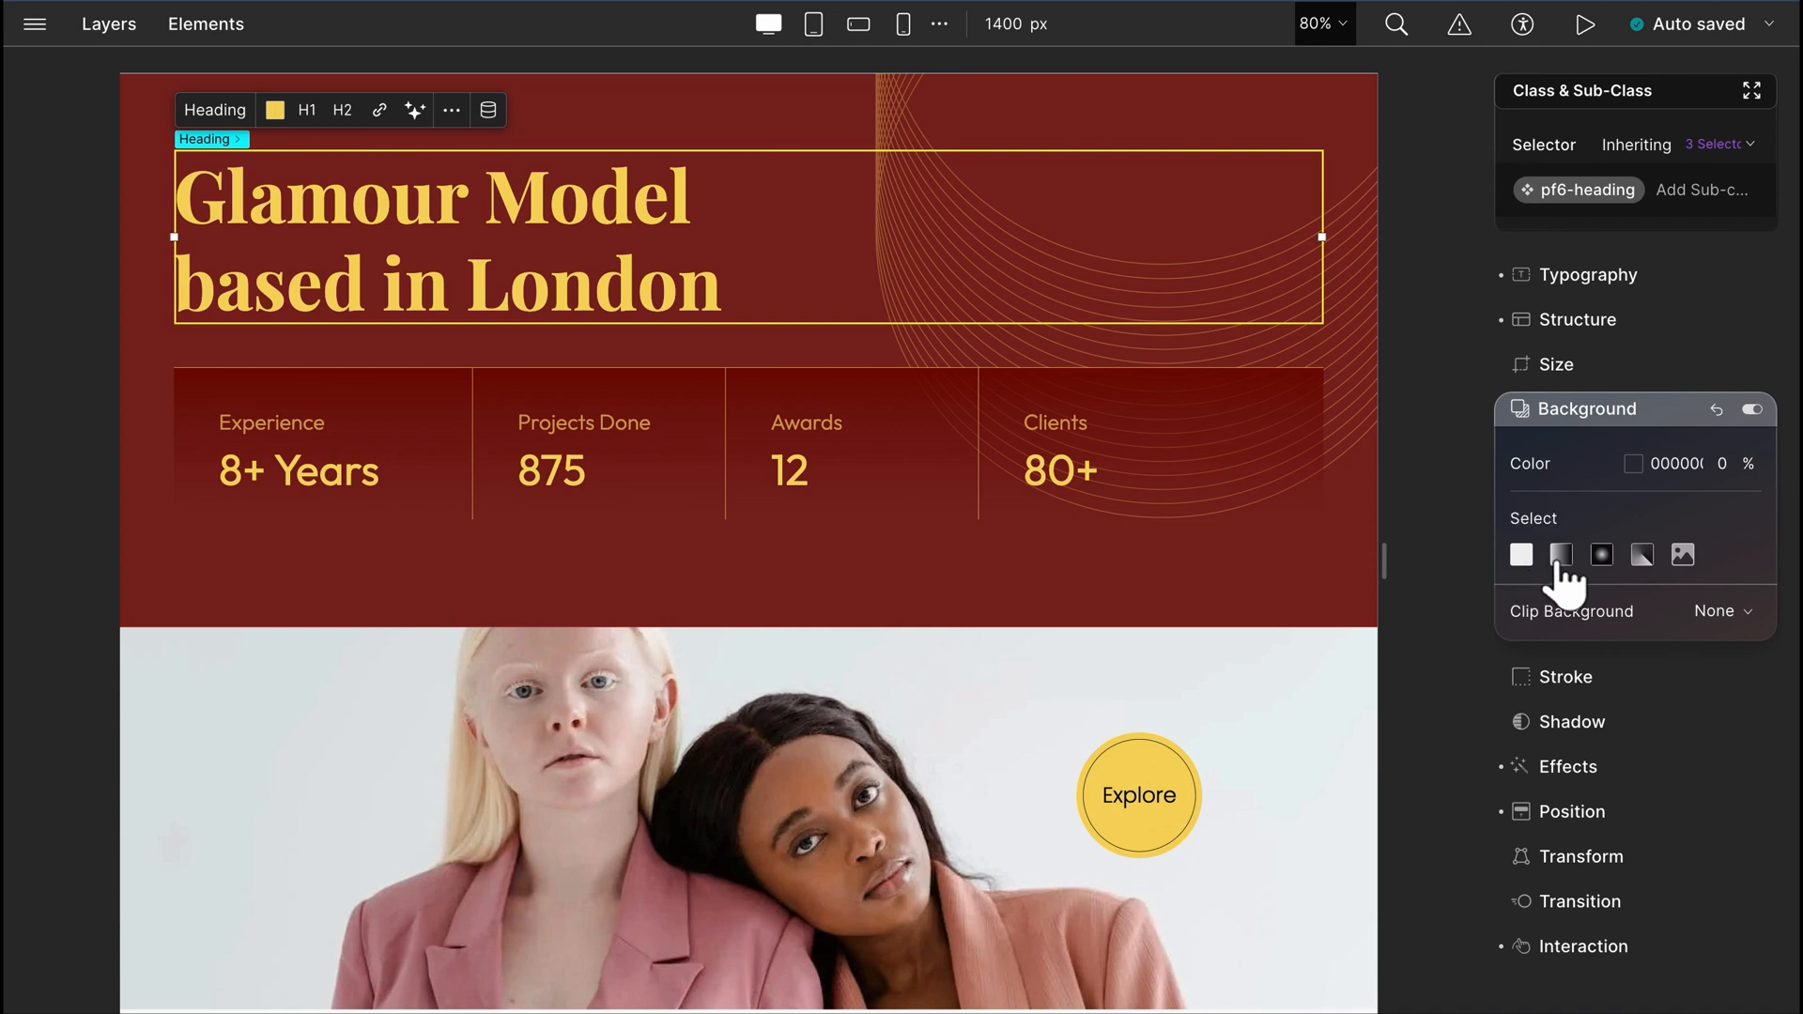
{"action": "mouse_move", "coordinate": [1642, 555]}
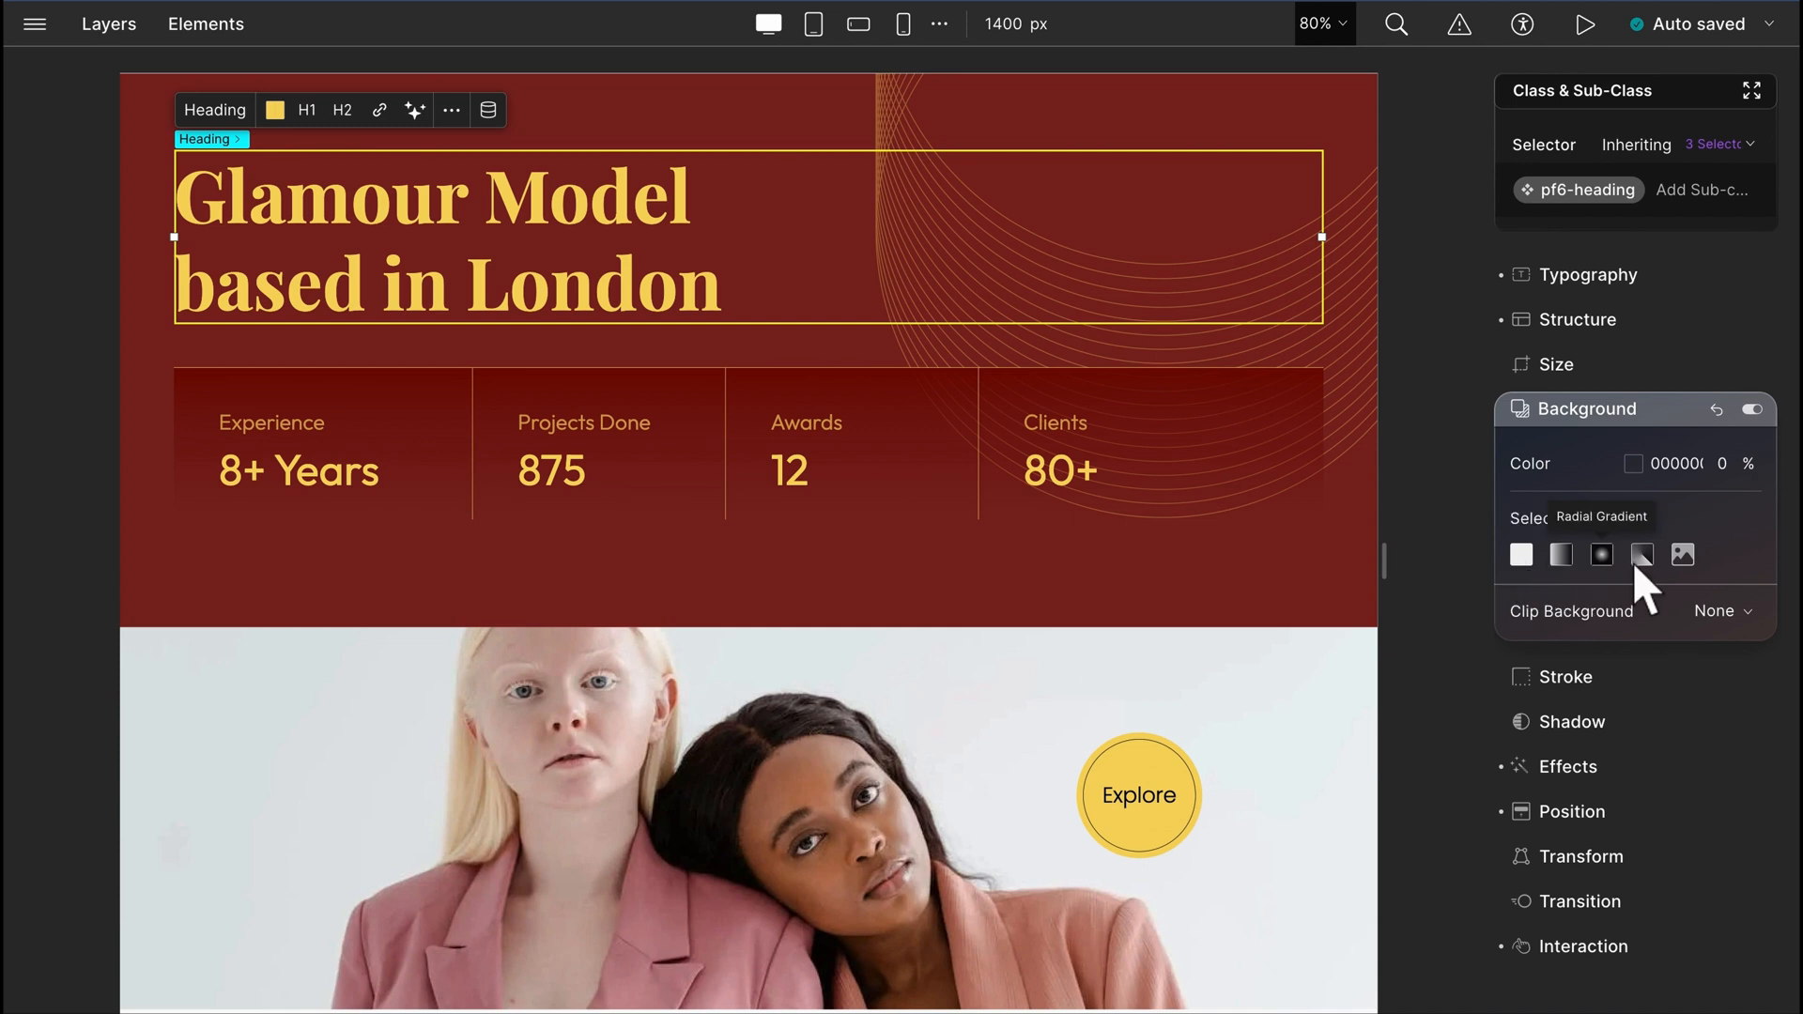
{"action": "mouse_move", "coordinate": [1682, 555]}
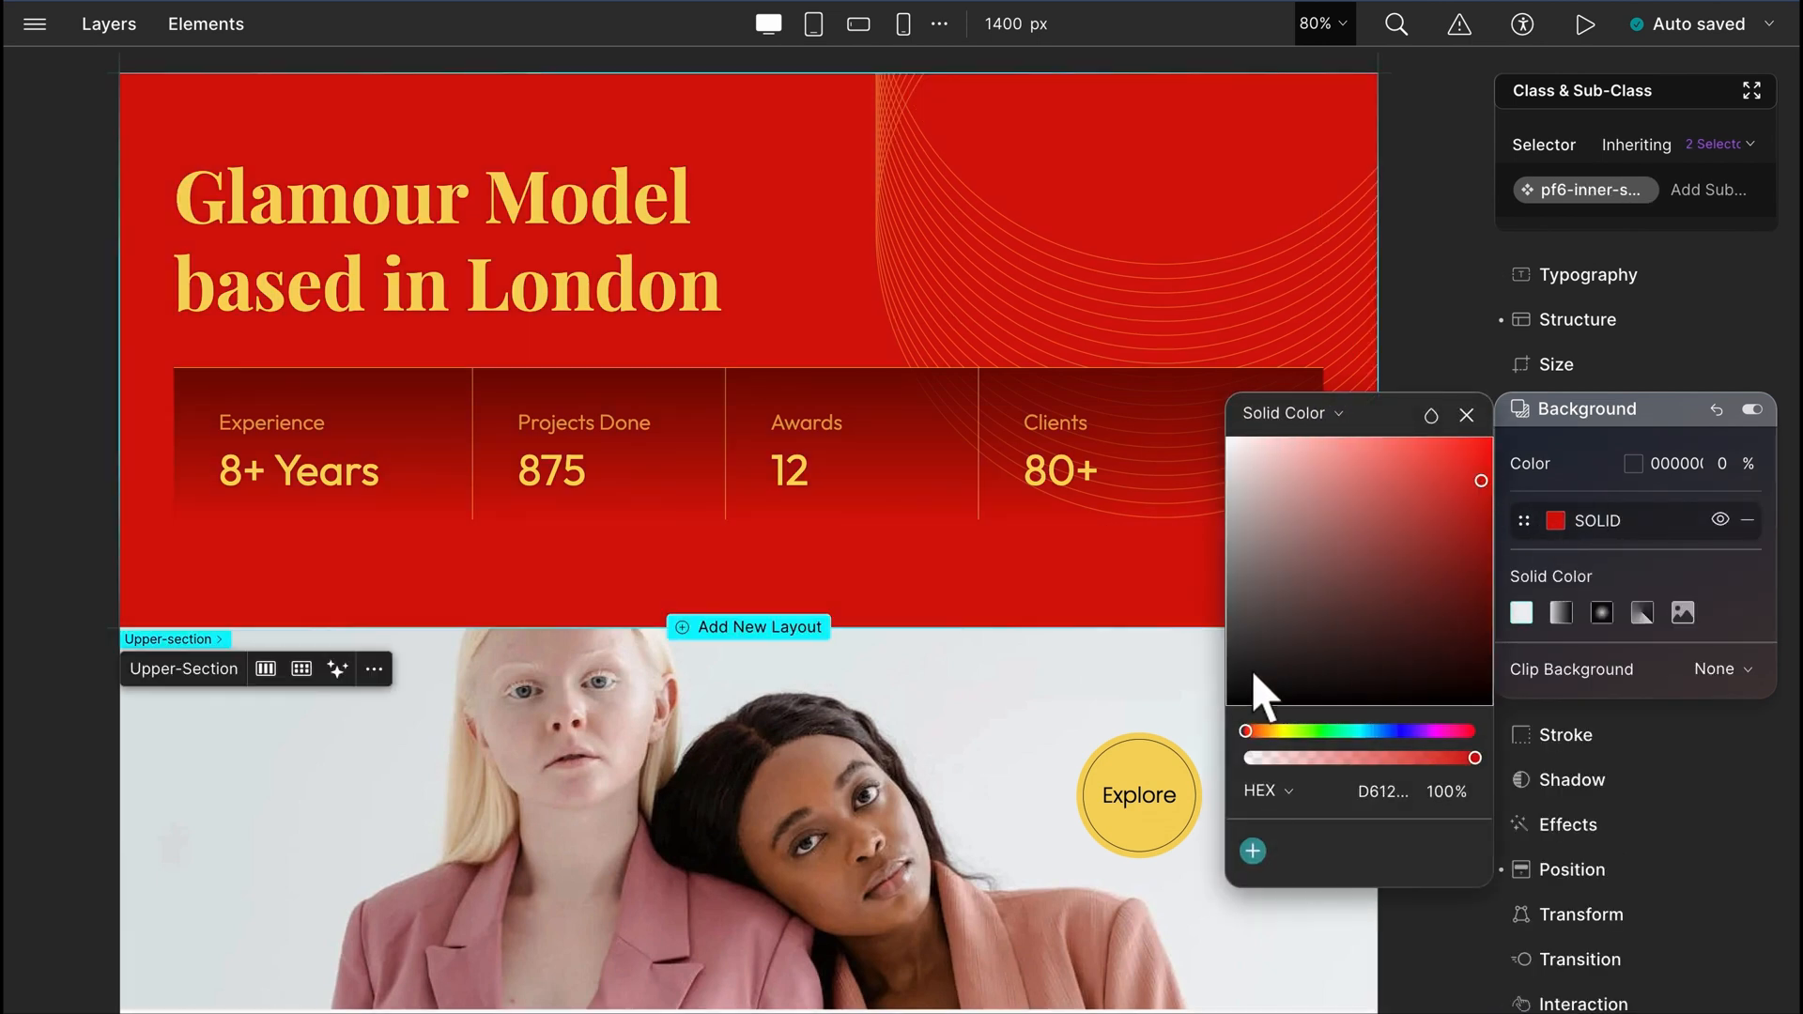
{"action": "left_click", "coordinate": [1267, 790]}
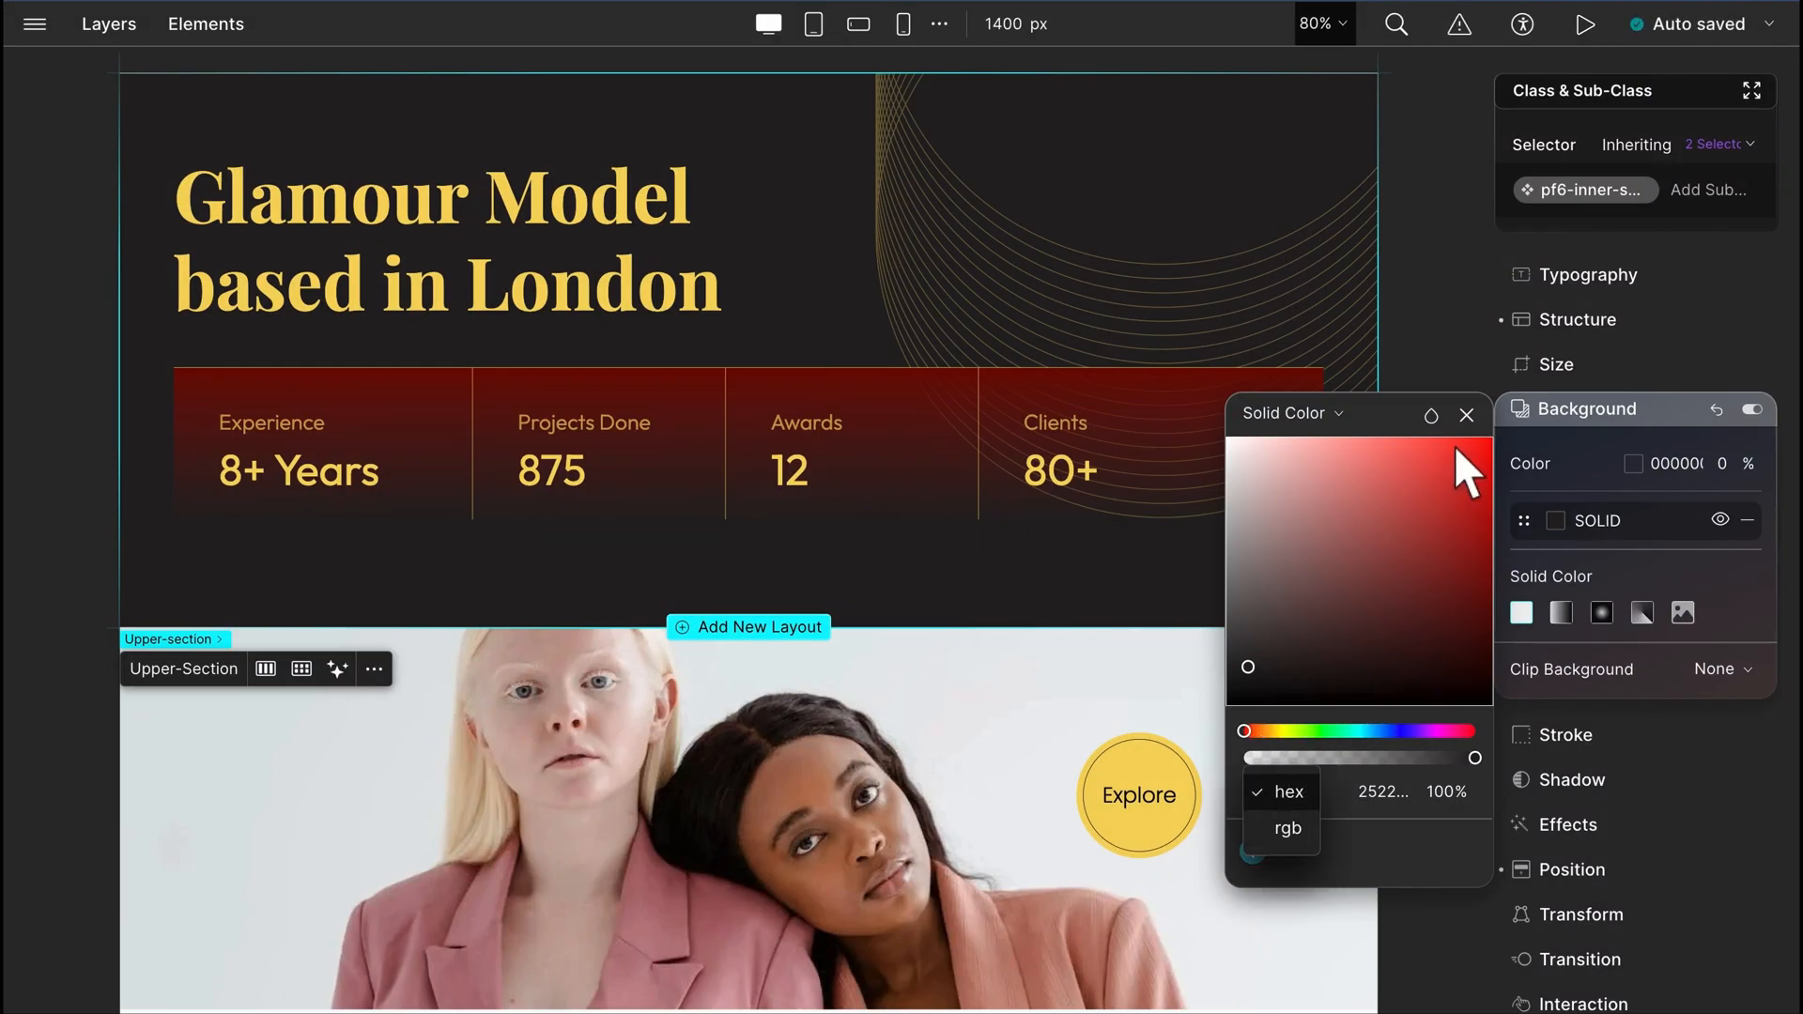
{"action": "left_click", "coordinate": [1433, 414]}
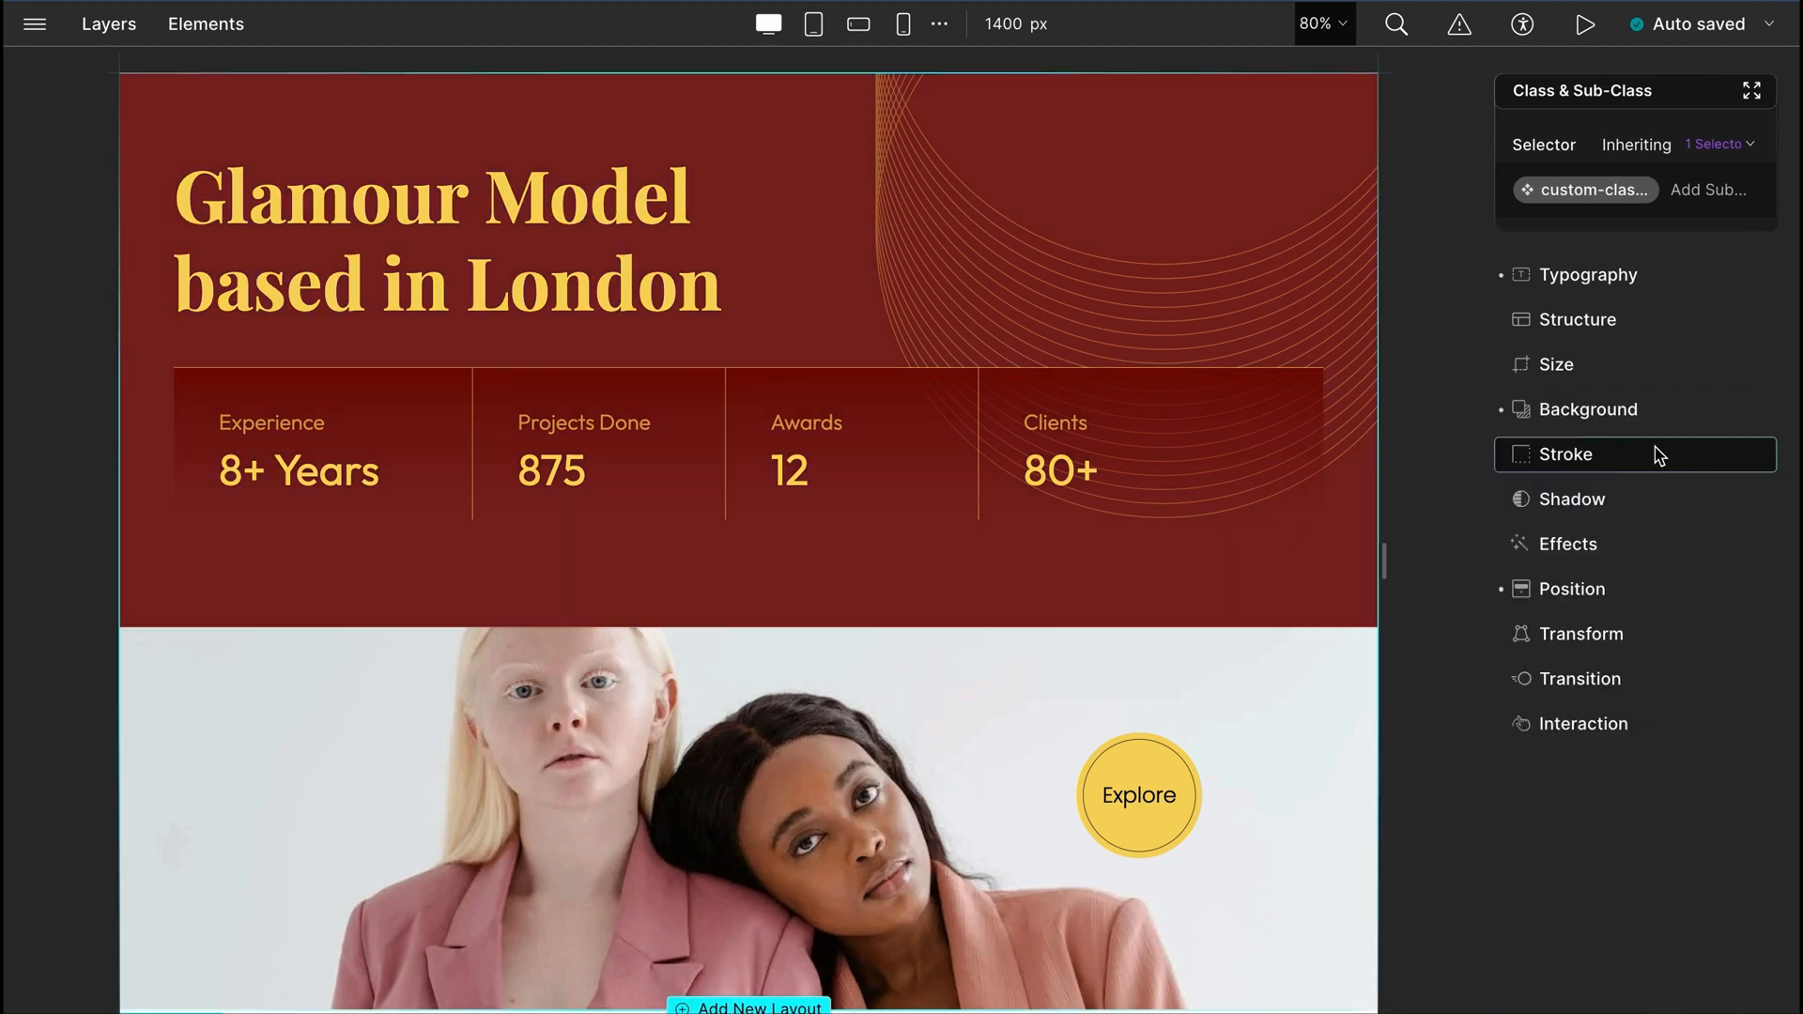
Step: Reset the hero heading's 6 px border in the Stroke settings
{"action": "left_click", "coordinate": [1565, 452]}
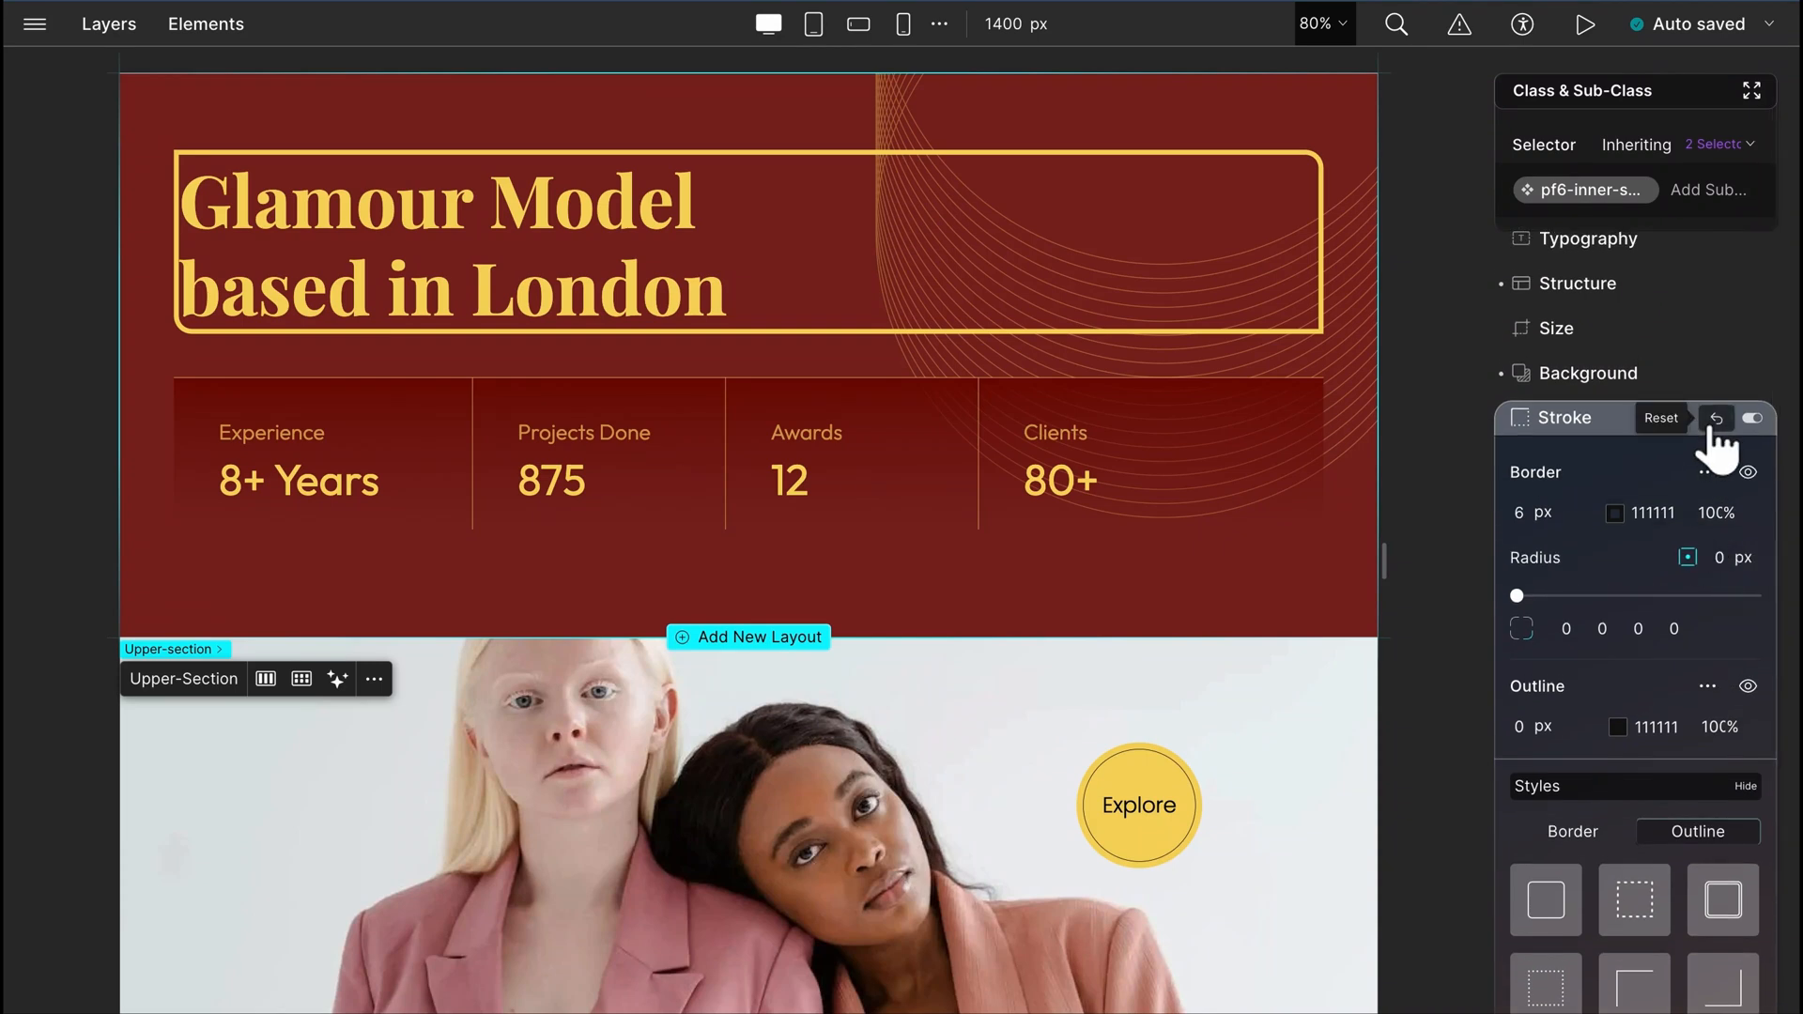
{"action": "left_click", "coordinate": [1752, 417]}
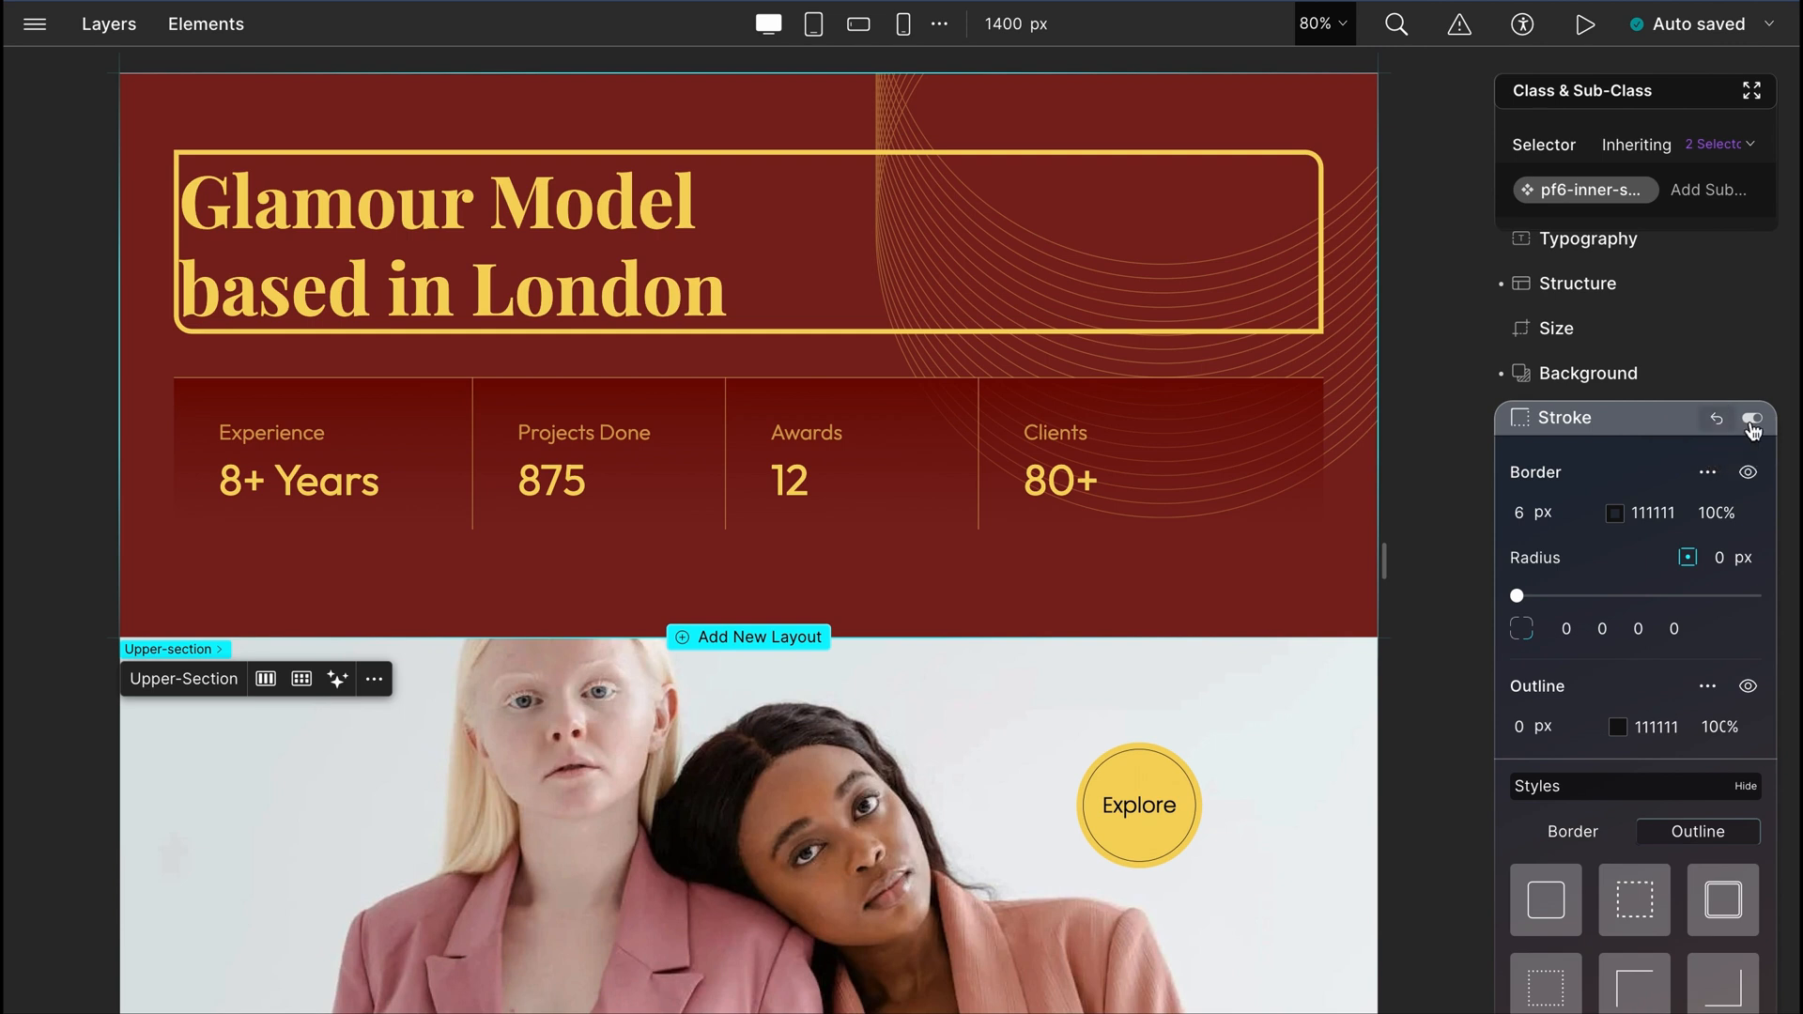
{"action": "mouse_move", "coordinate": [1750, 418]}
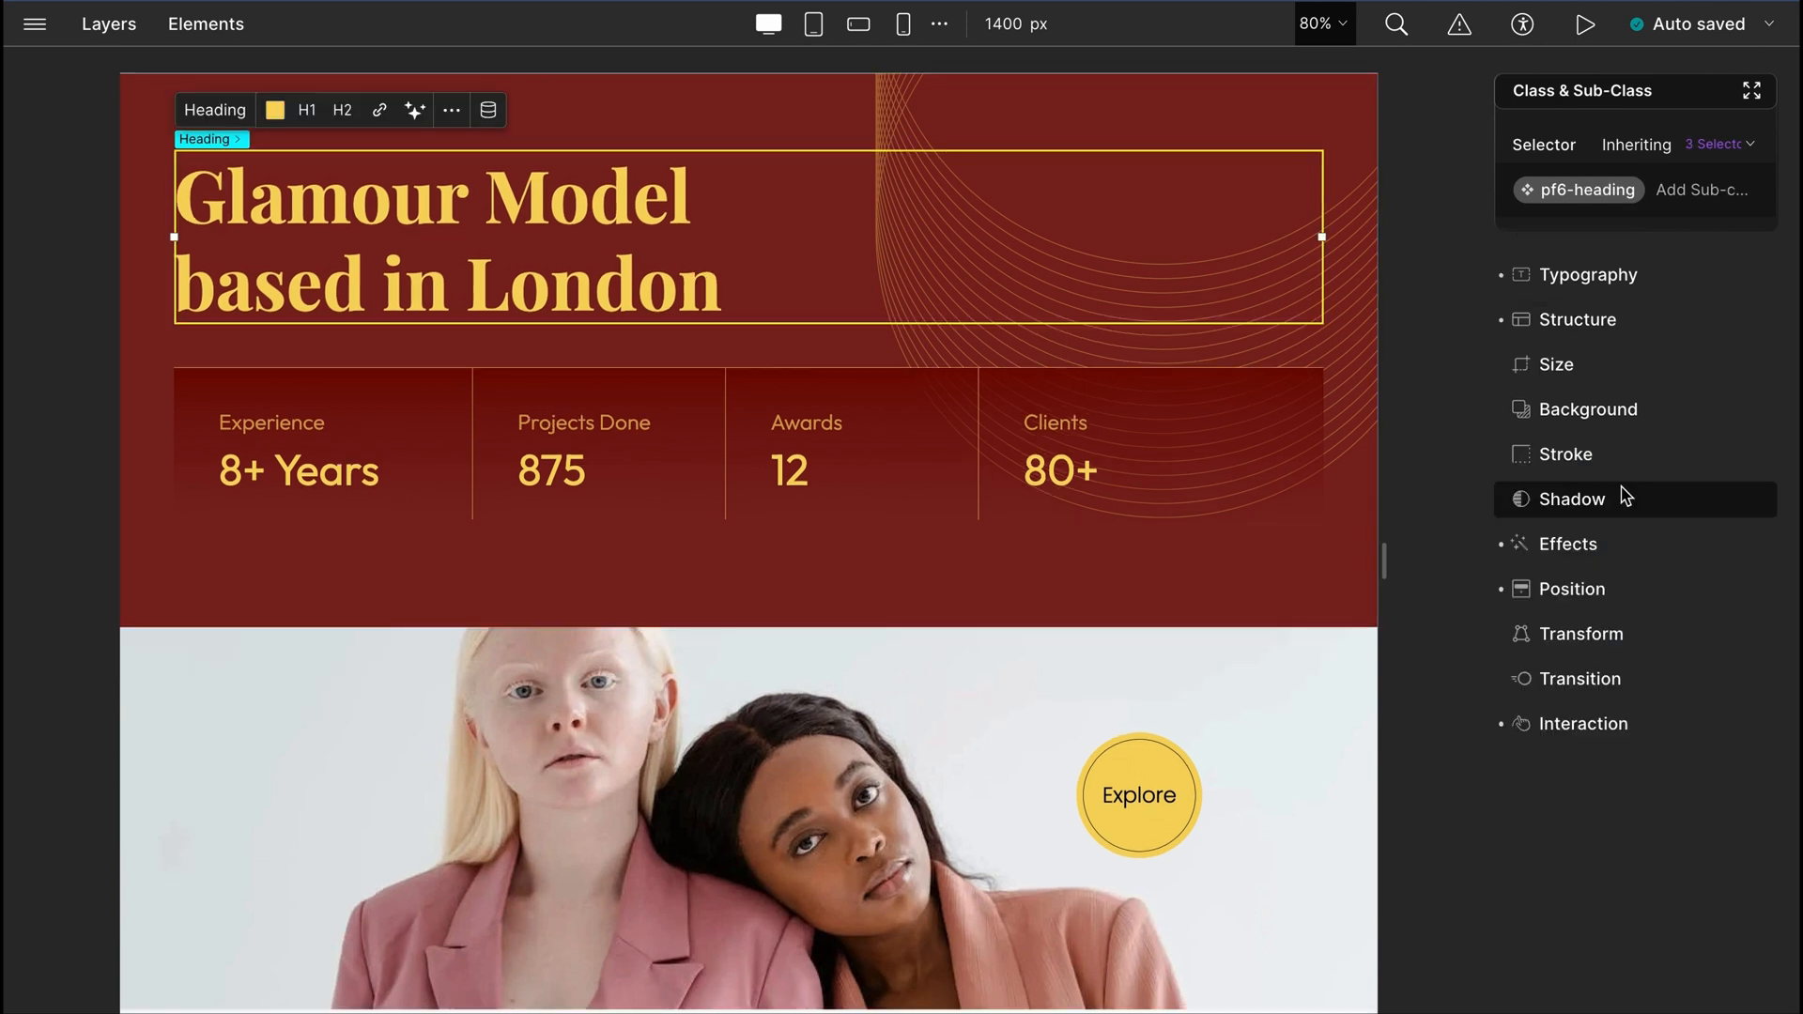
Step: Fade the hero heading to about 83% opacity in Effects, then adjust it back
{"action": "left_click", "coordinate": [1572, 498]}
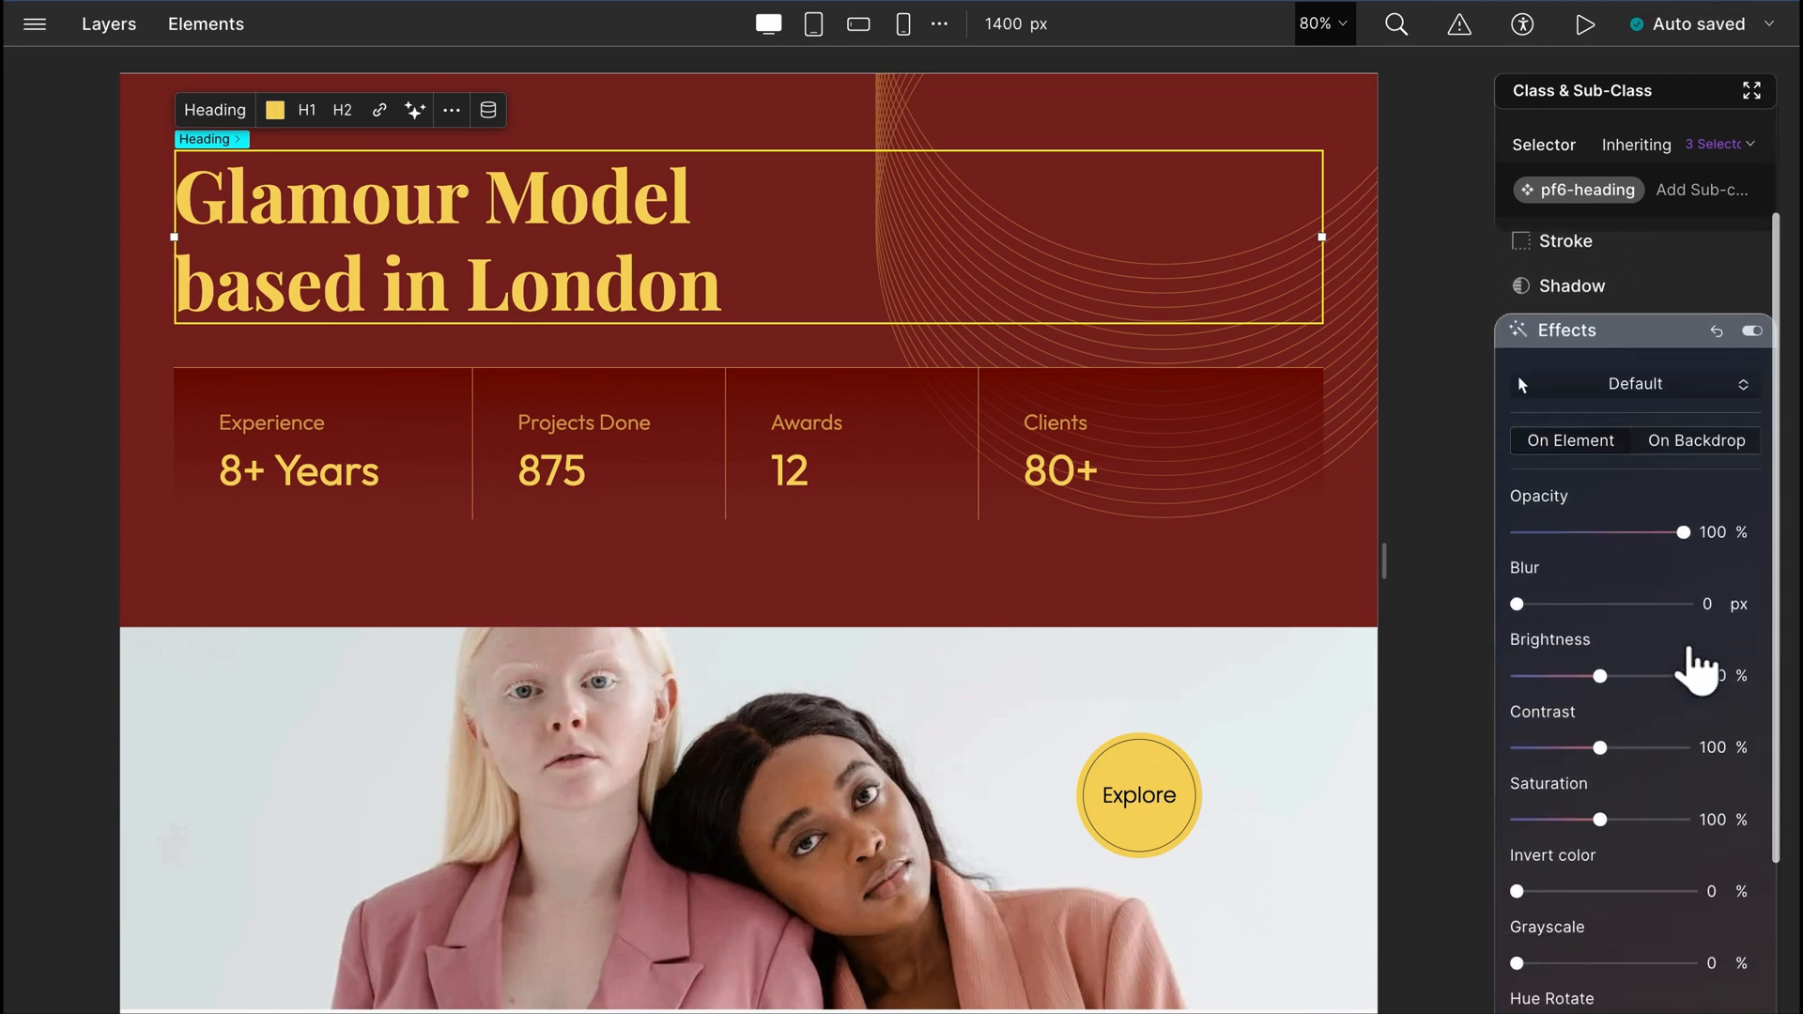
{"action": "left_click_drag", "start_coordinate": [1685, 532], "coordinate": [1655, 460]}
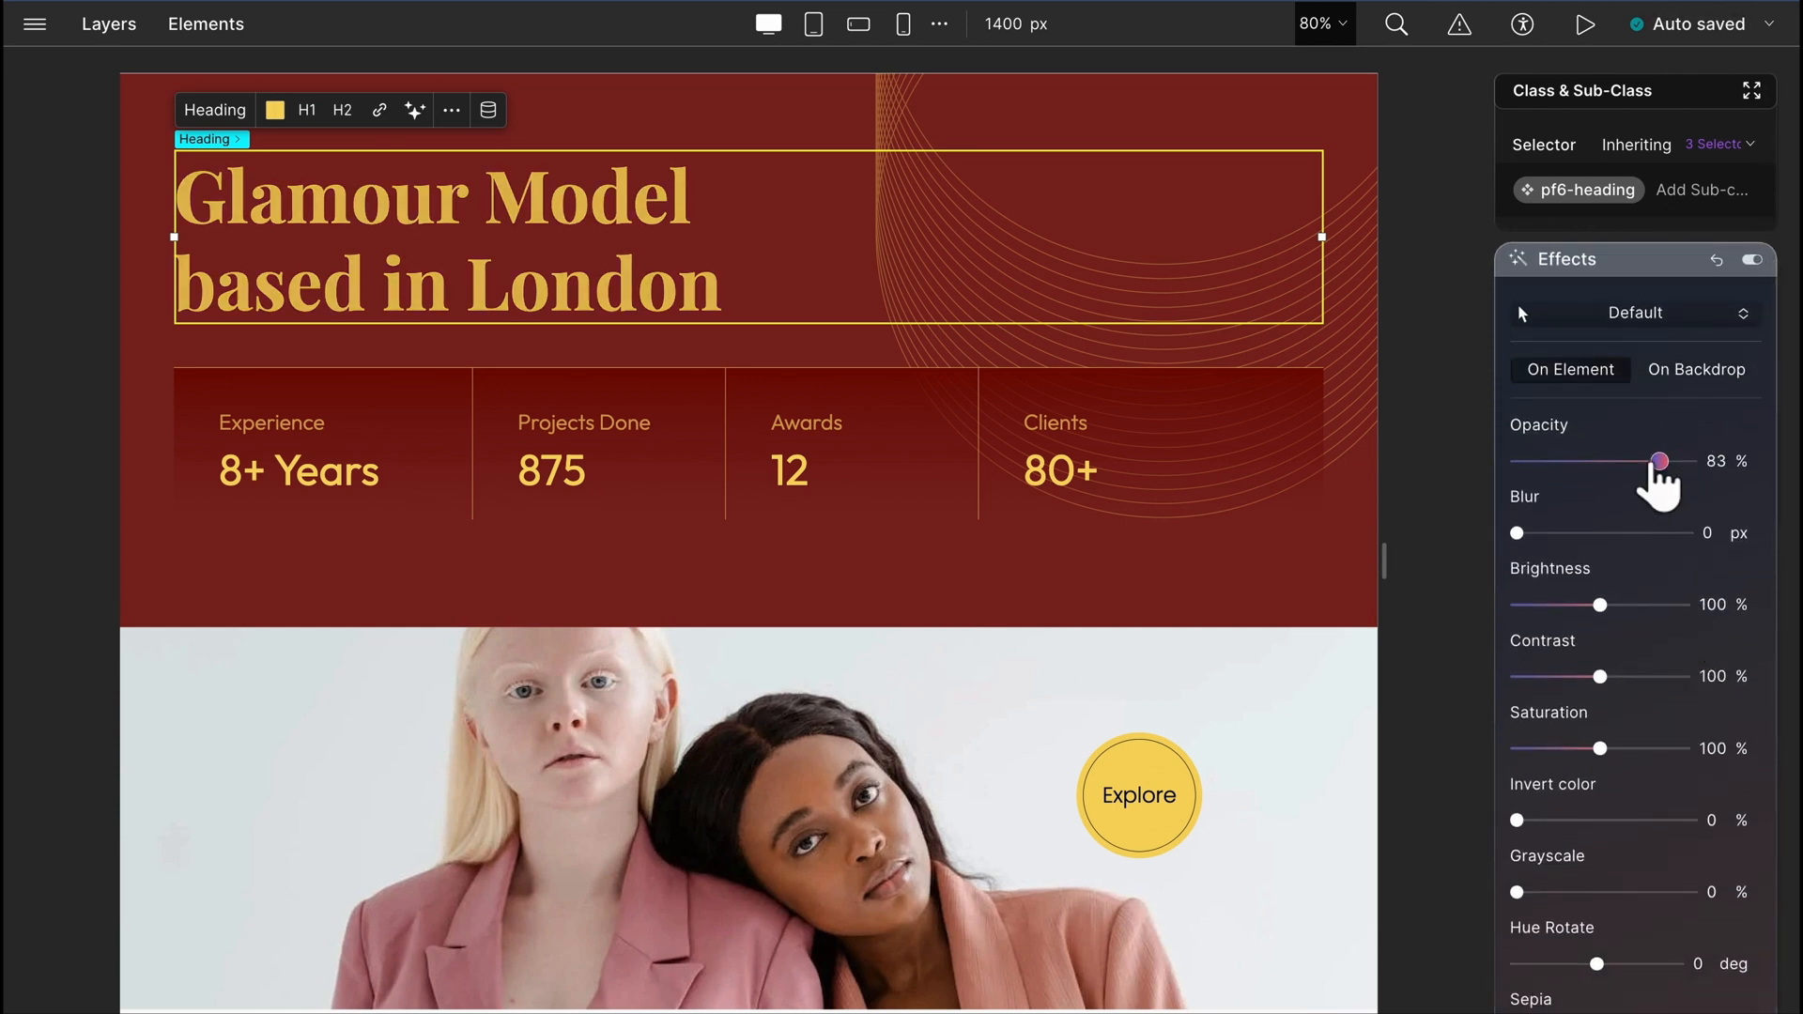
{"action": "left_click_drag", "start_coordinate": [1656, 461], "coordinate": [1680, 461]}
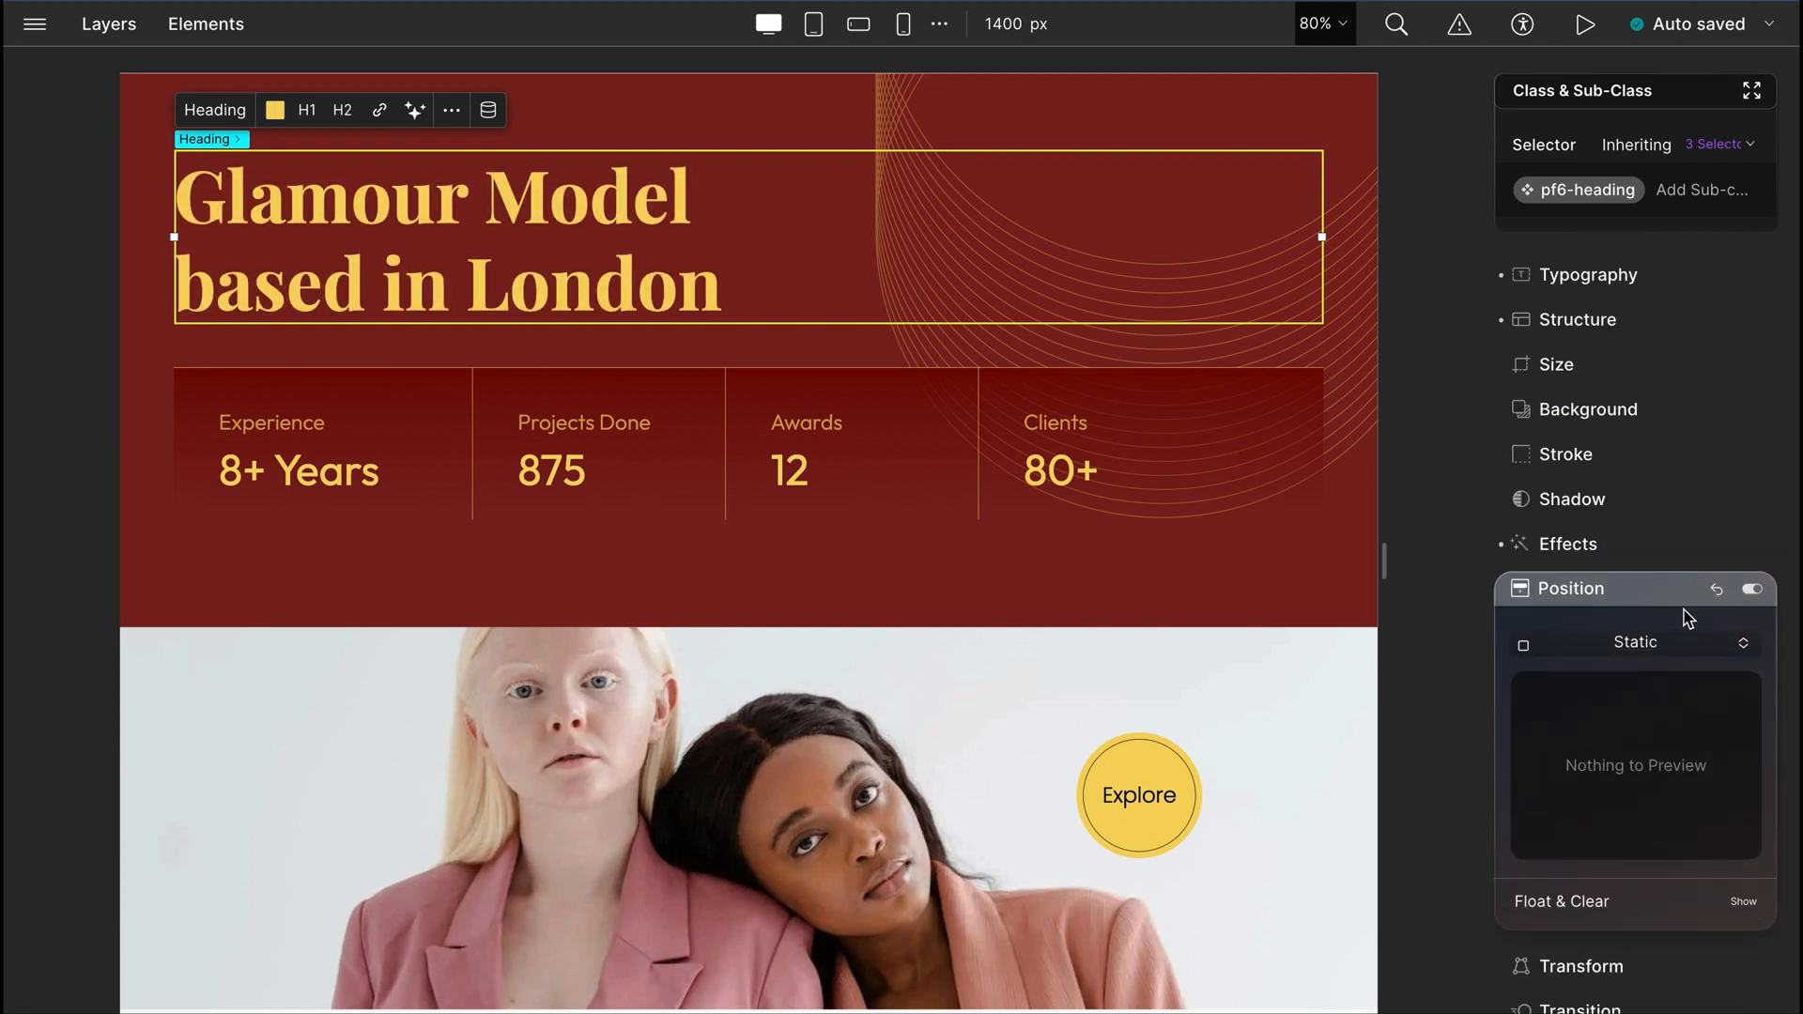
Step: Set the hero heading's position type to Relative
{"action": "left_click", "coordinate": [1633, 642]}
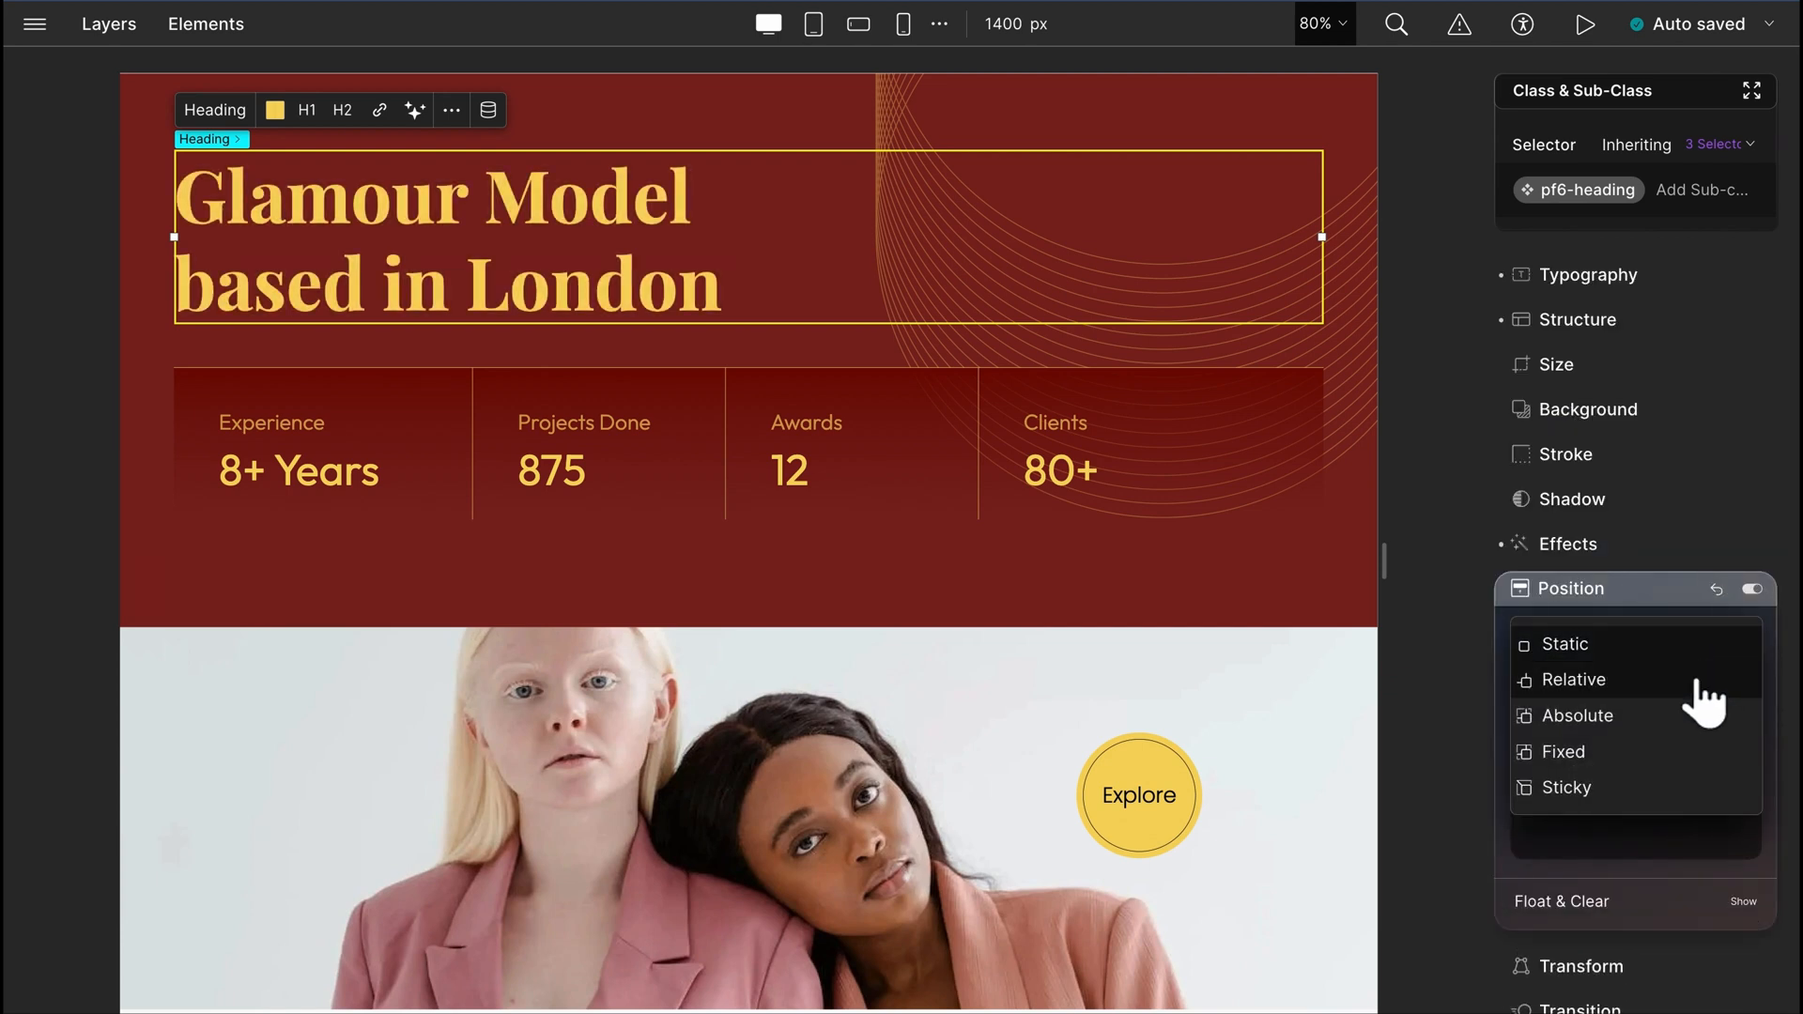
{"action": "left_click", "coordinate": [1572, 680]}
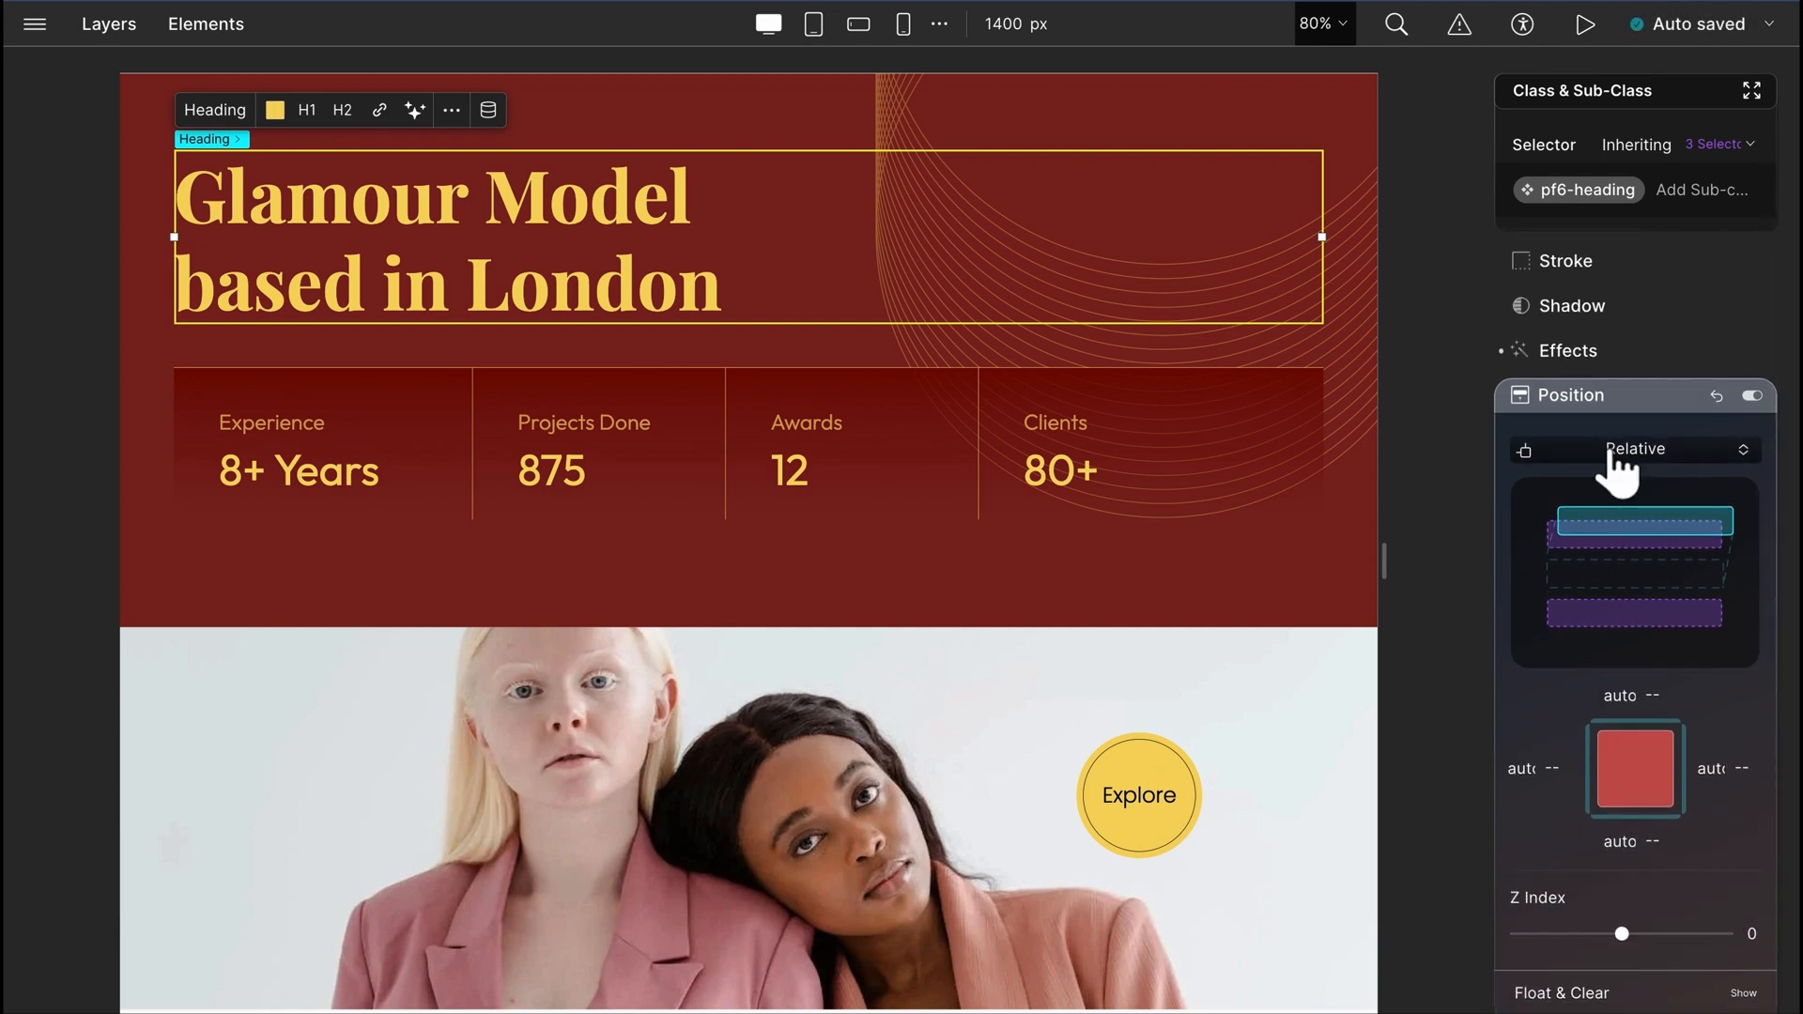
{"action": "left_click", "coordinate": [1634, 448]}
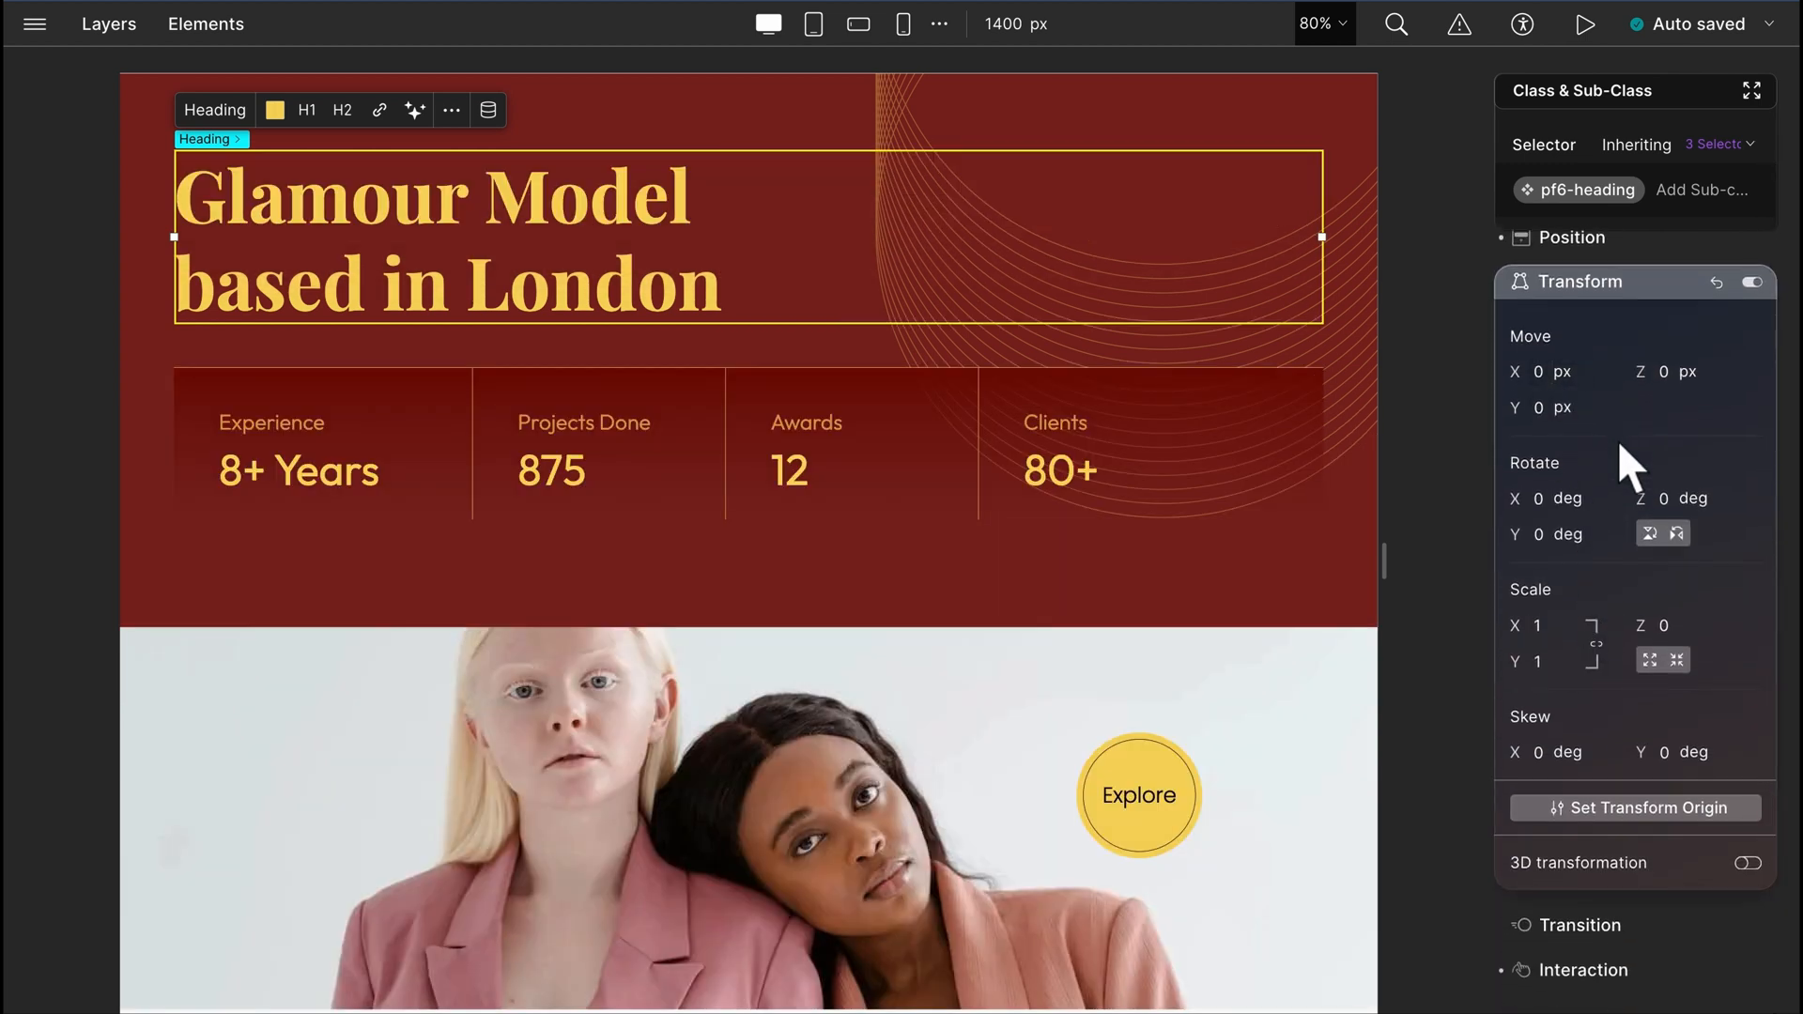
{"action": "mouse_move", "coordinate": [1563, 730]}
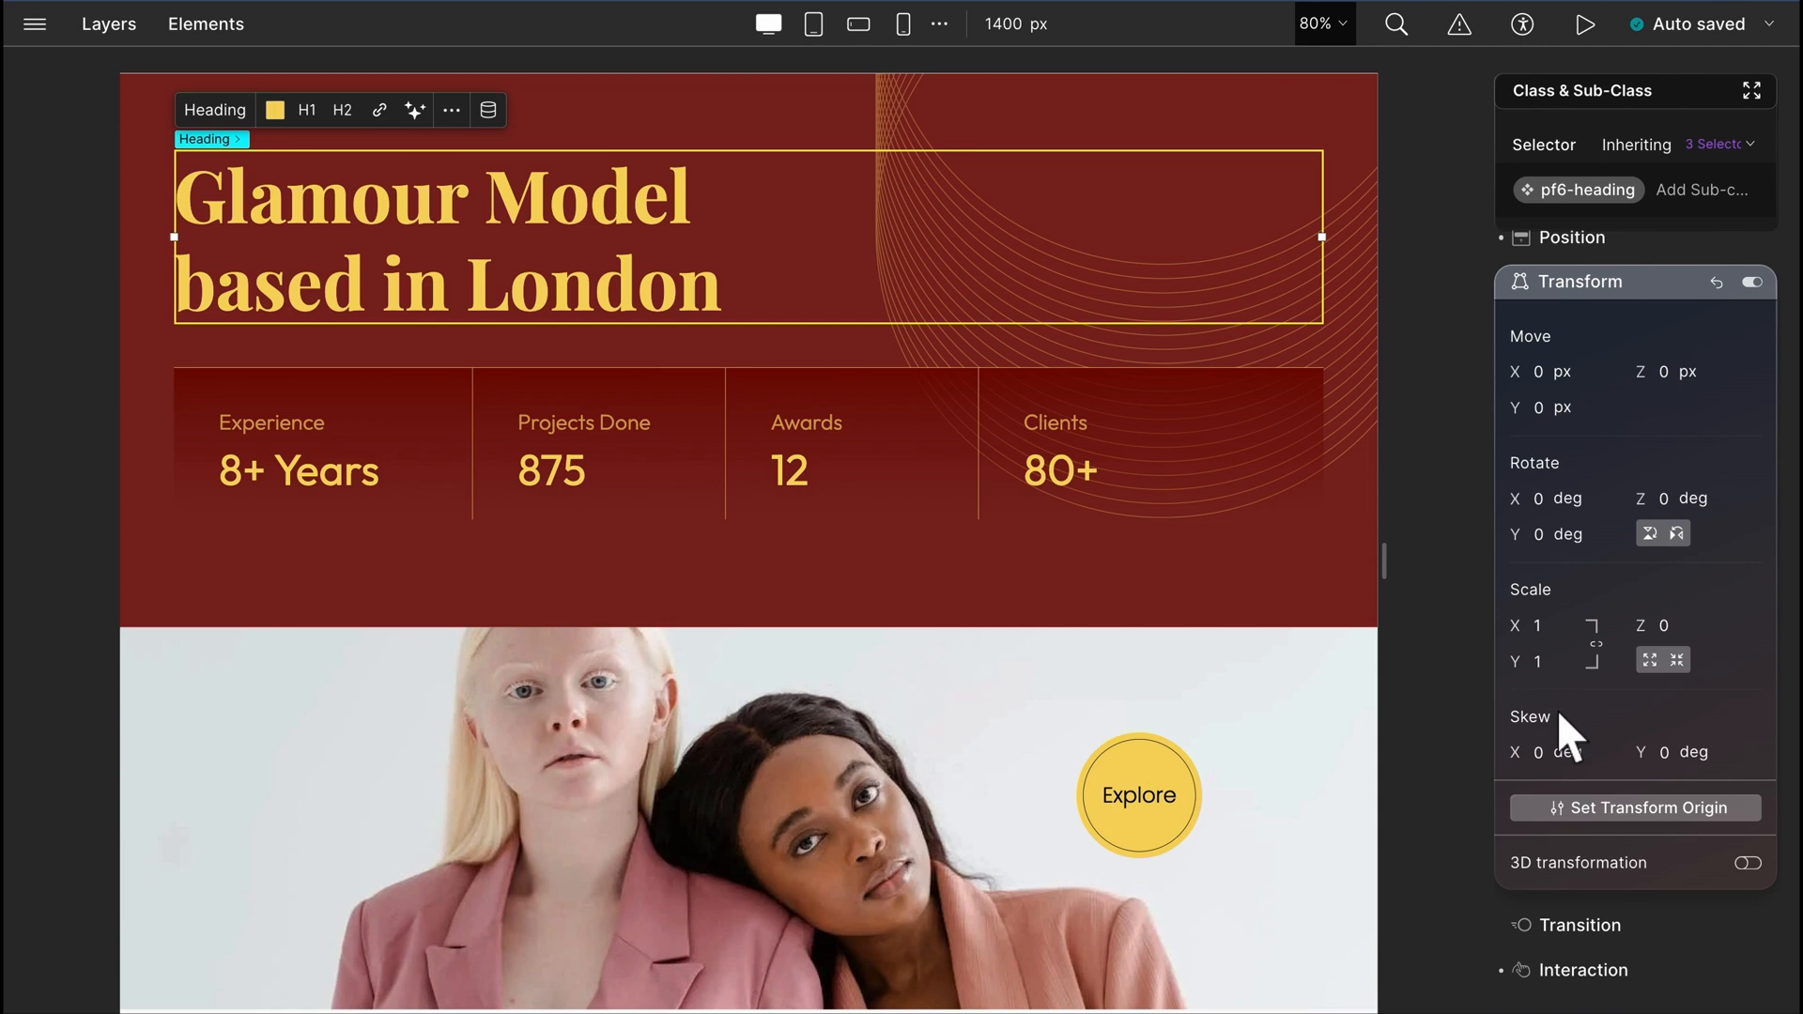
Step: Check the heading's transform origin, left at its 50% centre
{"action": "left_click", "coordinate": [1634, 808]}
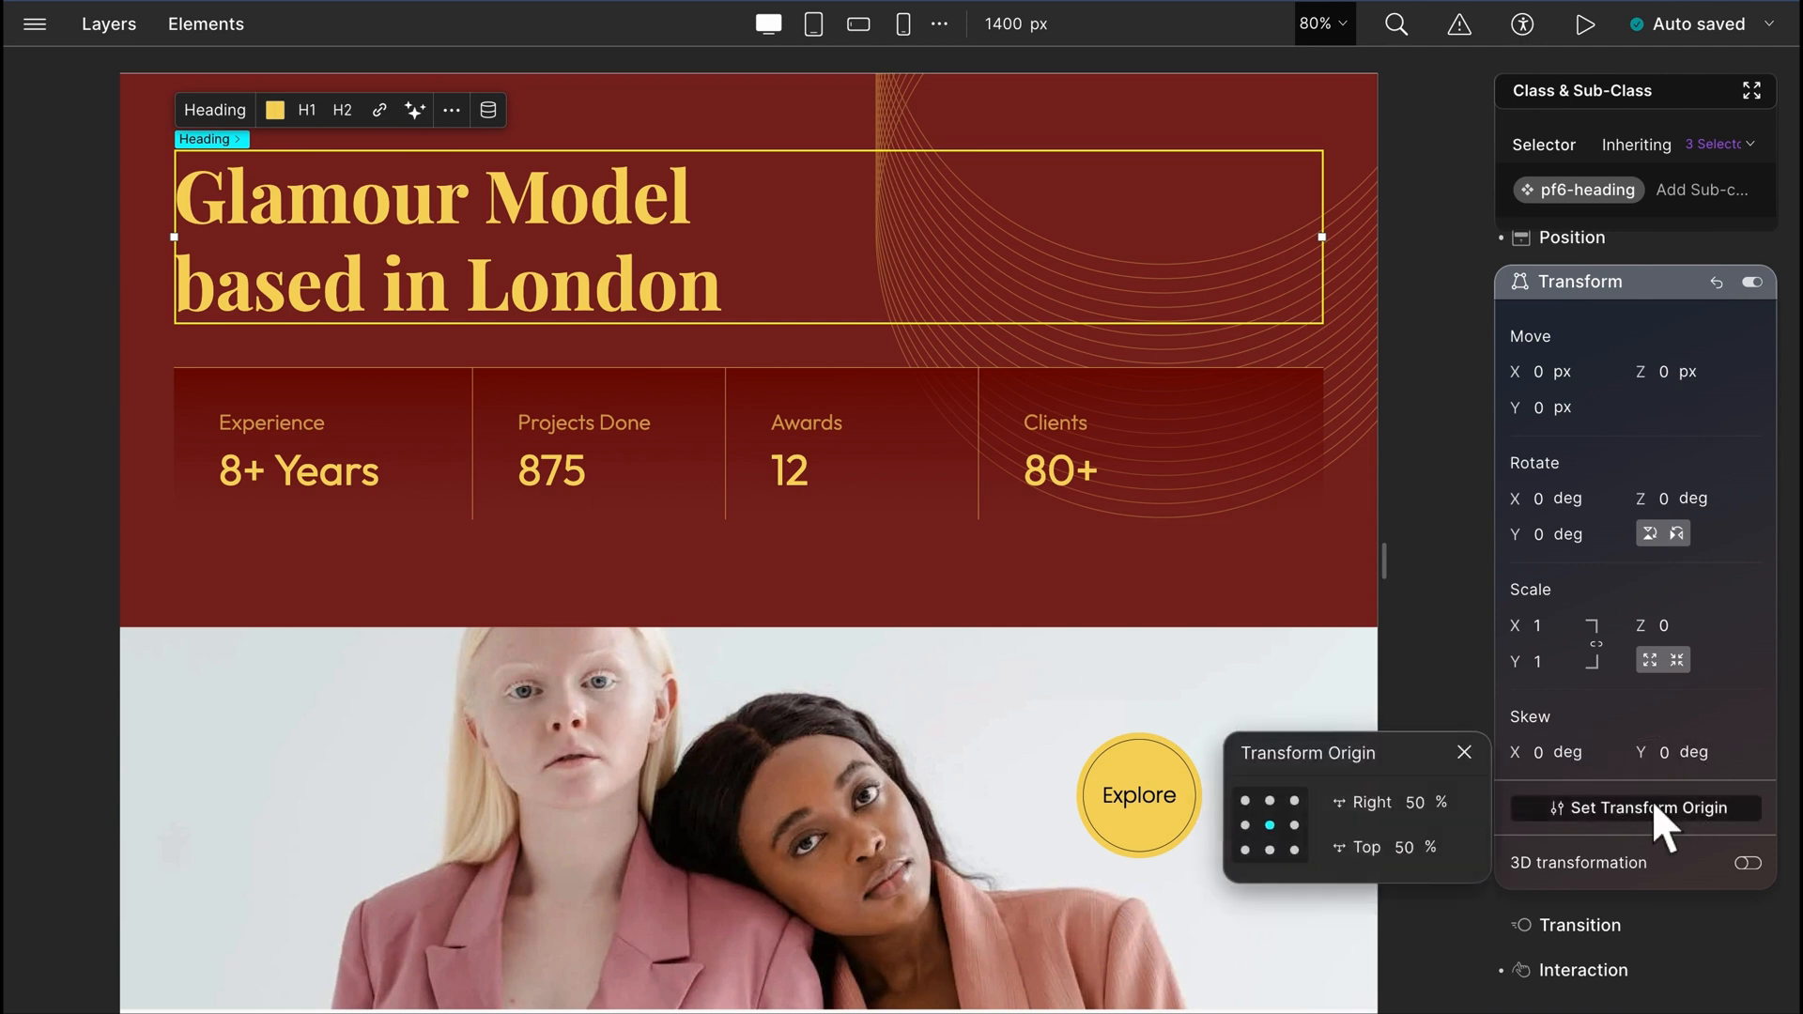
{"action": "mouse_move", "coordinate": [1475, 849]}
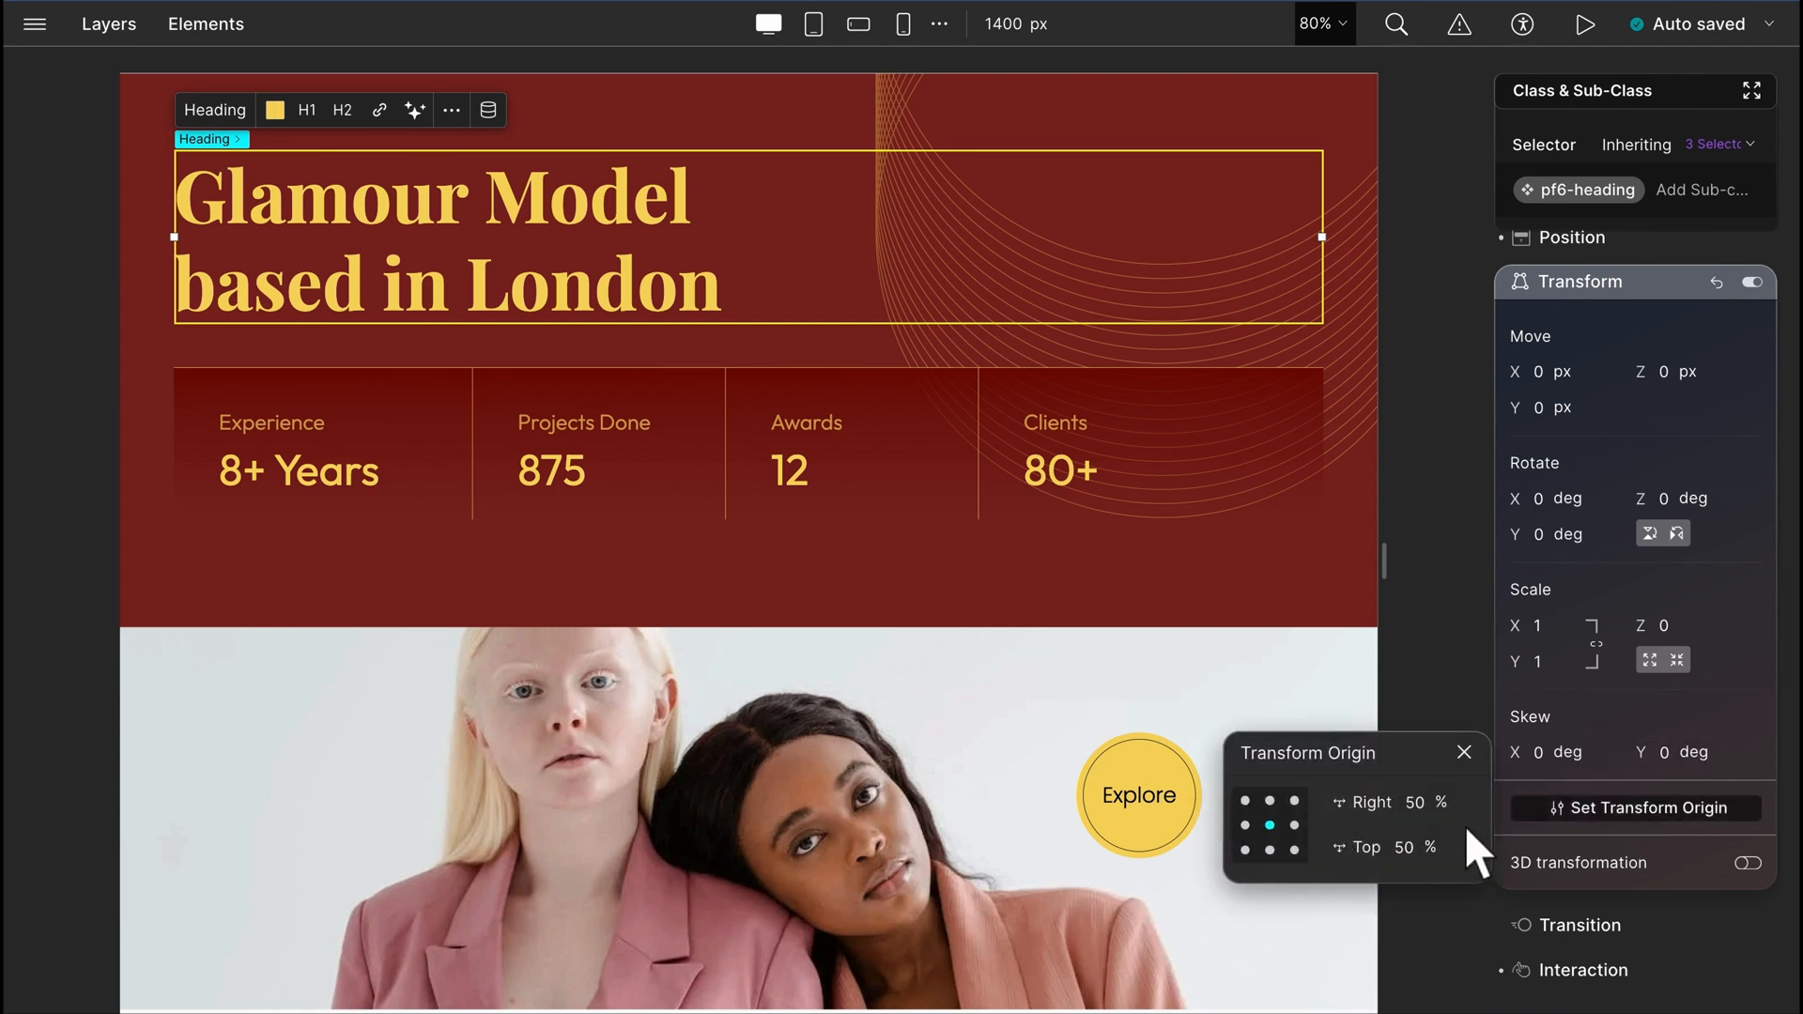
{"action": "left_click", "coordinate": [1646, 808]}
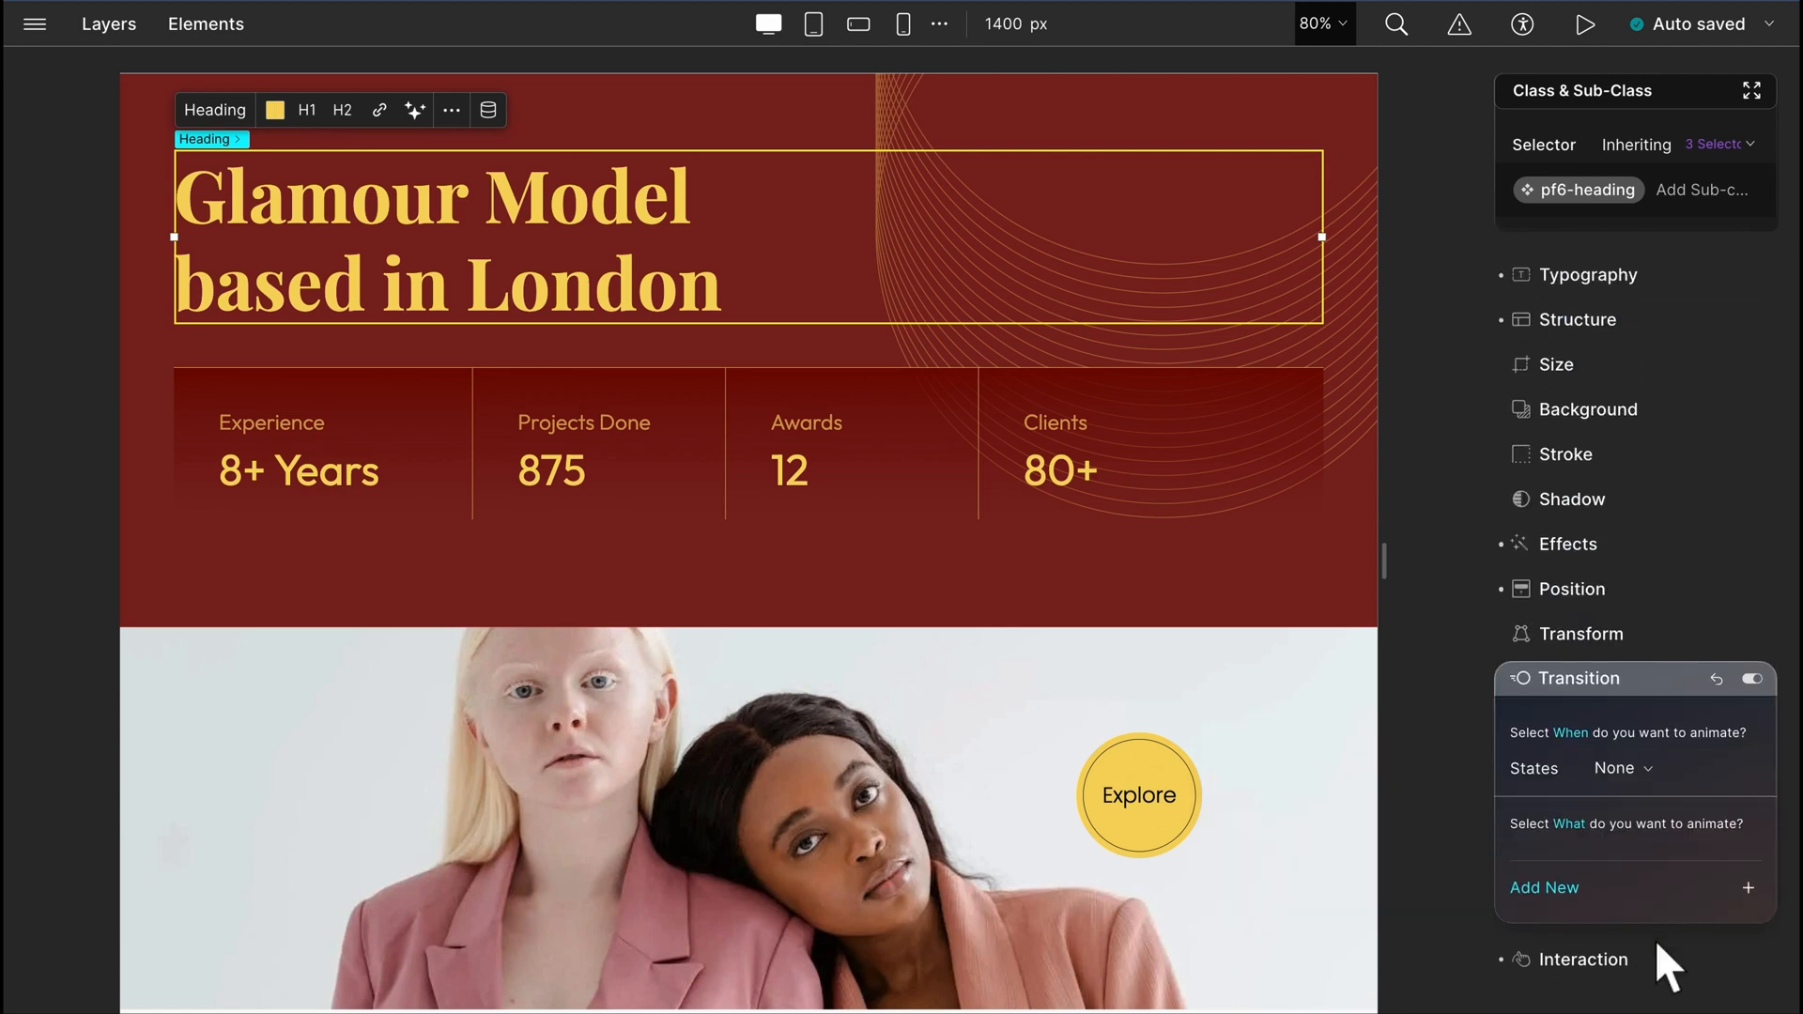
Step: Look over the transition States list, leaving the state at None
{"action": "left_click", "coordinate": [1621, 768]}
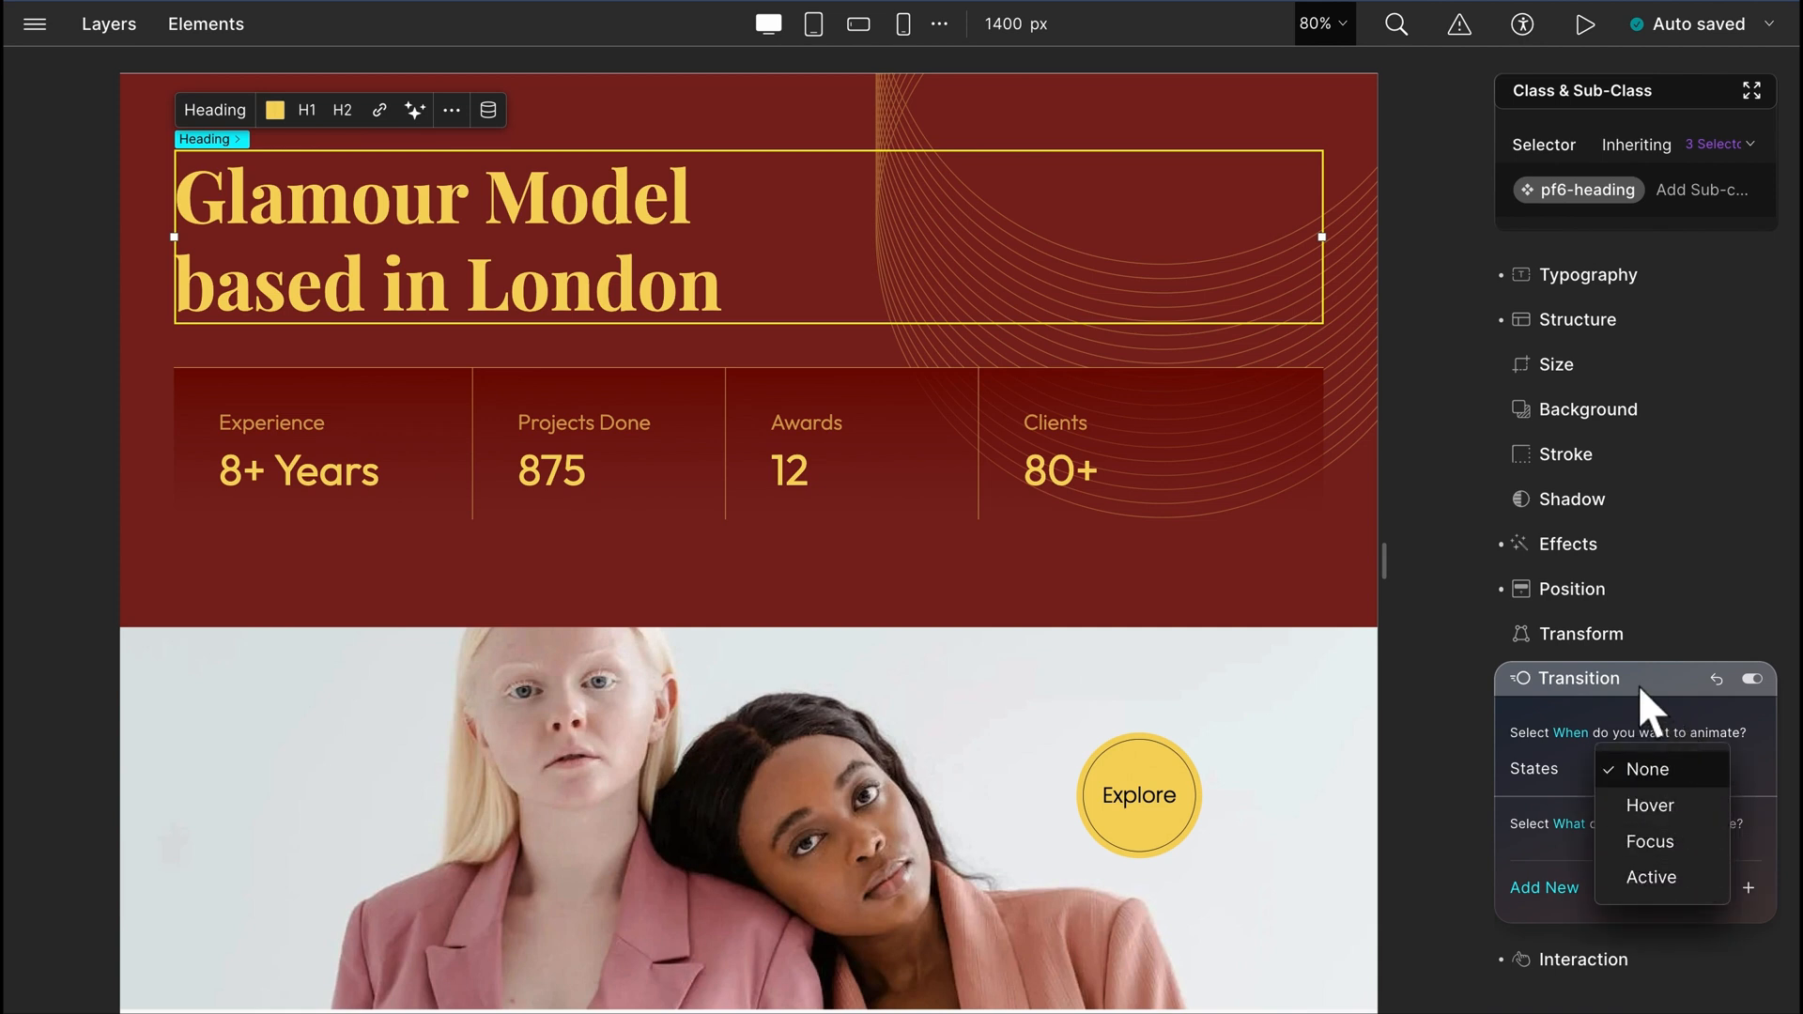
{"action": "left_click", "coordinate": [1647, 768]}
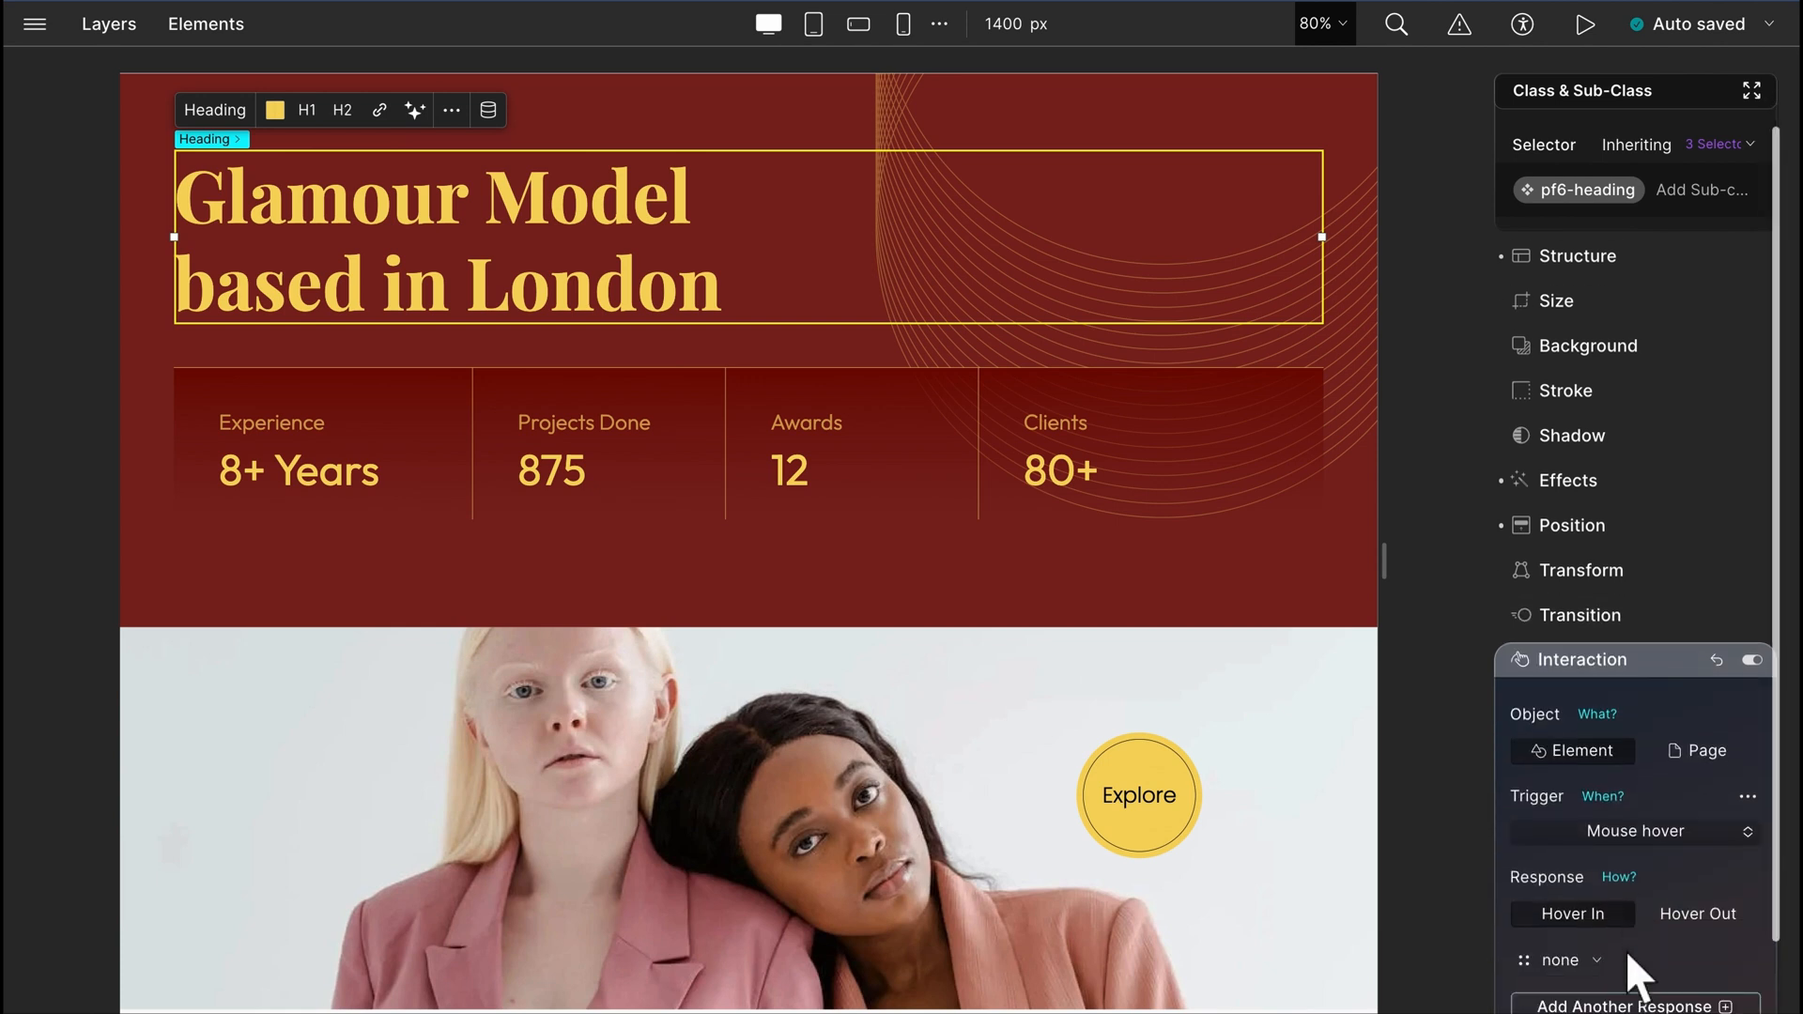
Step: Start a custom Hover In response for the heading, skipping the preset animations
{"action": "scroll", "scroll_direction": "down", "scroll_amount": 3}
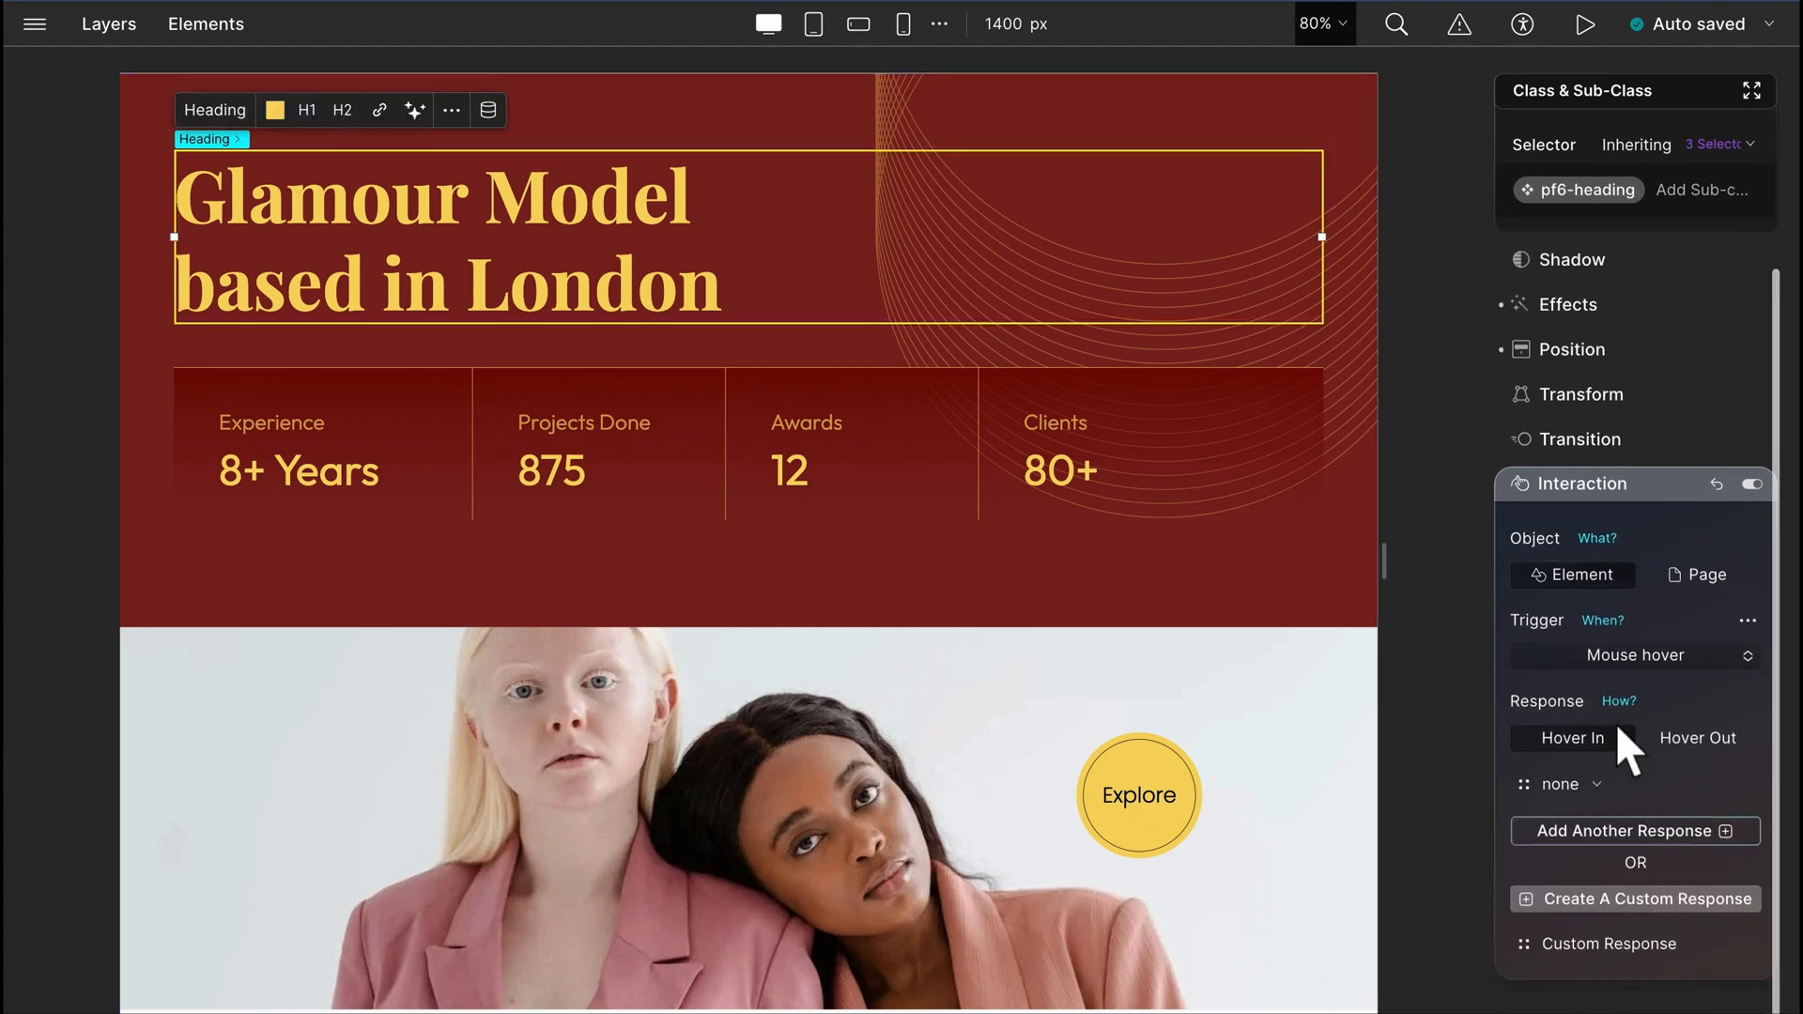
{"action": "left_click", "coordinate": [1633, 655]}
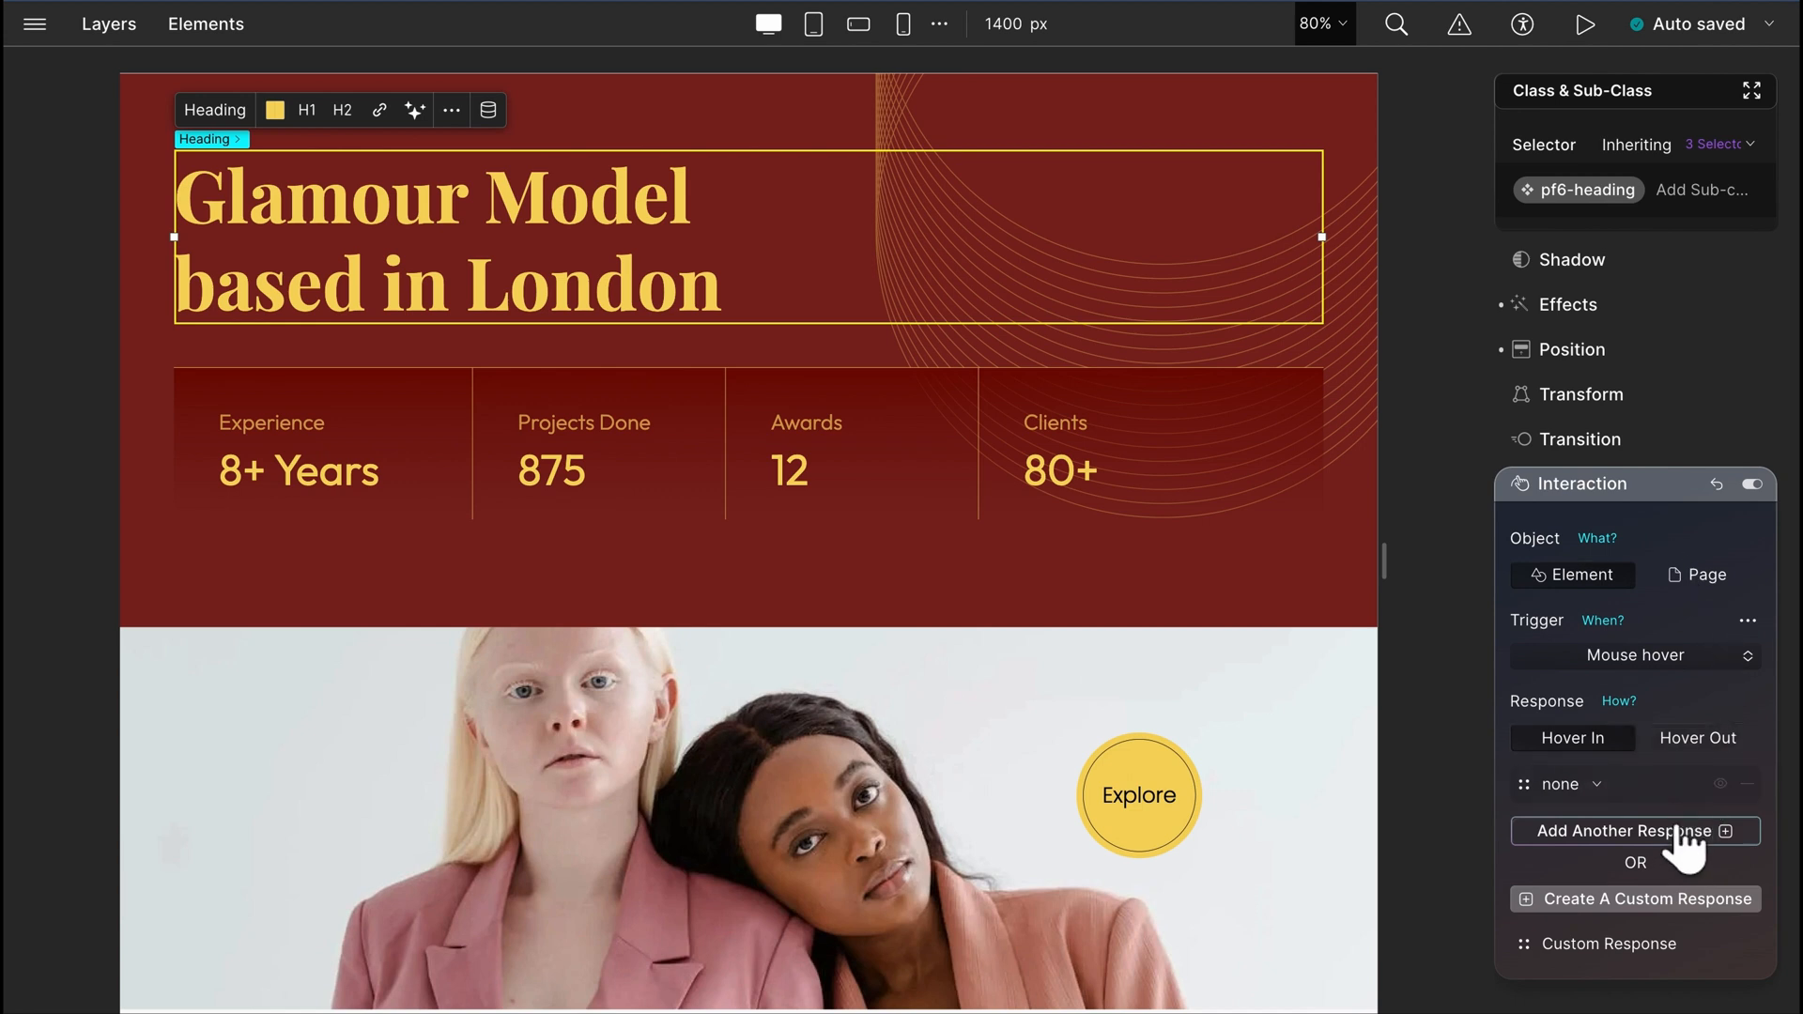
{"action": "mouse_move", "coordinate": [1625, 830]}
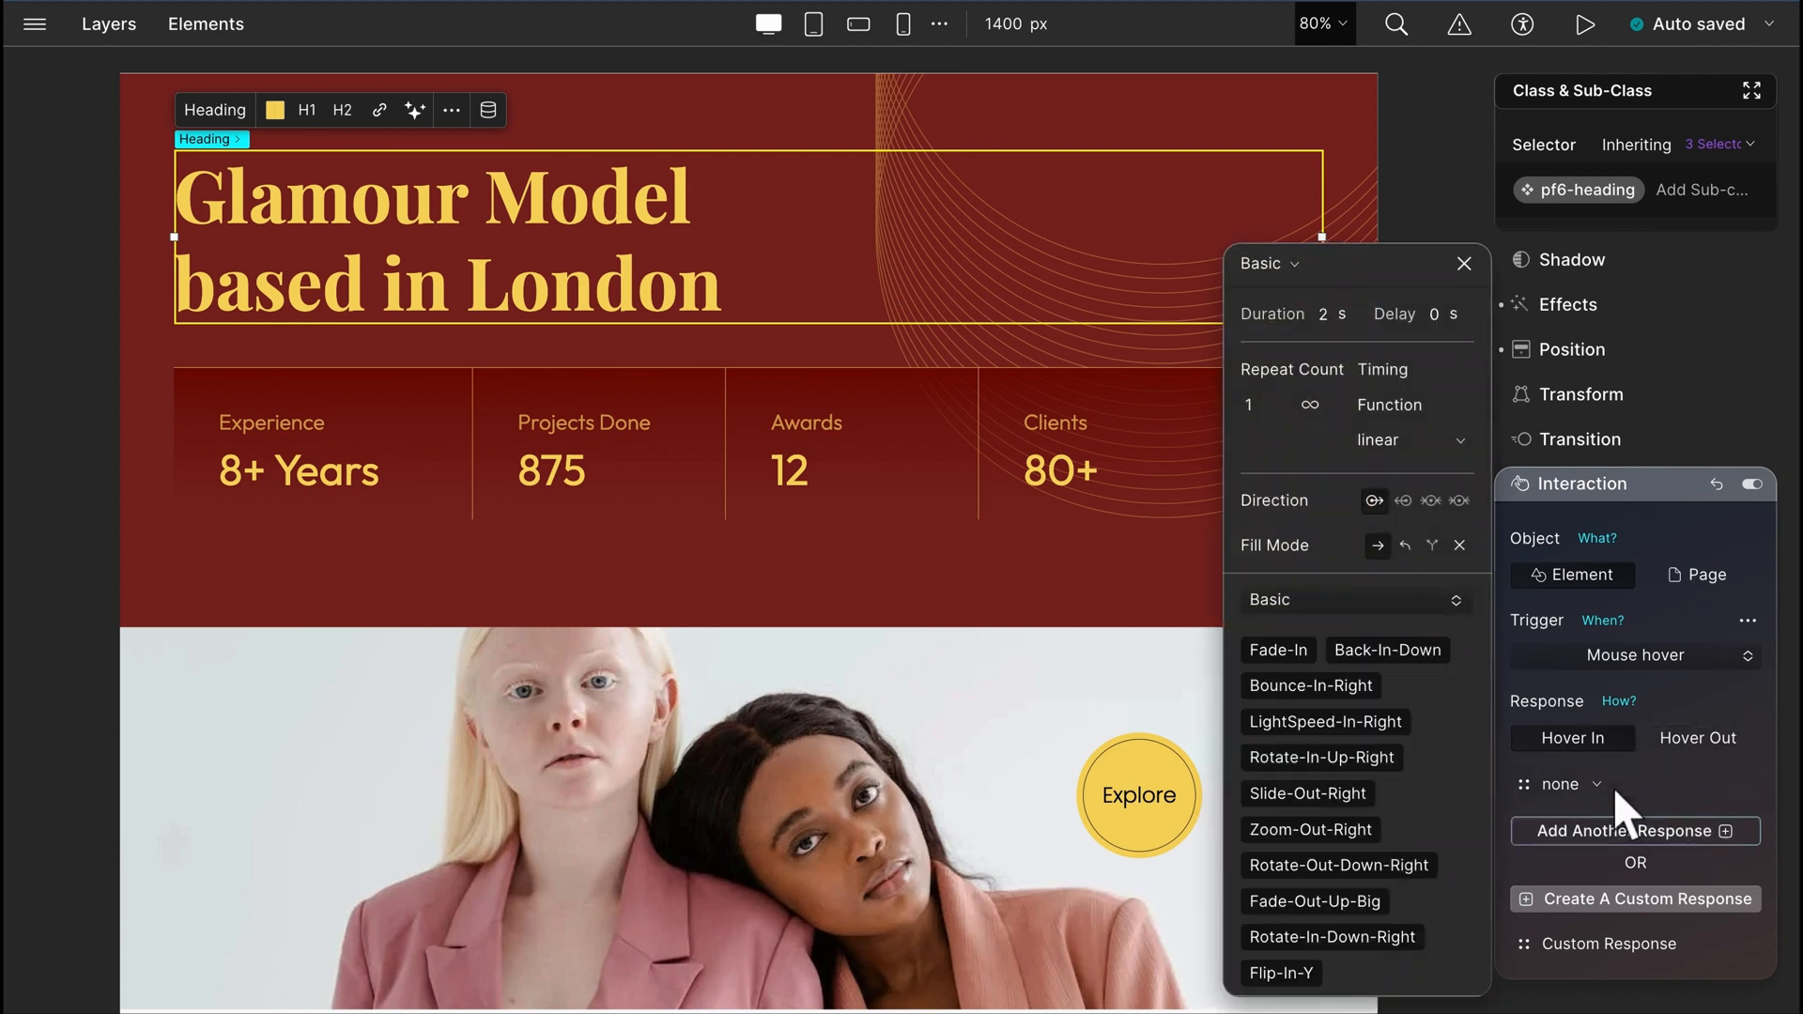
{"action": "left_click", "coordinate": [1464, 263]}
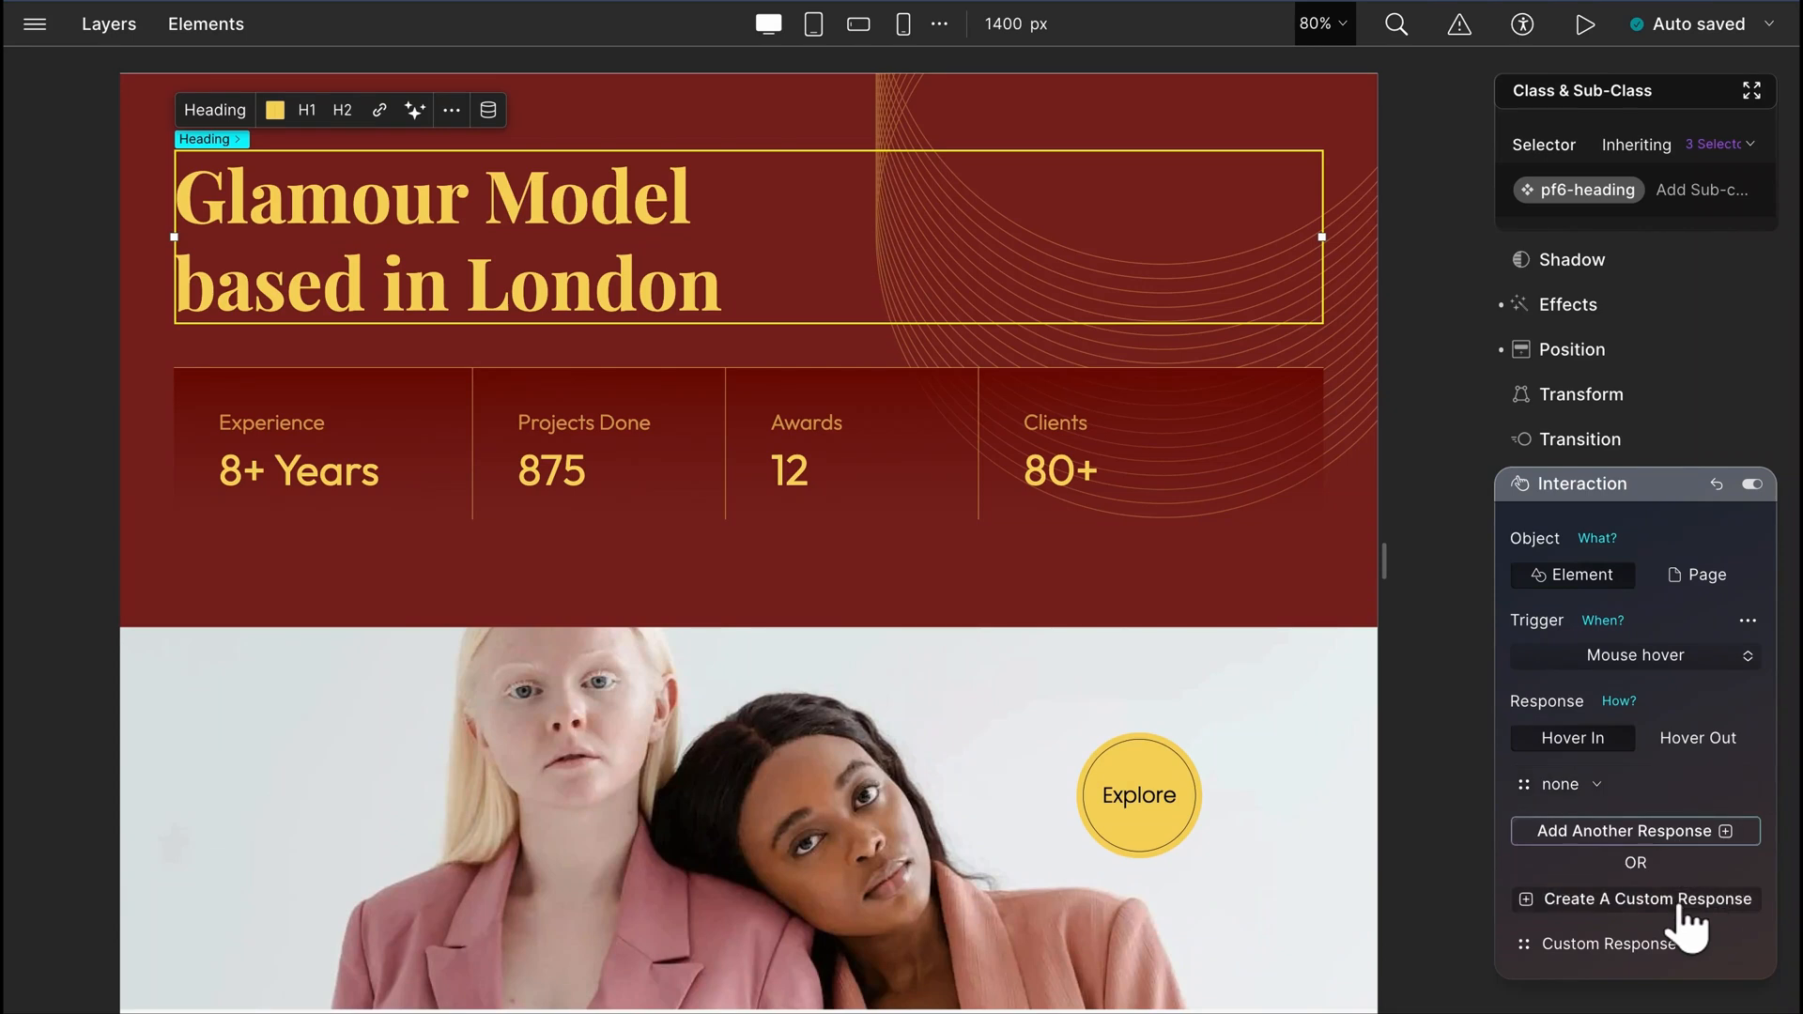
{"action": "left_click", "coordinate": [1644, 898]}
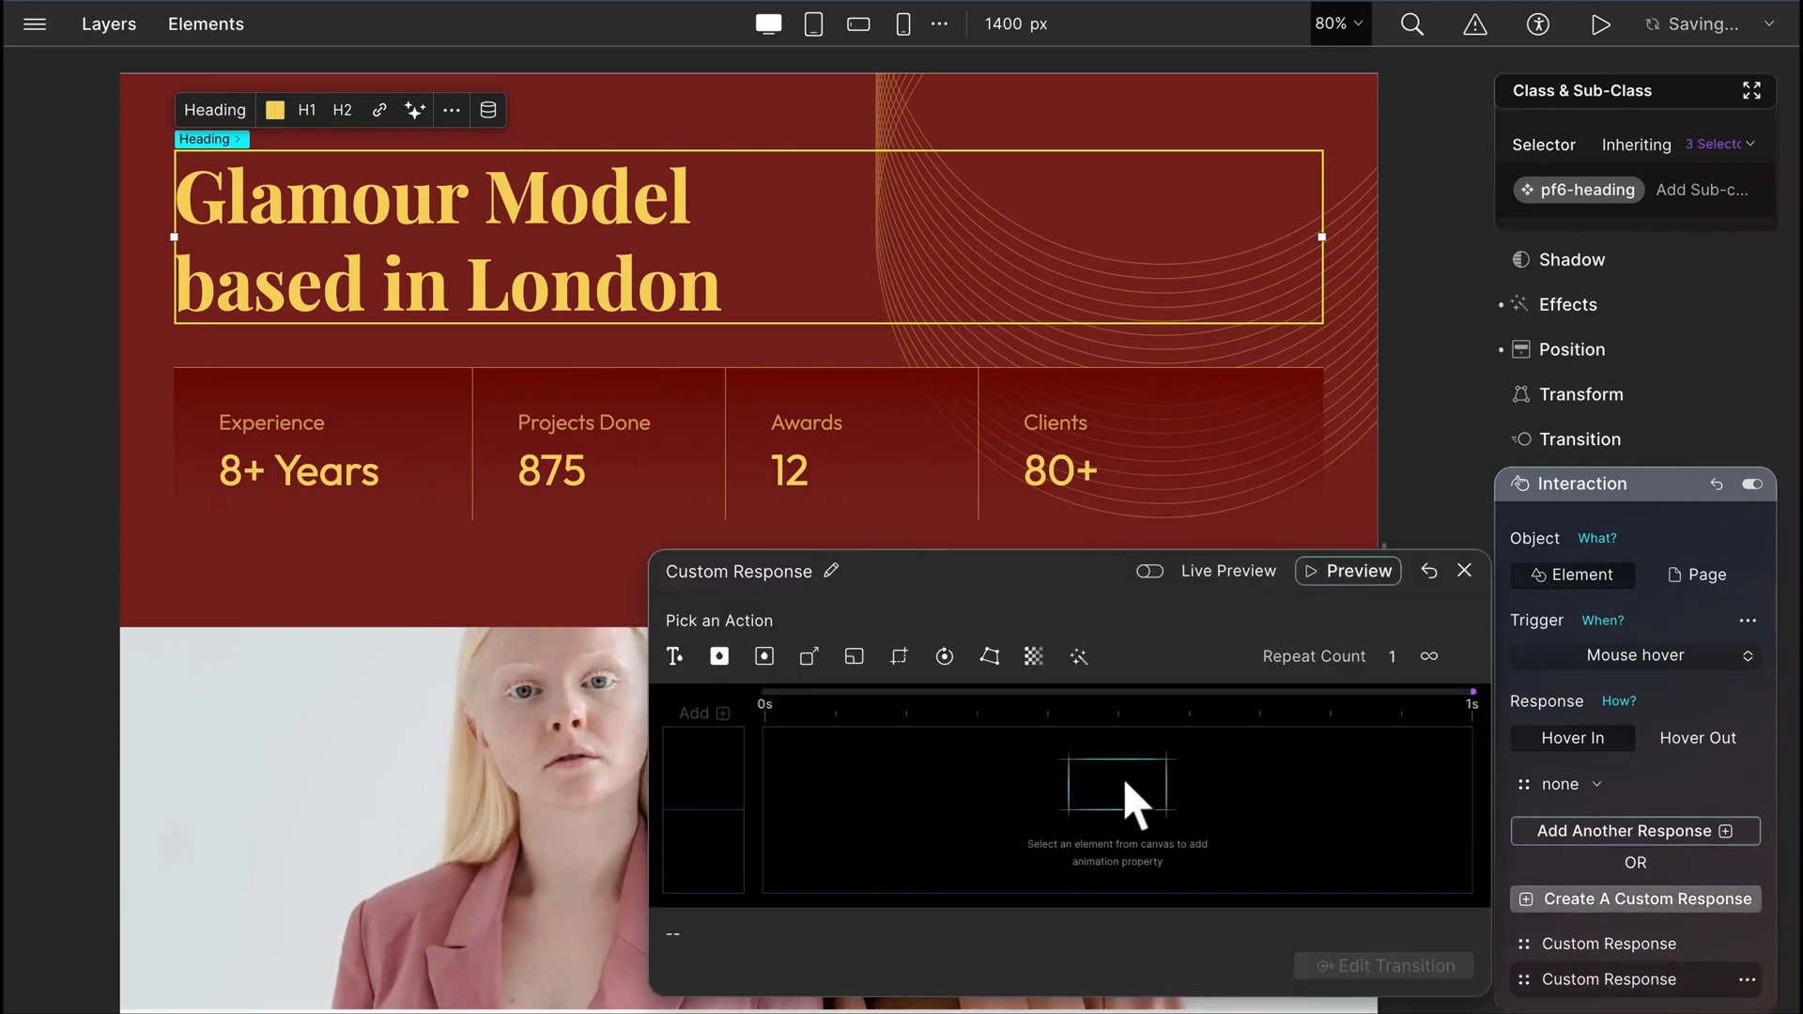